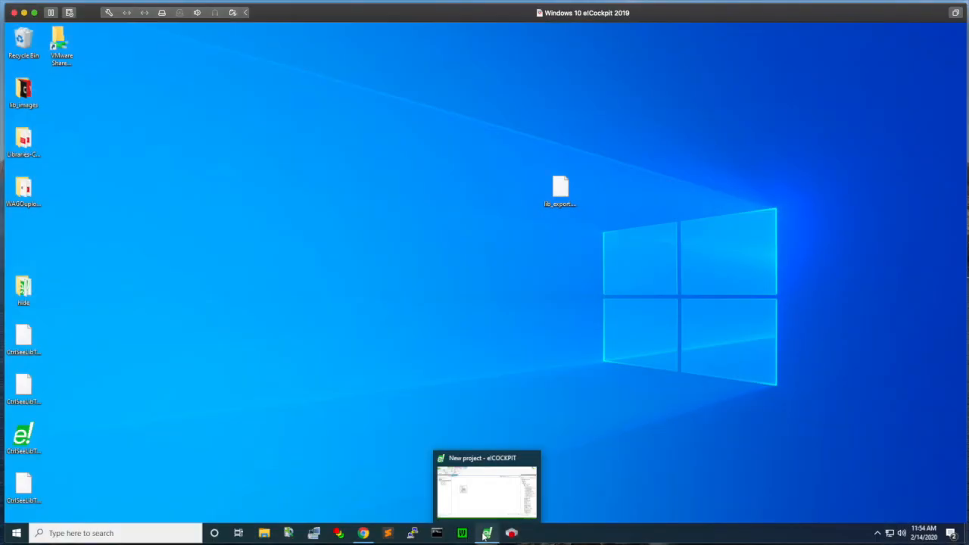
# Bring the new e!COCKPIT project forward and open PLC_PRG in the code editor.
pyautogui.click(485, 484)
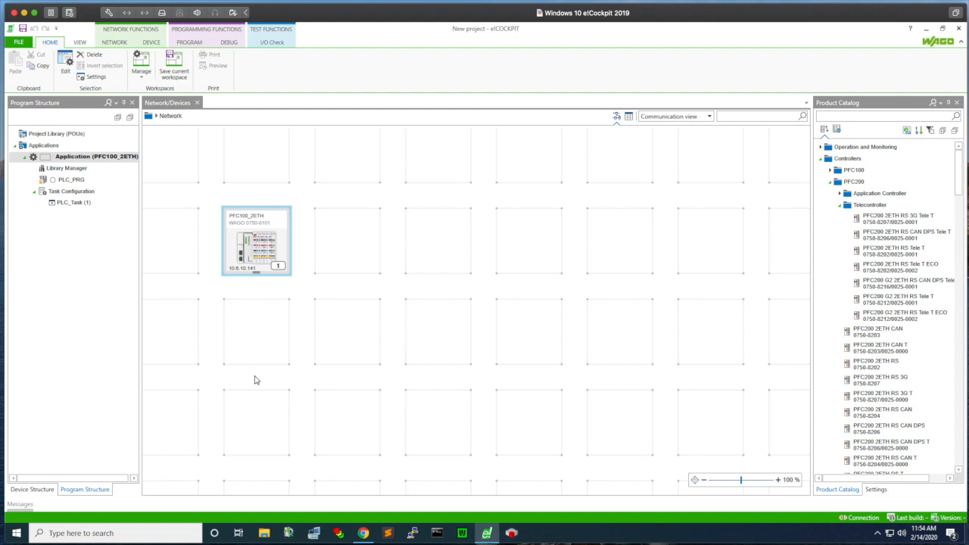
pyautogui.moveTo(261, 239)
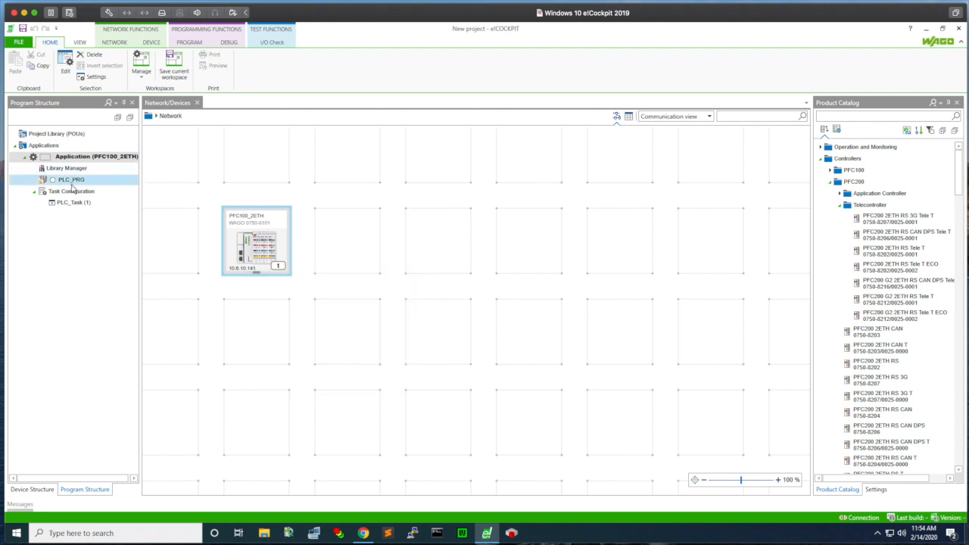
pyautogui.moveTo(231, 329)
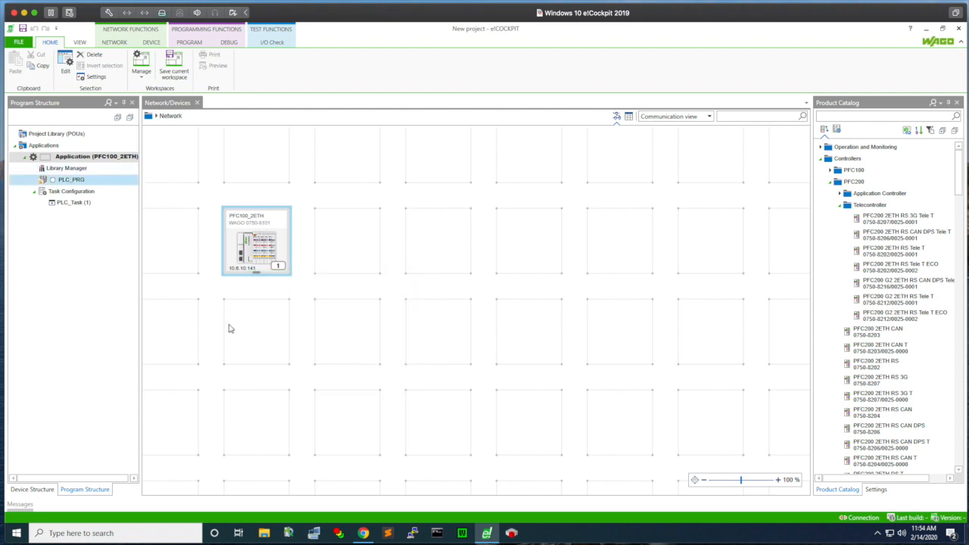
pyautogui.click(71, 178)
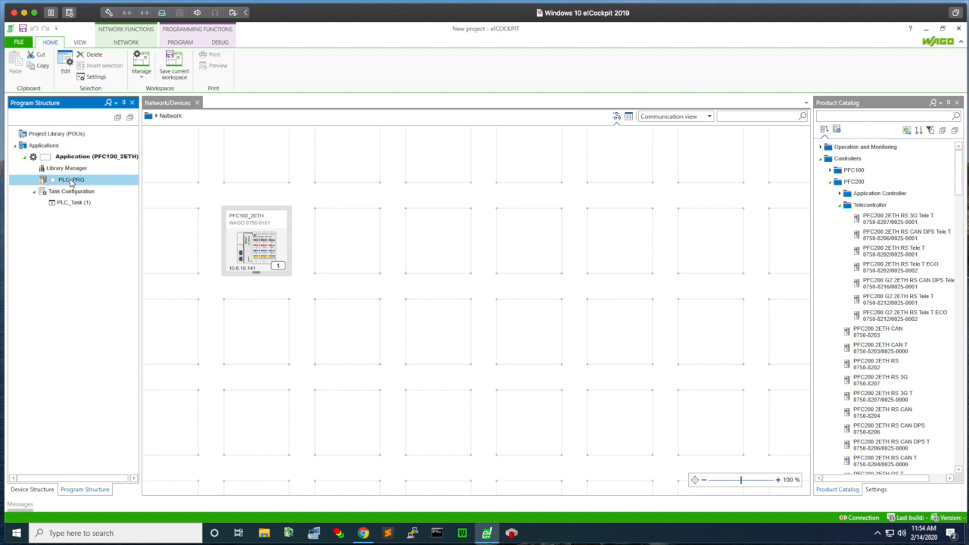
pyautogui.doubleClick(70, 179)
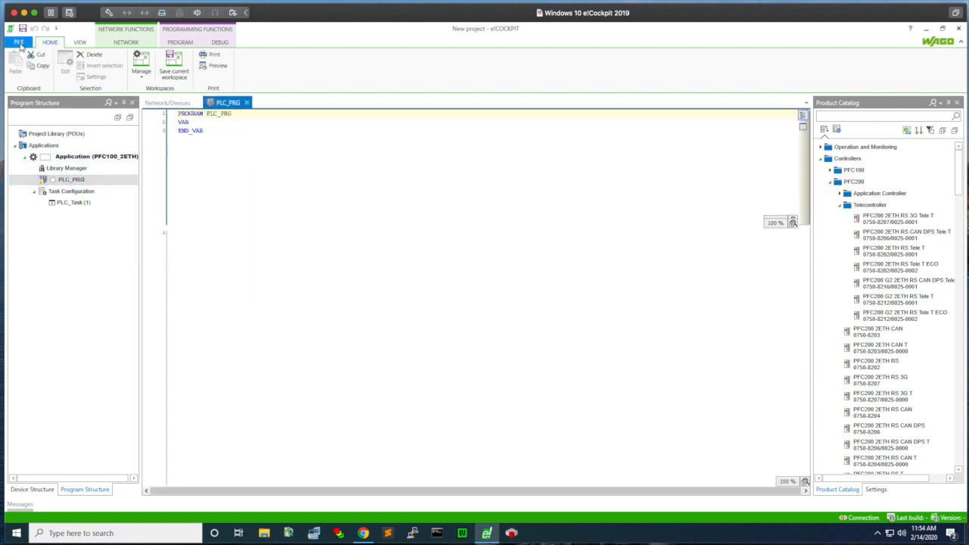
# Start a CODESYS program-element import and load the lib_export.export file.
pyautogui.click(18, 43)
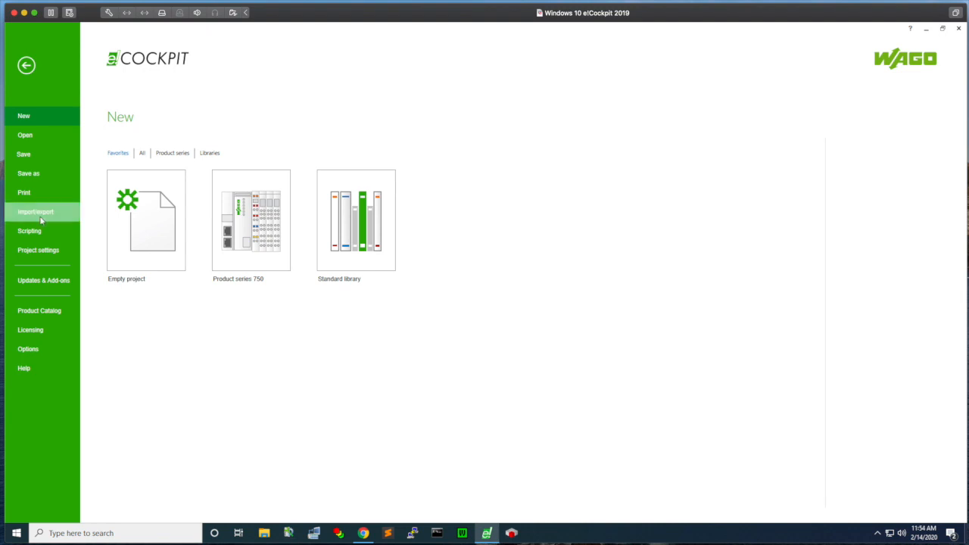
pyautogui.click(36, 212)
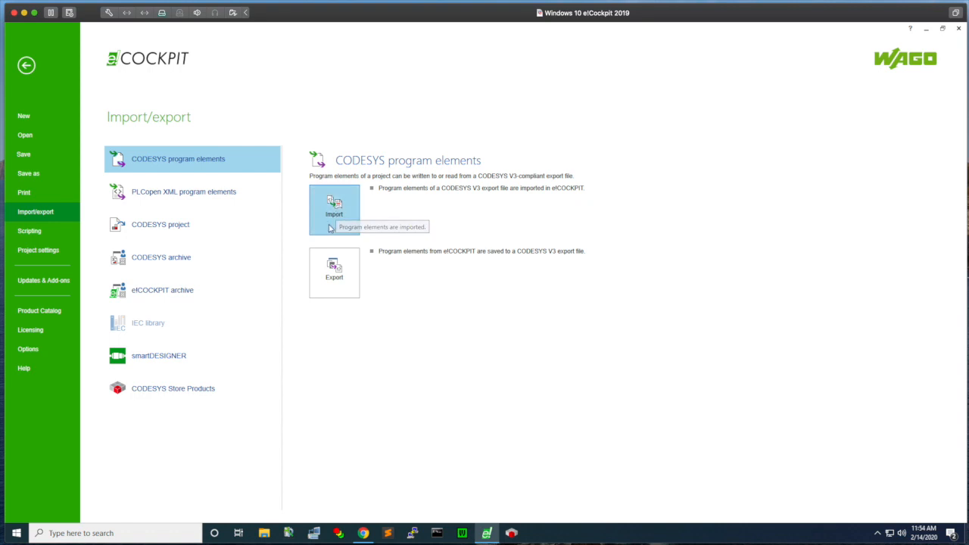
pyautogui.click(333, 209)
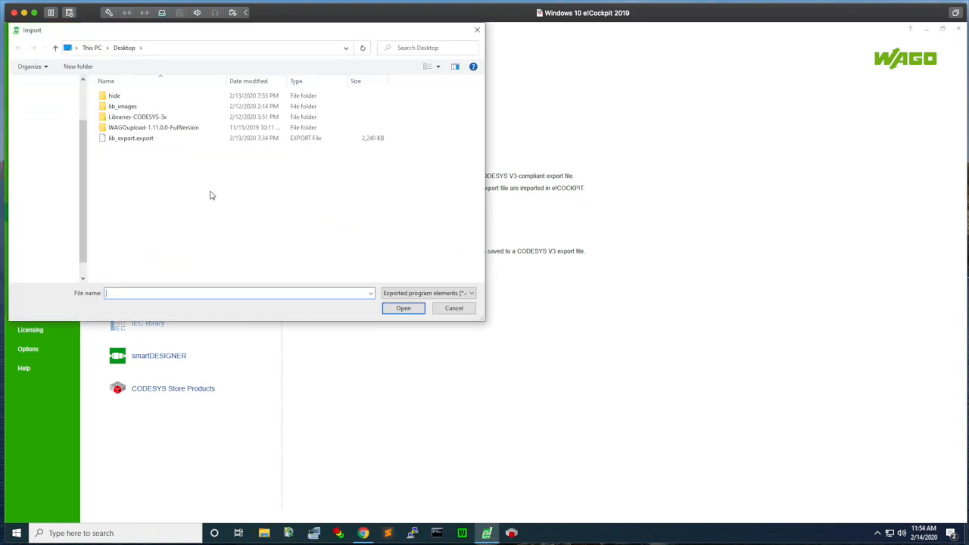
pyautogui.click(130, 138)
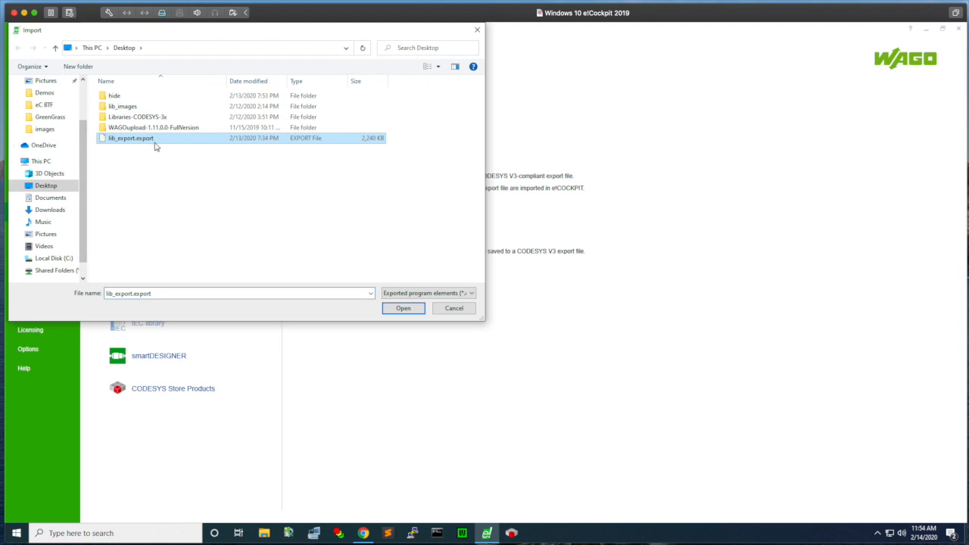
pyautogui.click(403, 309)
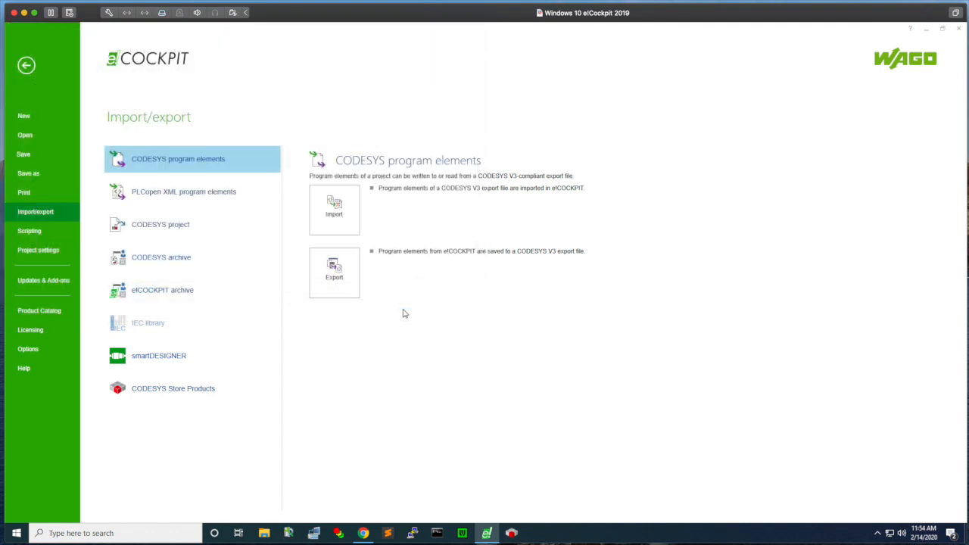
pyautogui.moveTo(408, 312)
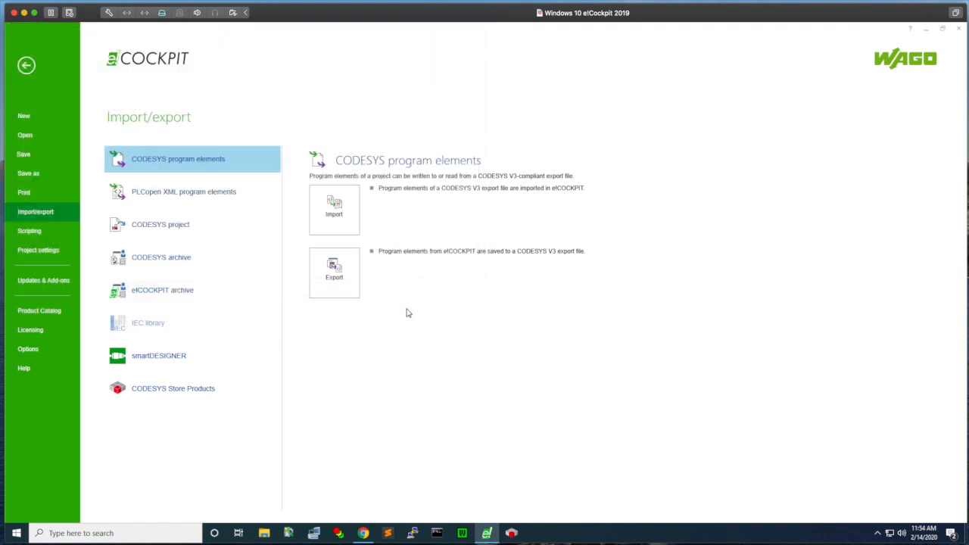
pyautogui.moveTo(403, 310)
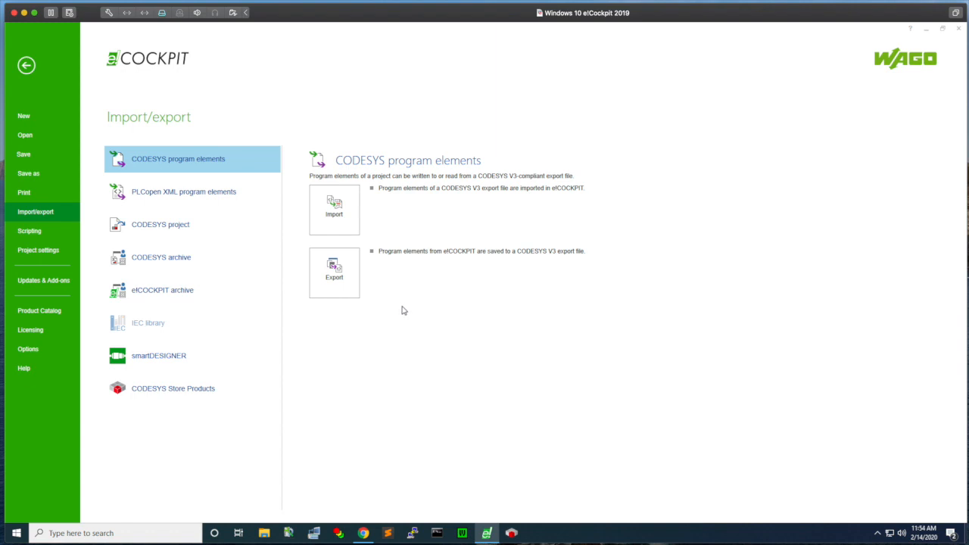
# Insert all importable elements at the Application position.
pyautogui.click(333, 209)
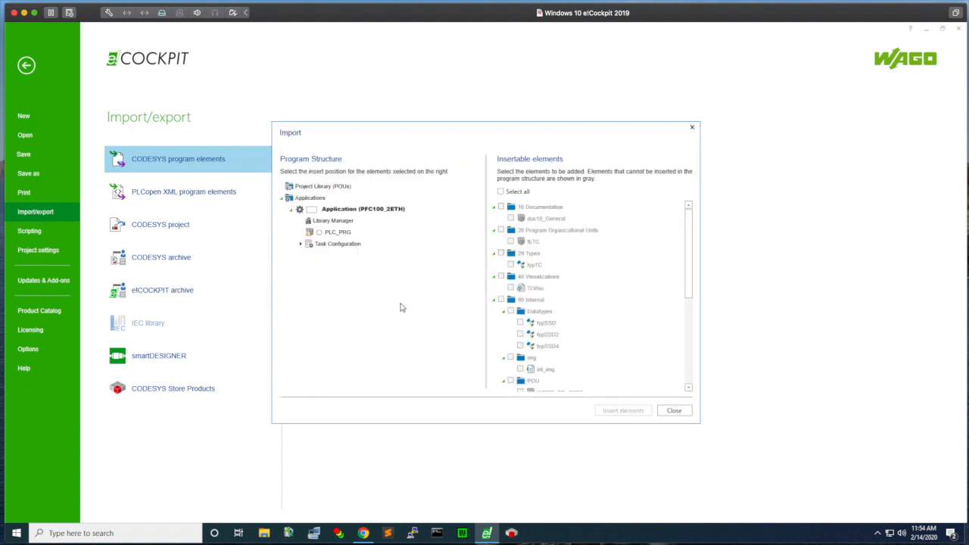
pyautogui.click(363, 209)
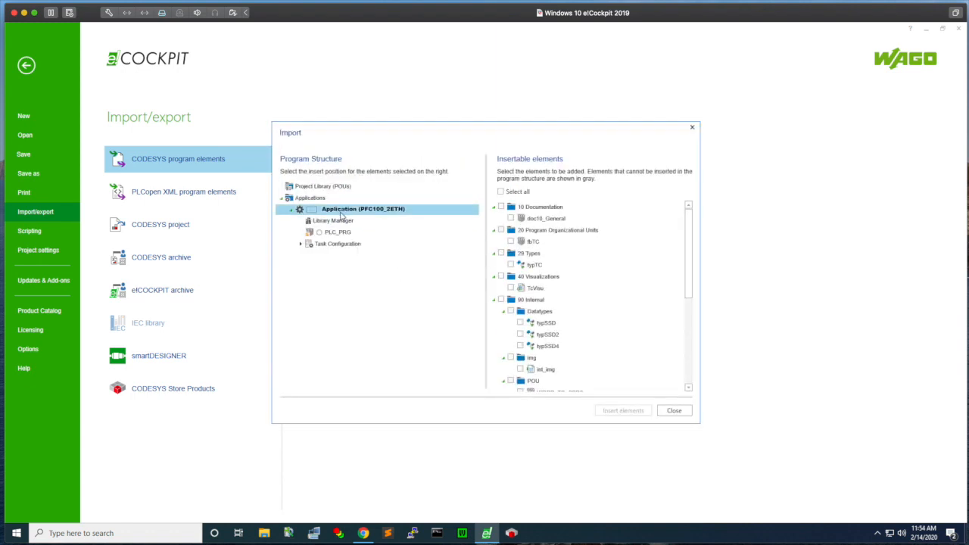
pyautogui.click(500, 190)
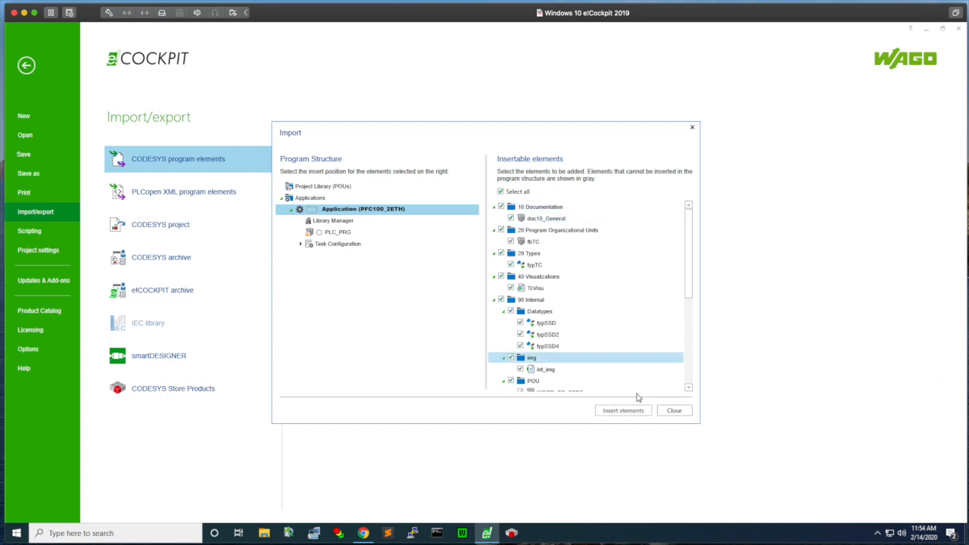
pyautogui.click(672, 411)
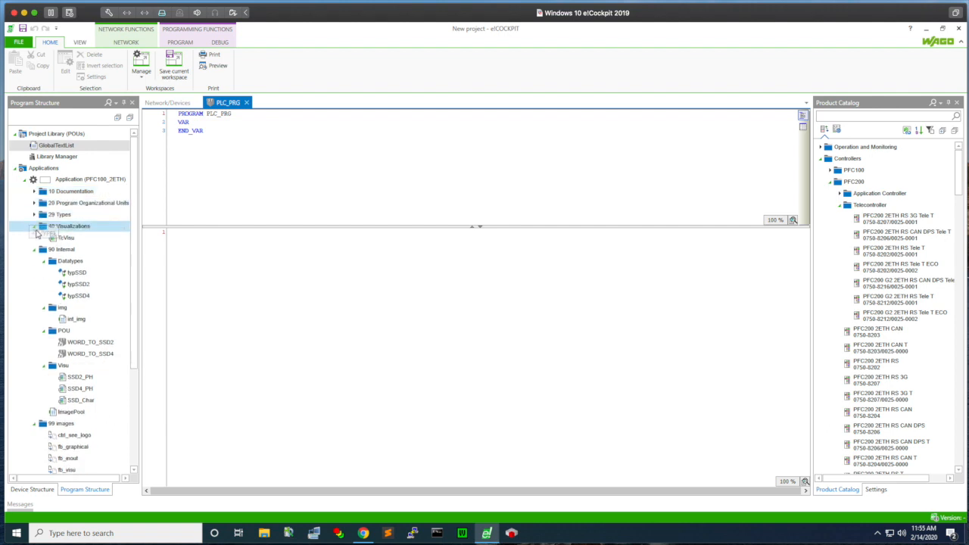
# Collapse the imported Visualizations, Internal, Images and Library Information folders in the tree.
pyautogui.click(33, 226)
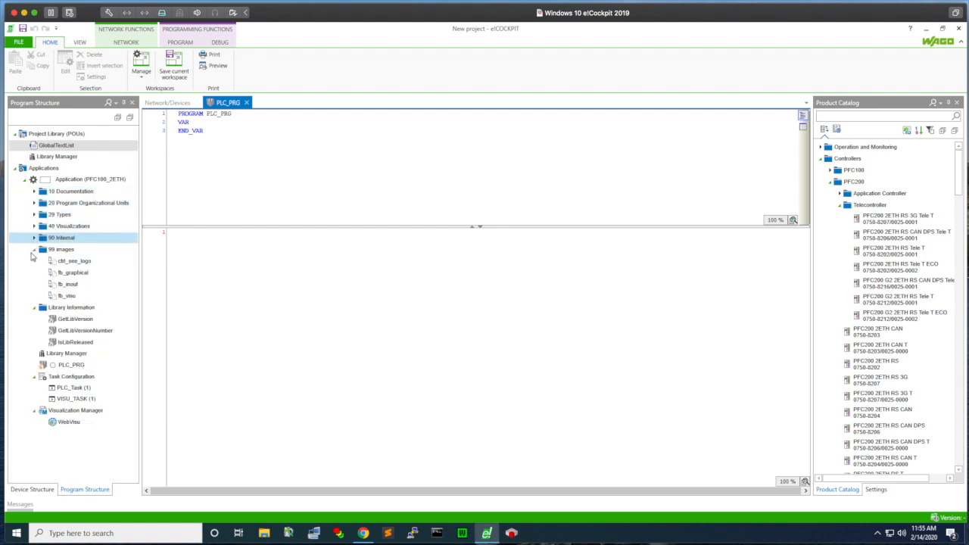
pyautogui.click(33, 248)
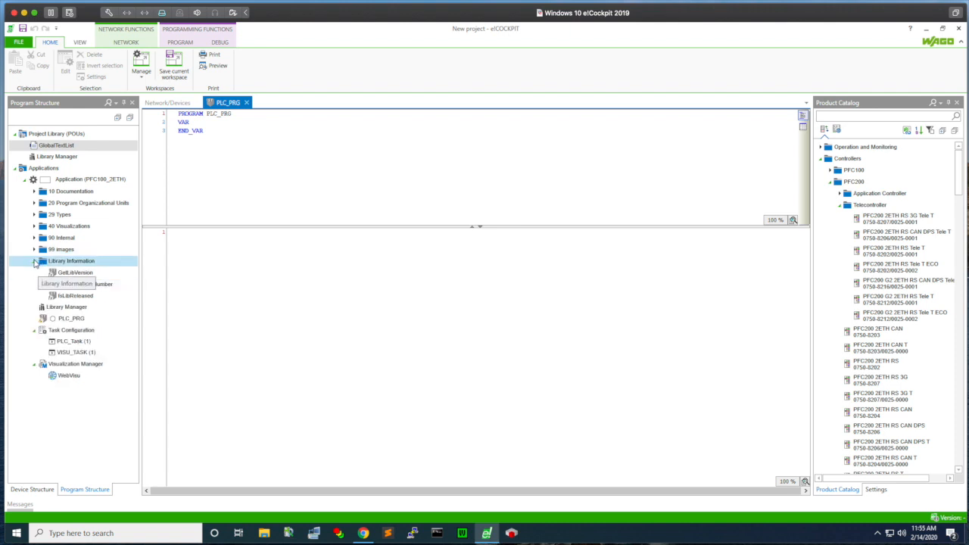
pyautogui.click(33, 260)
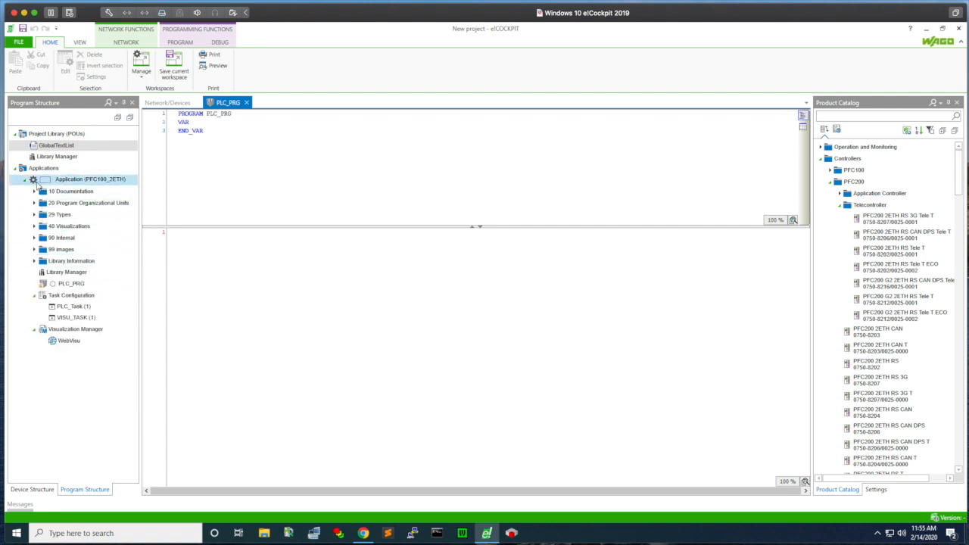
pyautogui.click(88, 203)
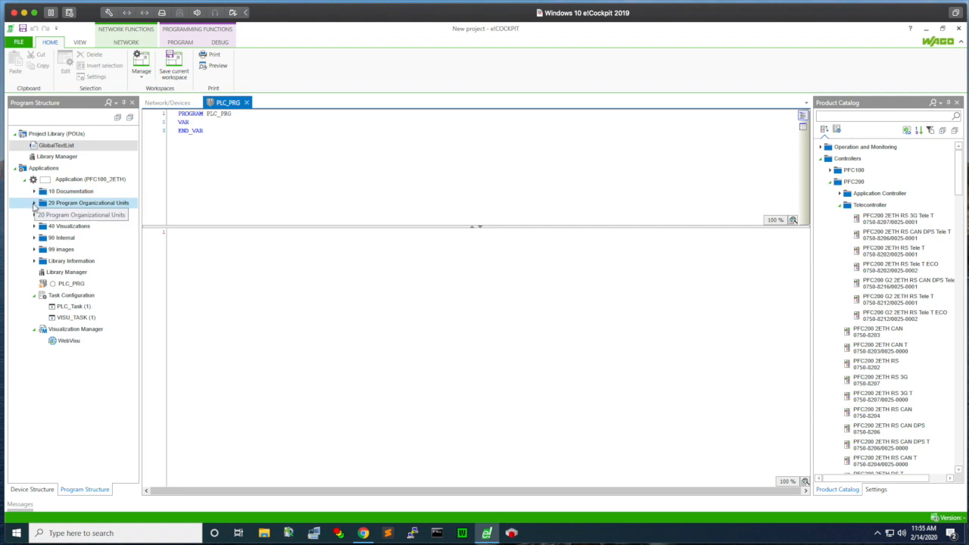
# Inspect the imported thermocouple function block and its typTC output type in code.
pyautogui.doubleClick(62, 215)
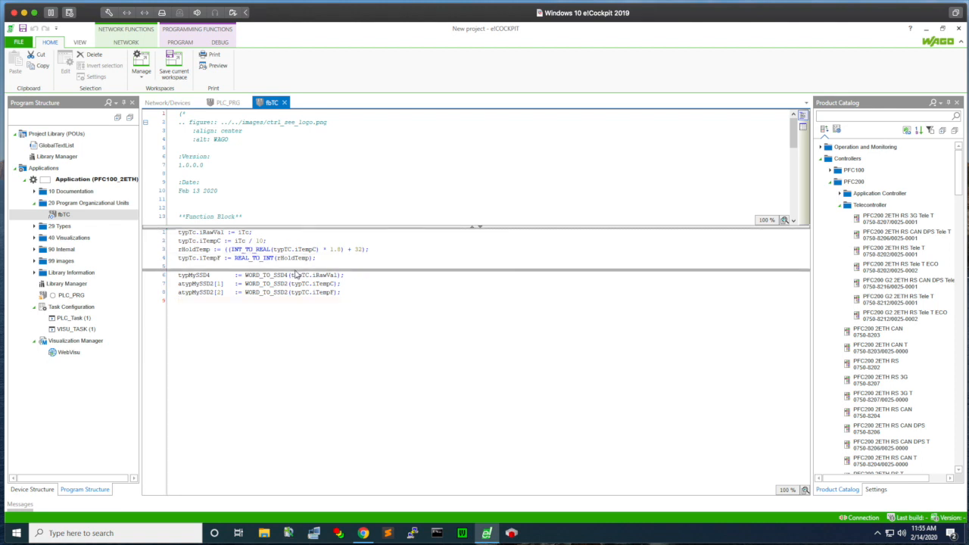
pyautogui.scroll(3)
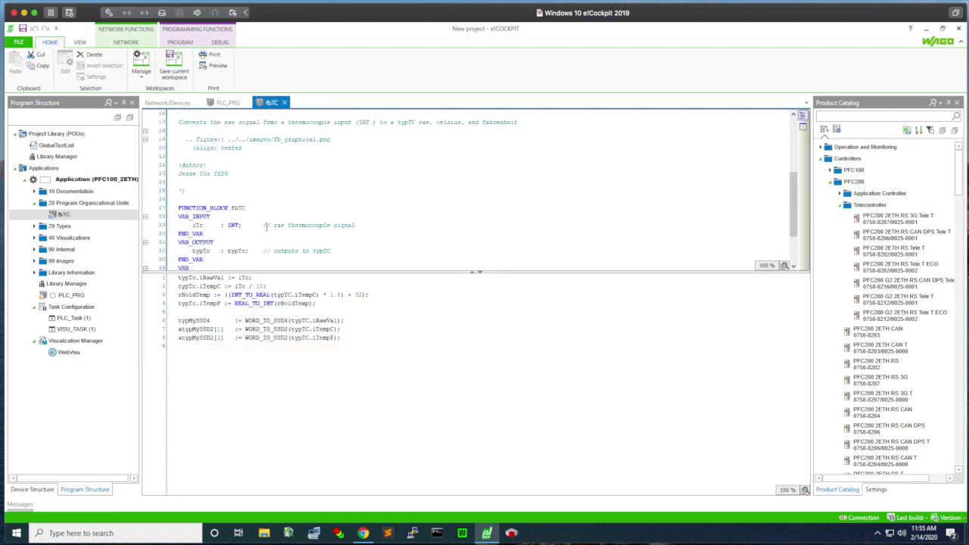
pyautogui.doubleClick(235, 252)
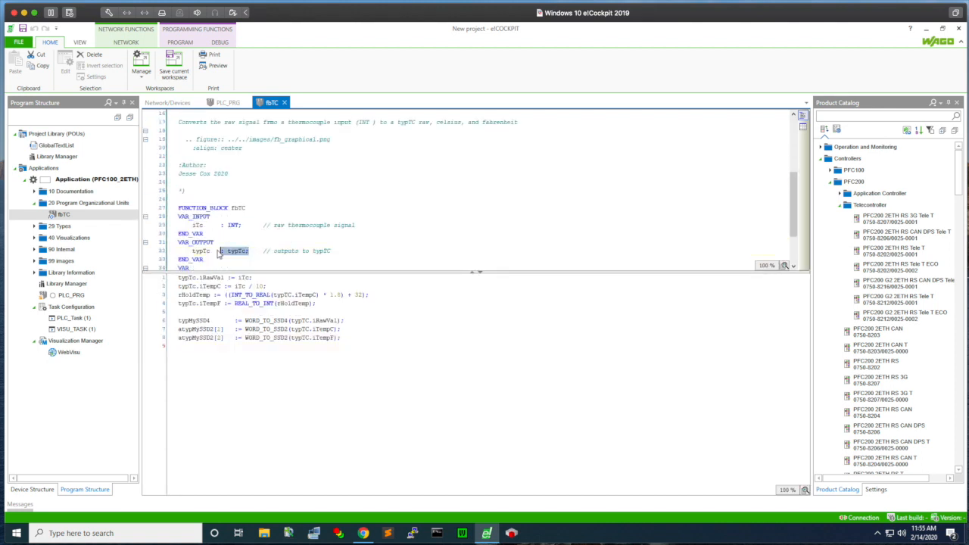
pyautogui.click(248, 251)
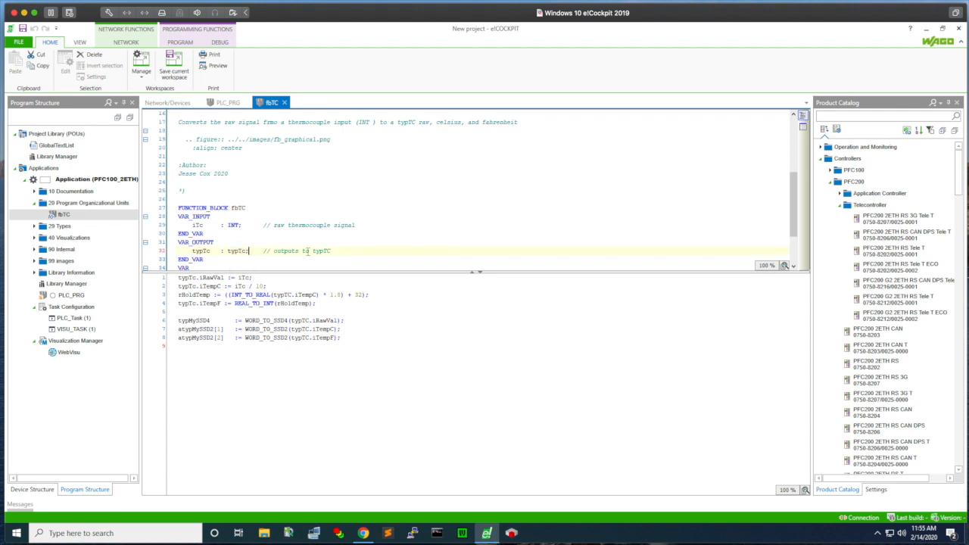
# Expand the Types folder and view the typTC structure definition.
pyautogui.click(69, 236)
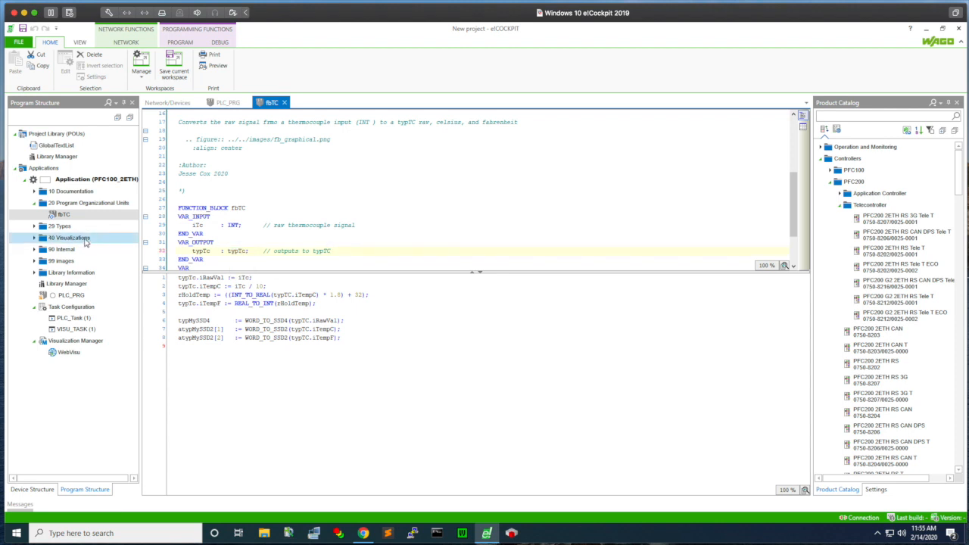
pyautogui.click(63, 238)
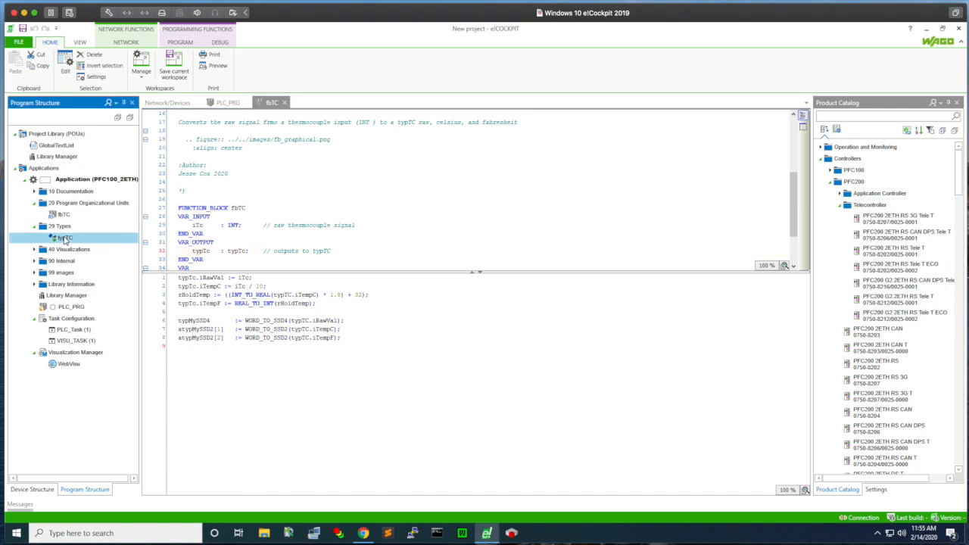
pyautogui.doubleClick(65, 236)
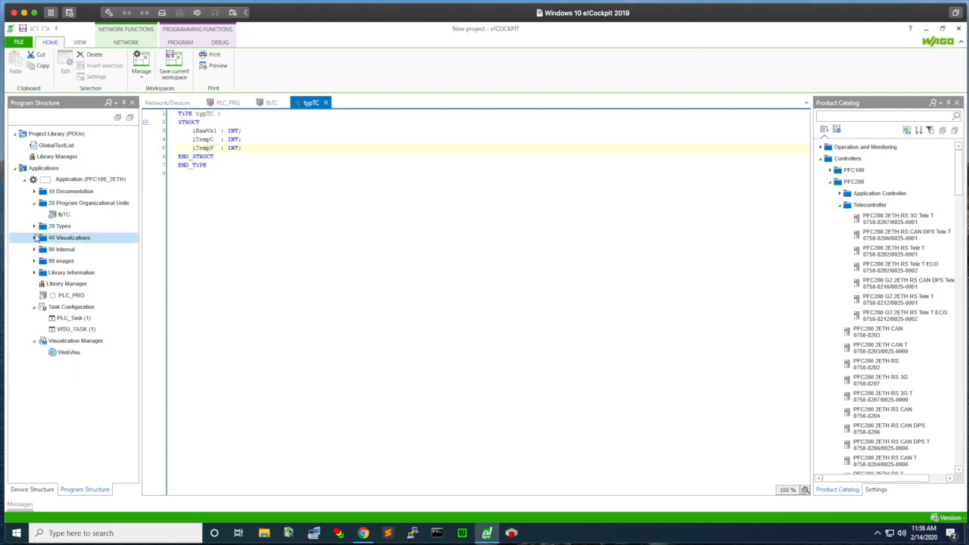
pyautogui.click(37, 236)
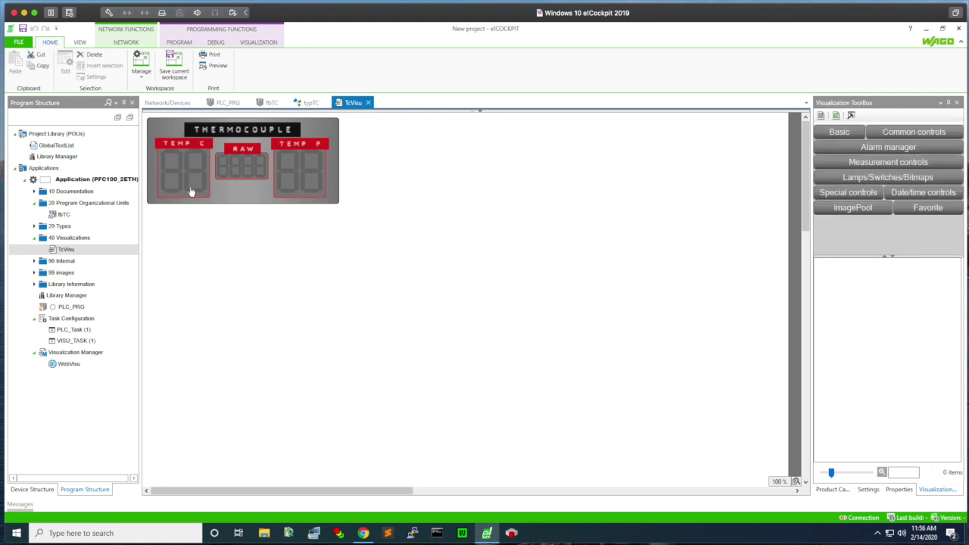
pyautogui.moveTo(415, 97)
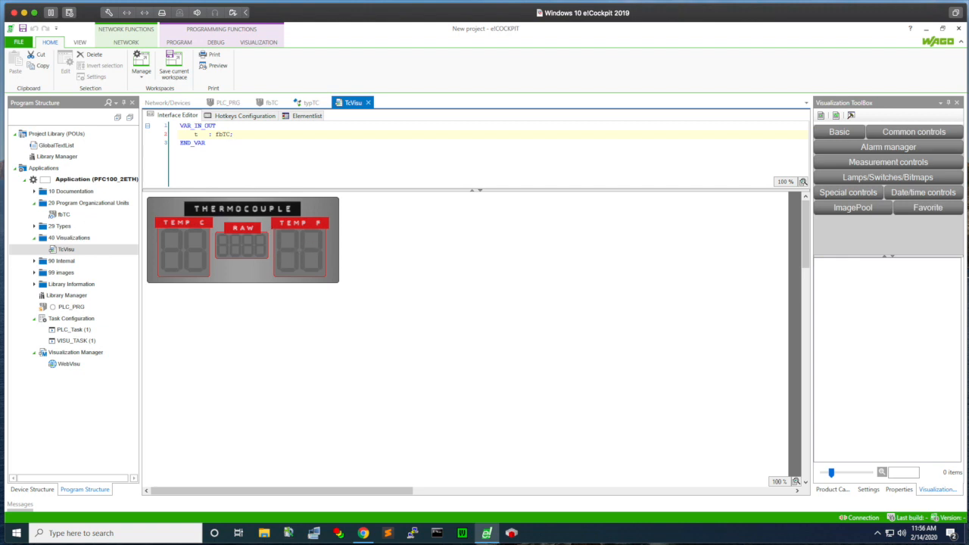
pyautogui.click(62, 249)
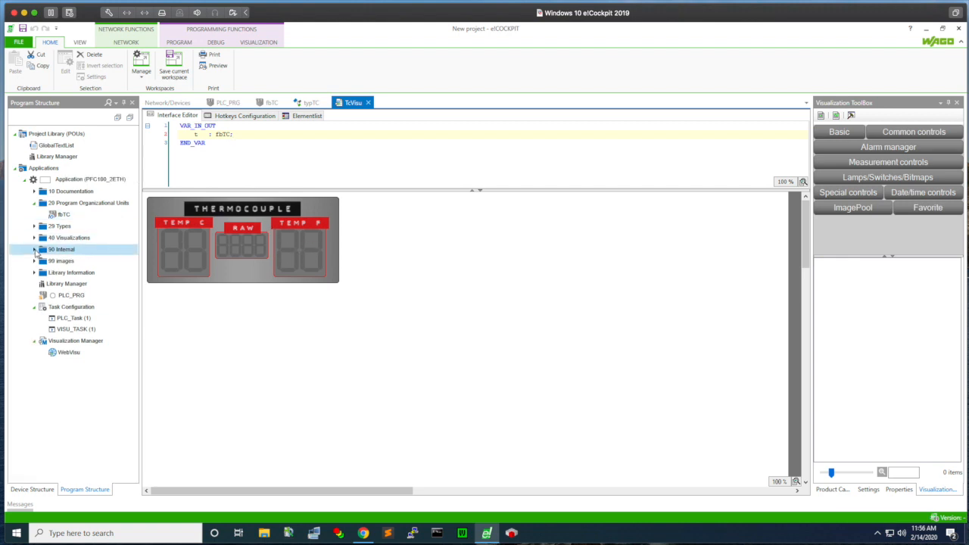
pyautogui.click(33, 248)
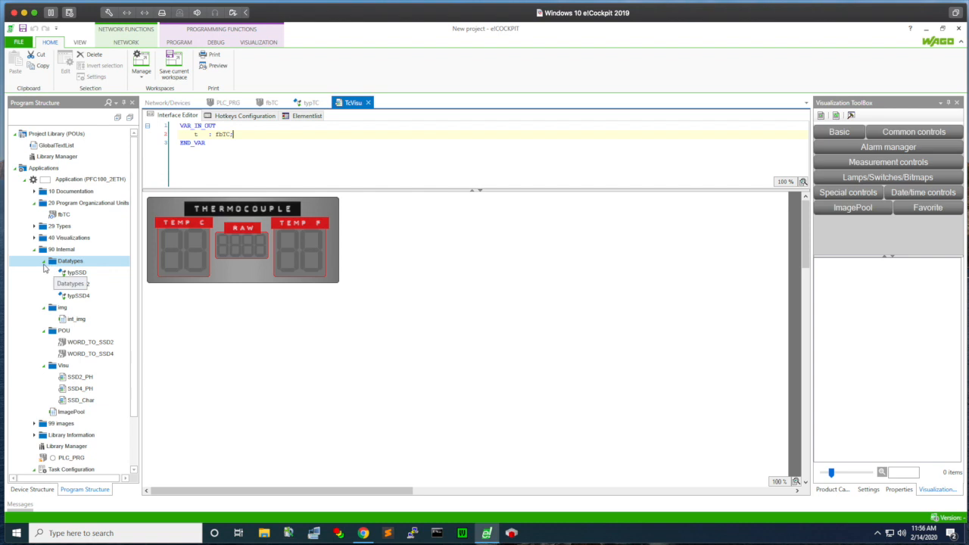
pyautogui.click(63, 249)
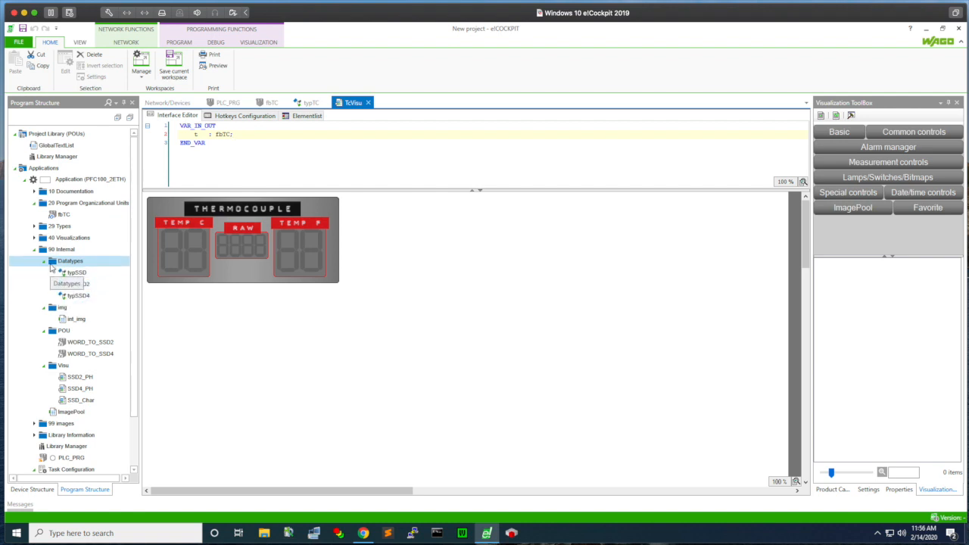
pyautogui.click(44, 260)
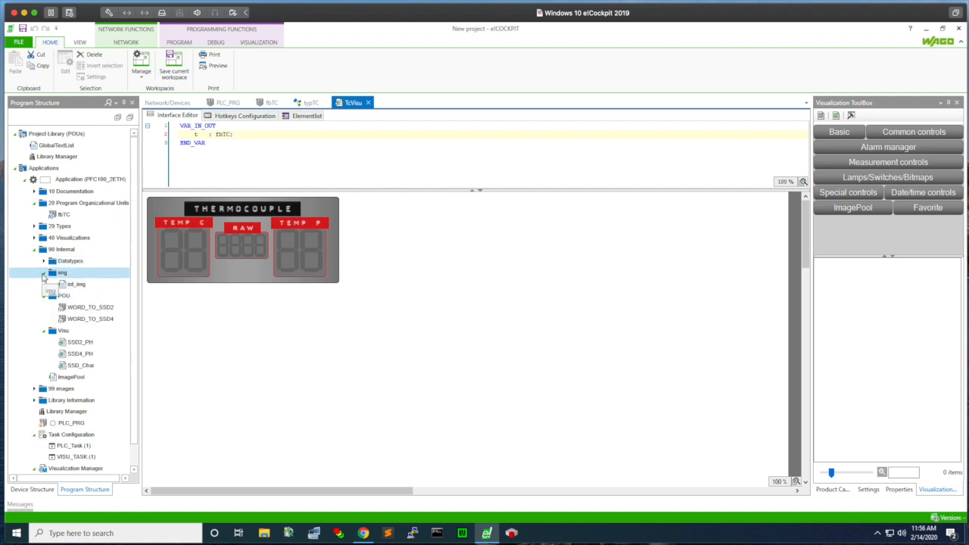
pyautogui.click(44, 273)
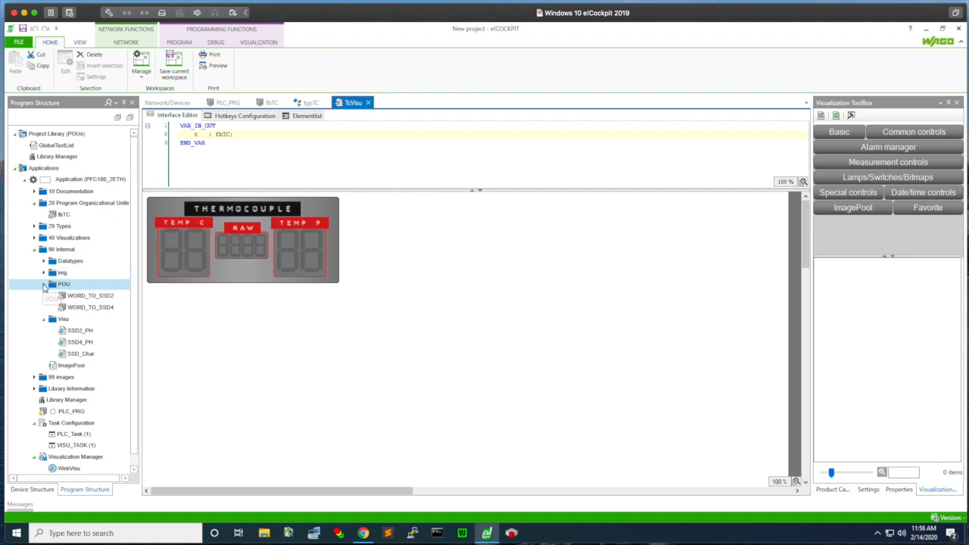
pyautogui.click(43, 285)
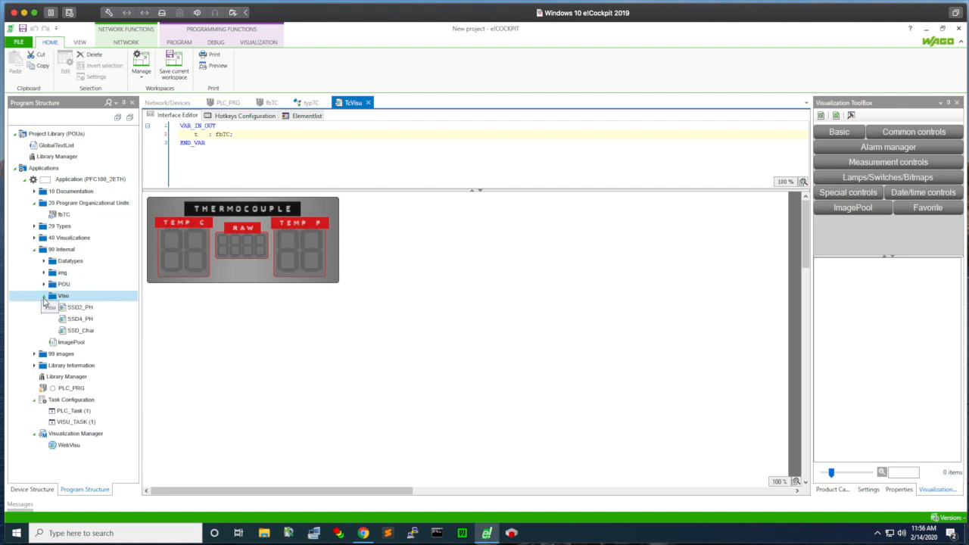
pyautogui.click(43, 295)
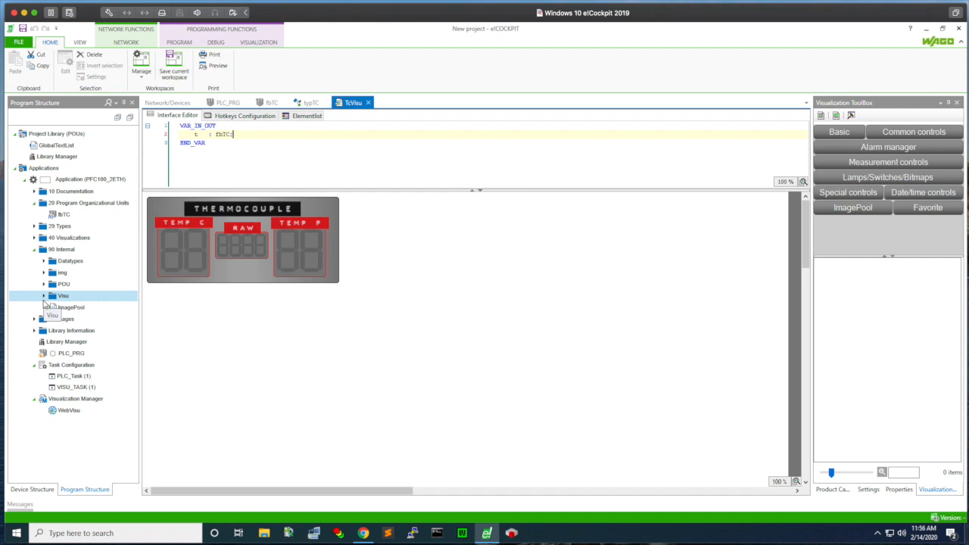
pyautogui.click(63, 318)
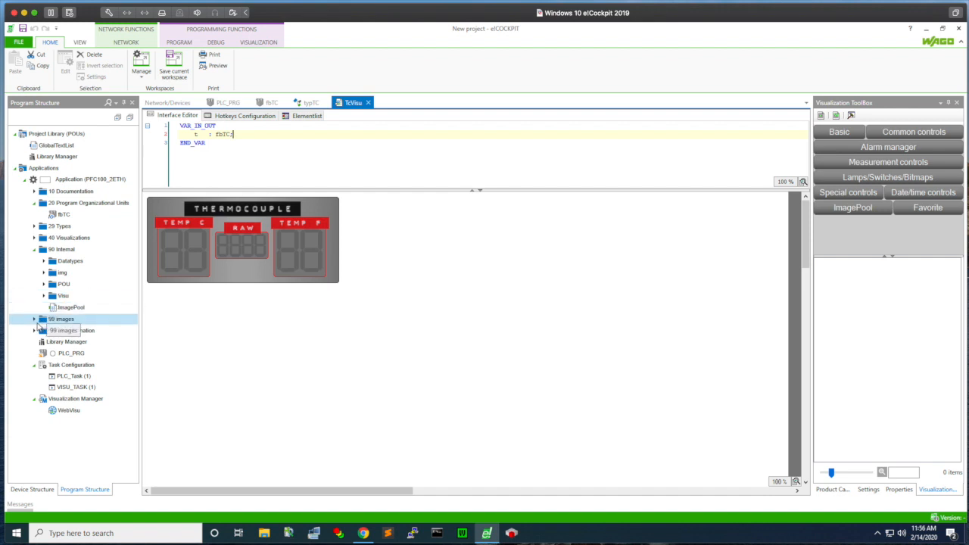
pyautogui.click(34, 318)
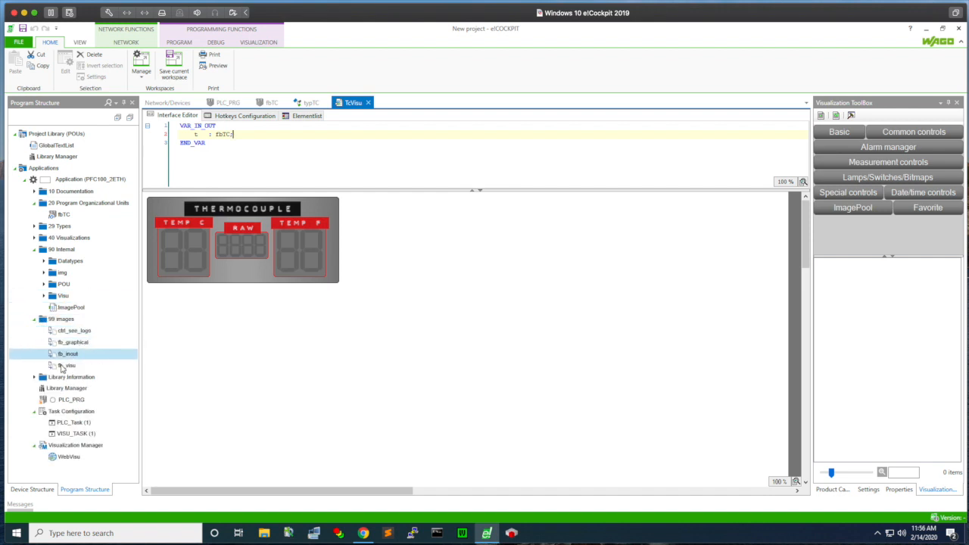
pyautogui.click(44, 318)
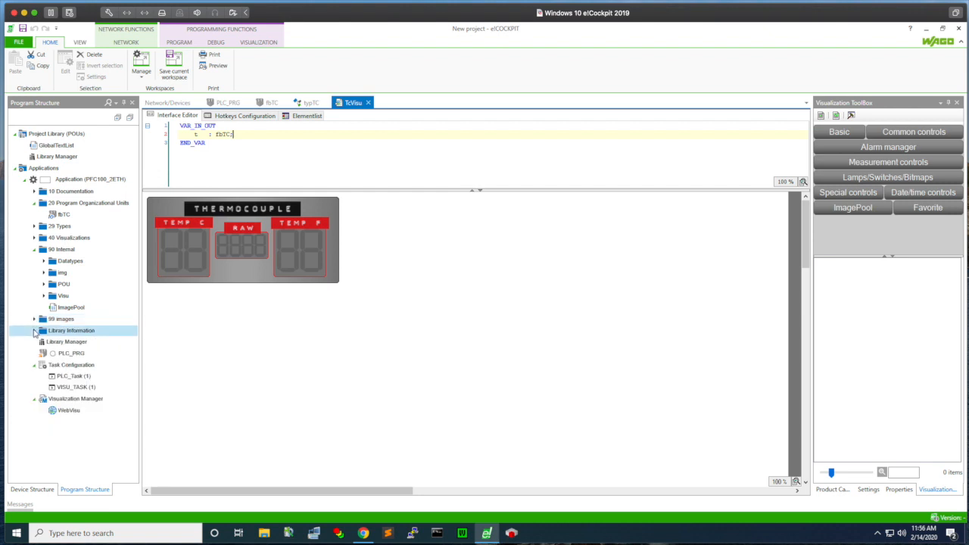
pyautogui.click(35, 330)
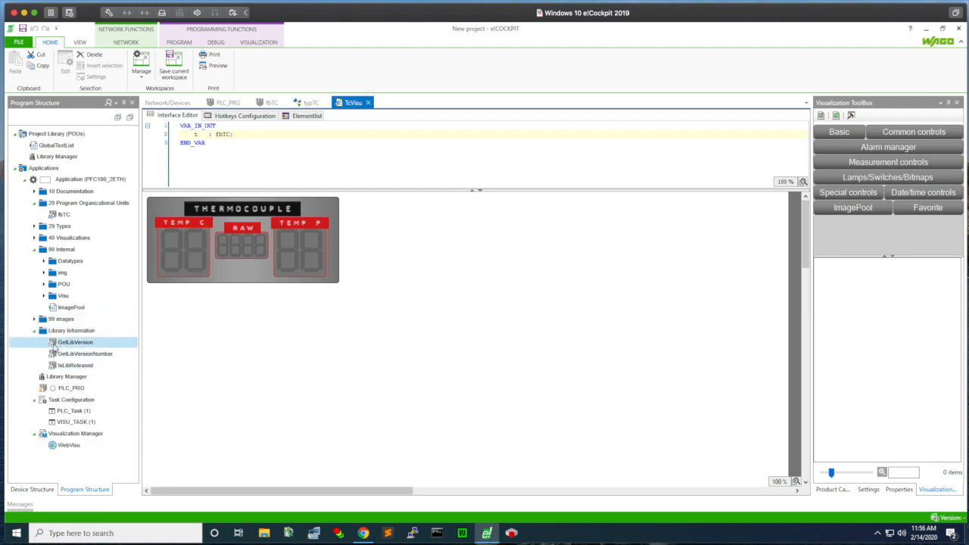
pyautogui.click(34, 330)
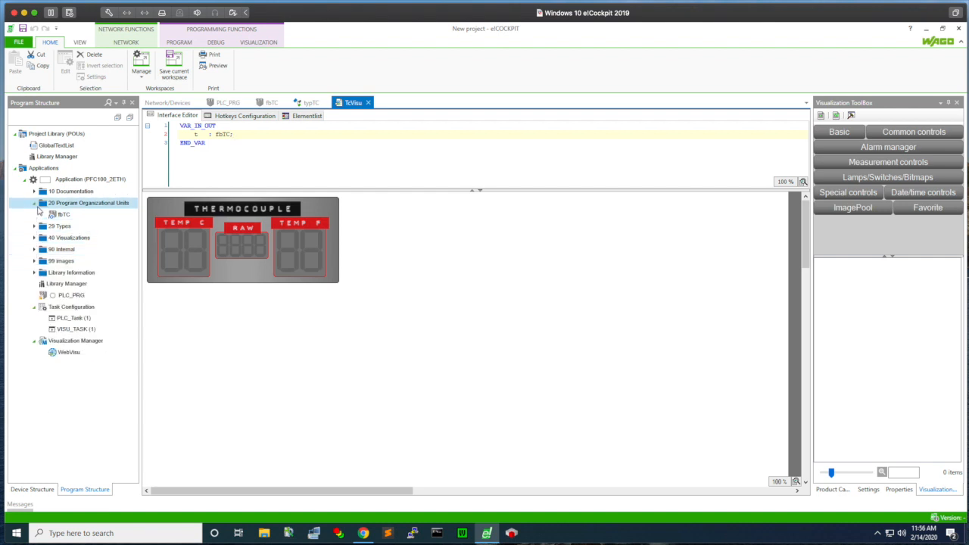
# In PLC_PRG declare a commented raw thermocouple input 'wICRaw AT %IW… : INT'.
pyautogui.doubleClick(69, 284)
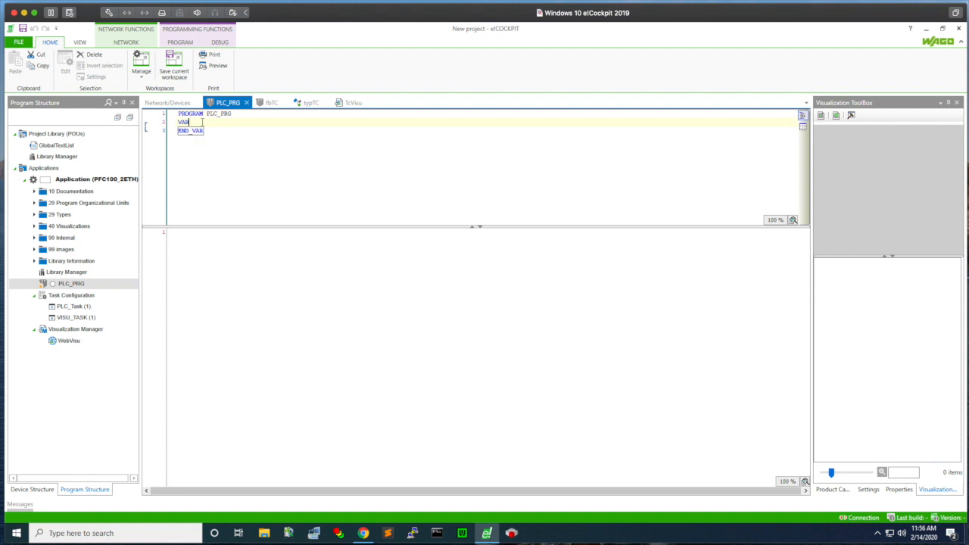
pyautogui.press('Return')
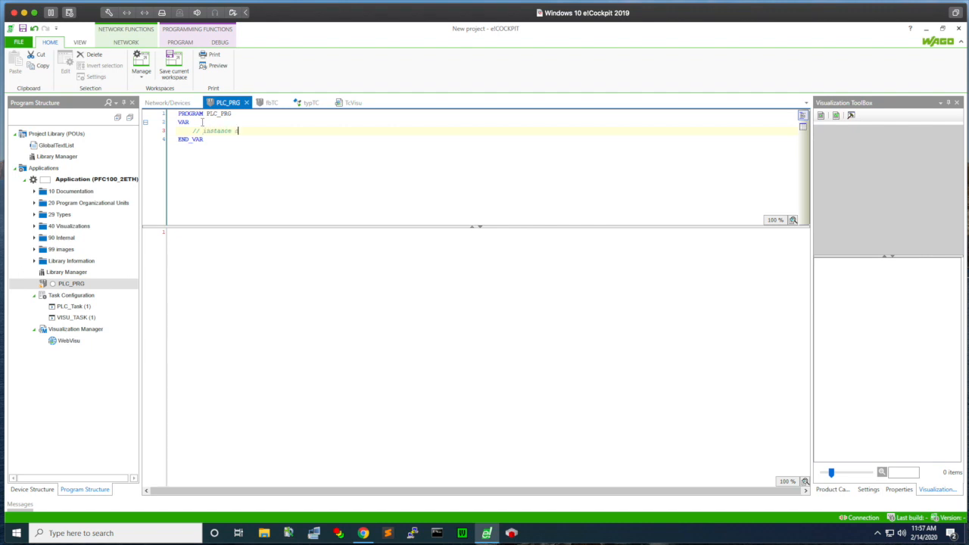
pyautogui.write('of the tc')
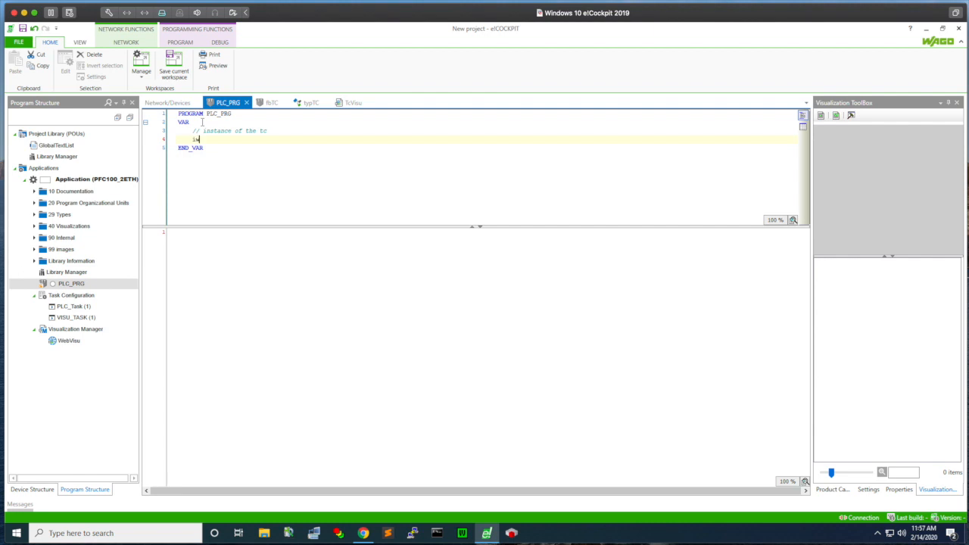
pyautogui.write('WICRaw')
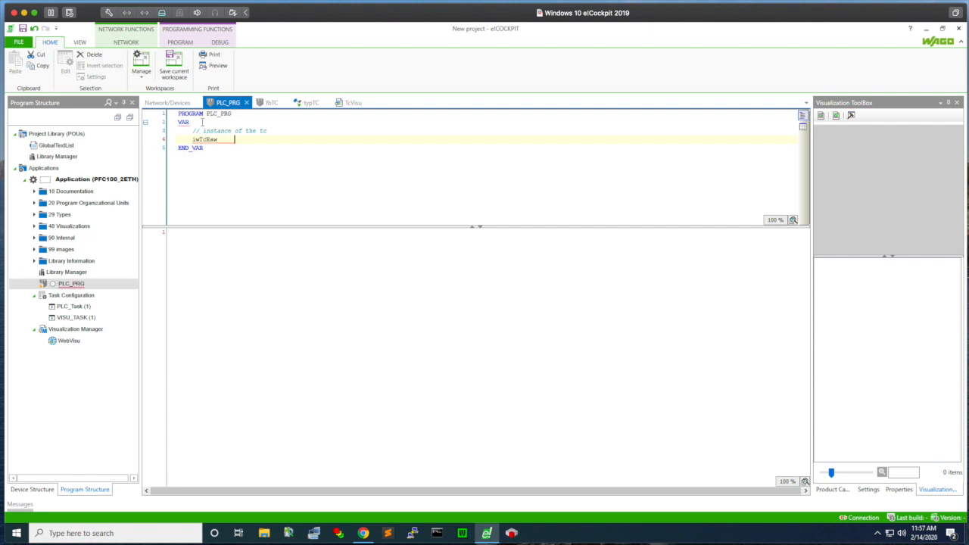
pyautogui.write('AT')
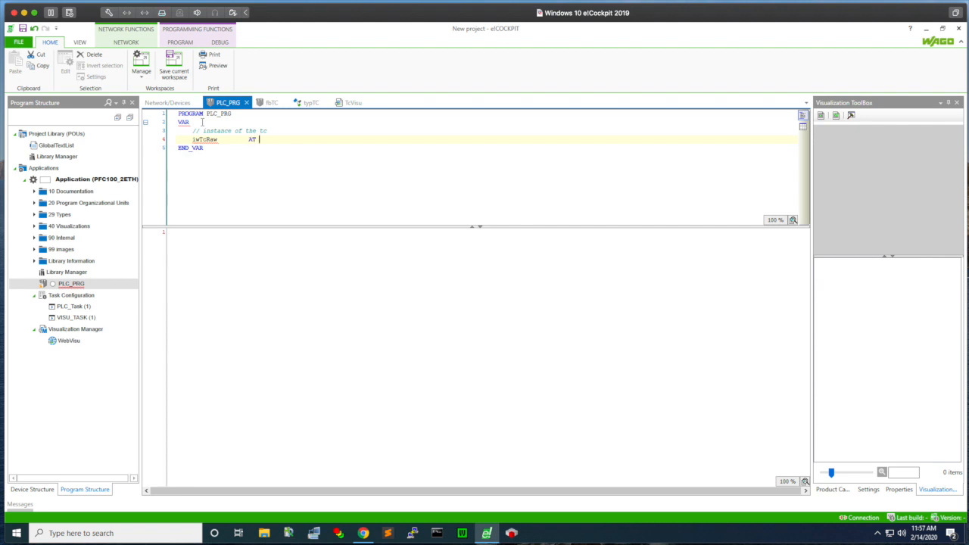
pyautogui.write('%IW1 :')
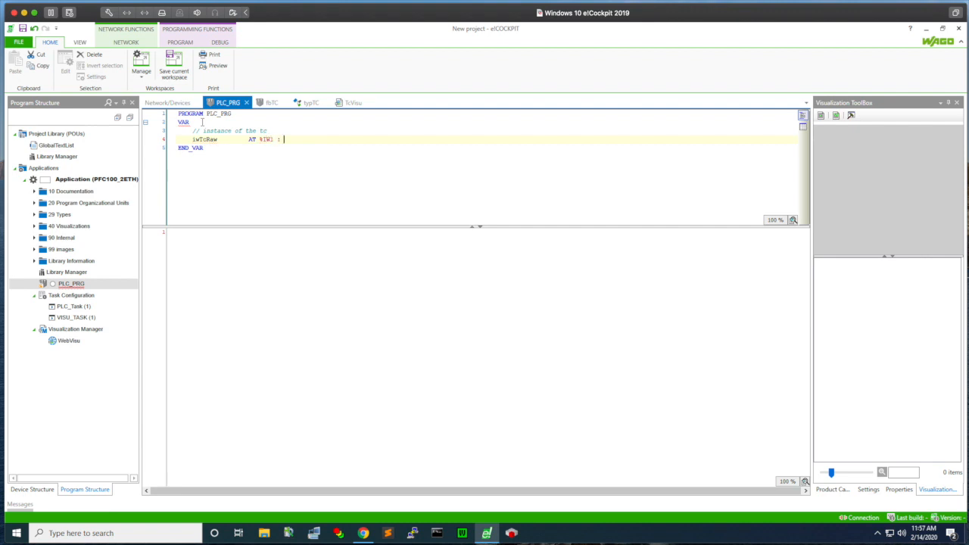
pyautogui.write('INT;')
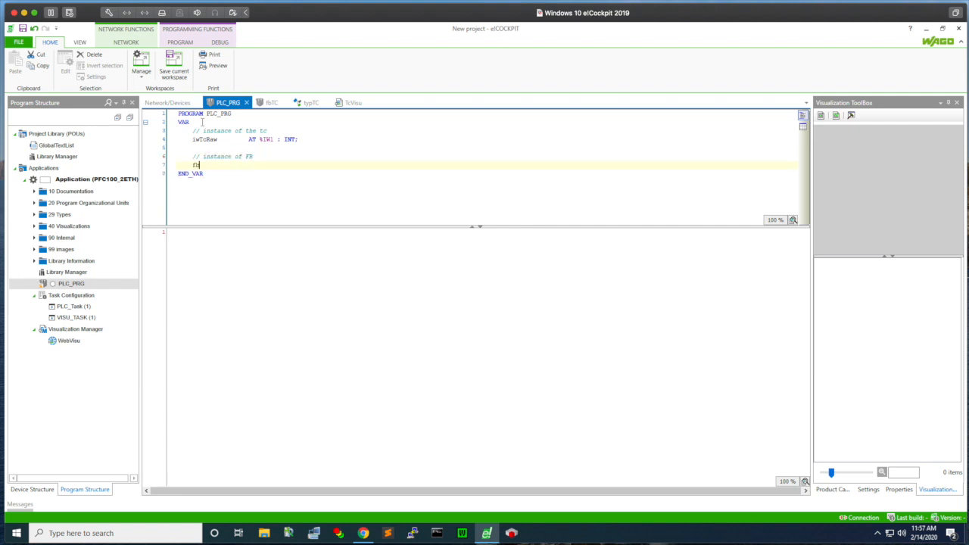
# Declare the 'fbTc : fbTC;' instance and add a '// data typ for TC' comment.
pyautogui.write('fbTc            :')
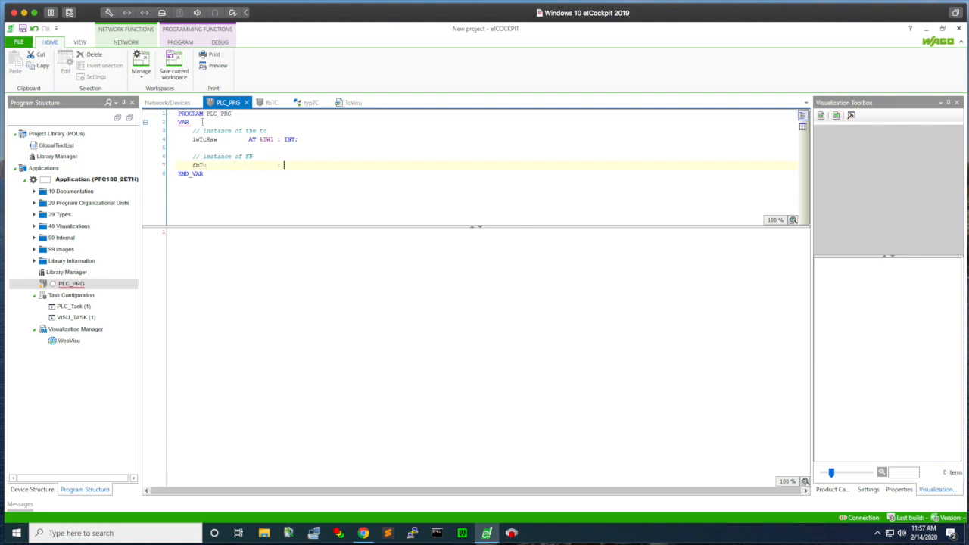
pyautogui.write('fbTC;')
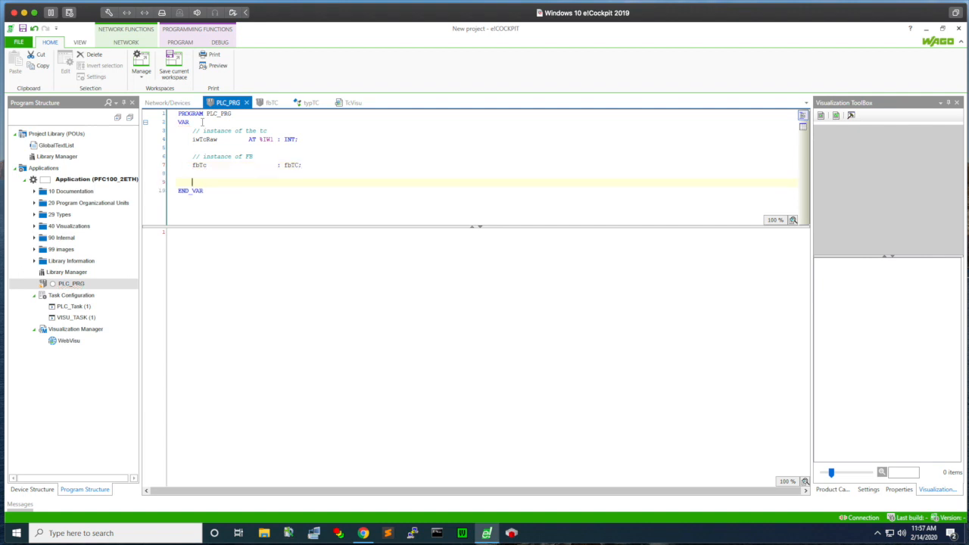
pyautogui.write('//')
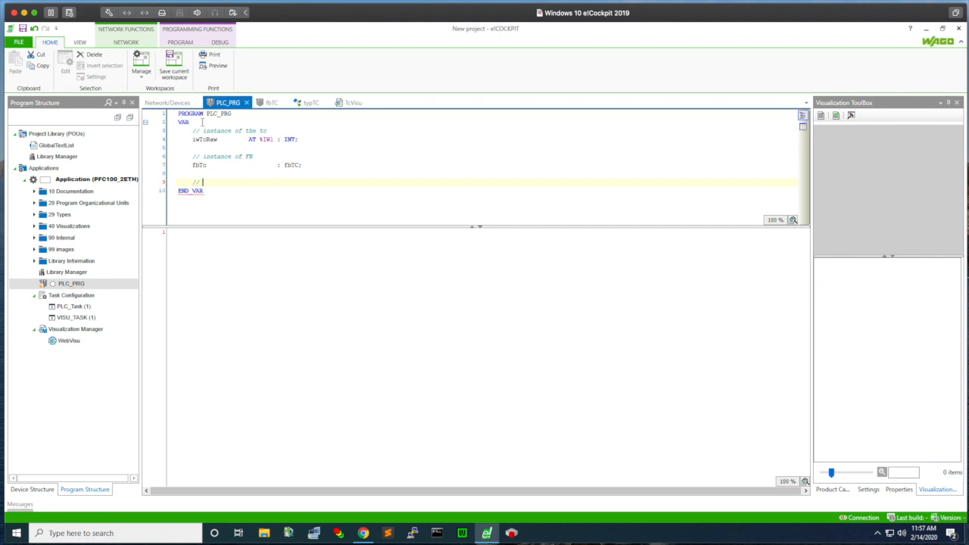
pyautogui.write('data')
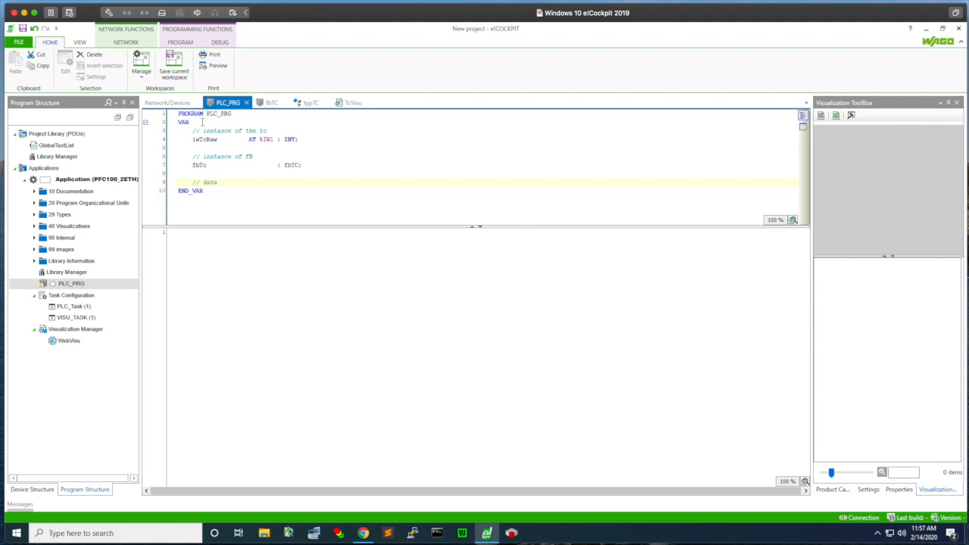
pyautogui.write('type')
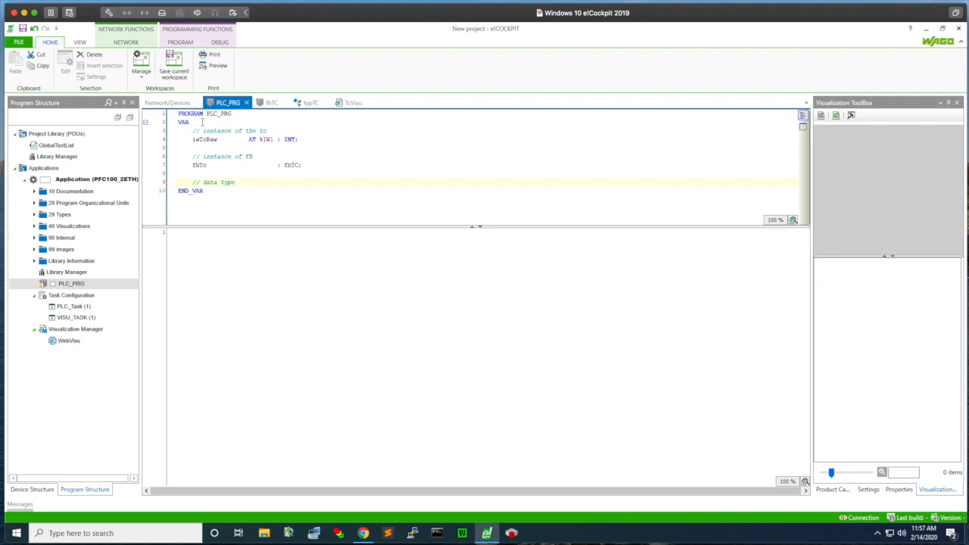
pyautogui.write('for TC')
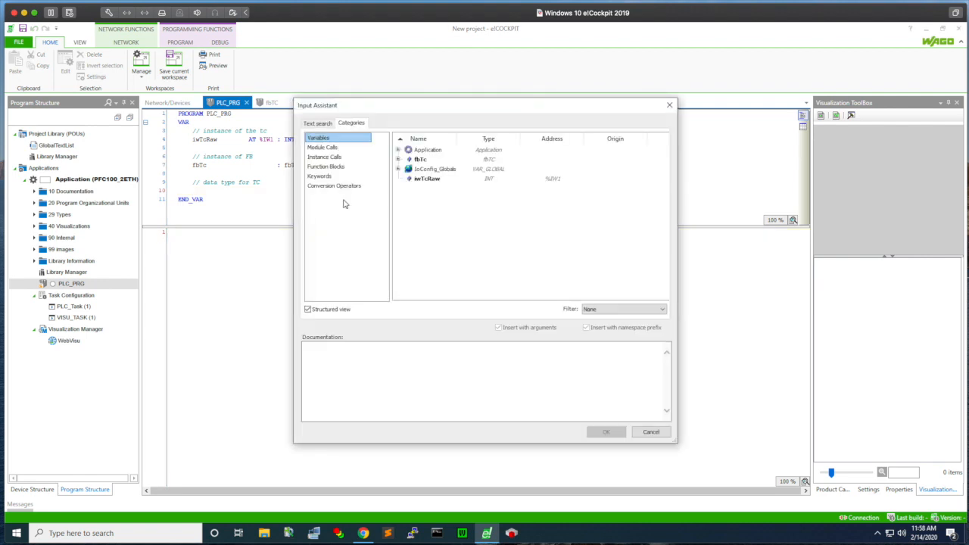
# Insert the fbTc call and fill its arguments with iwTcRaw and typMyTc.
pyautogui.click(324, 156)
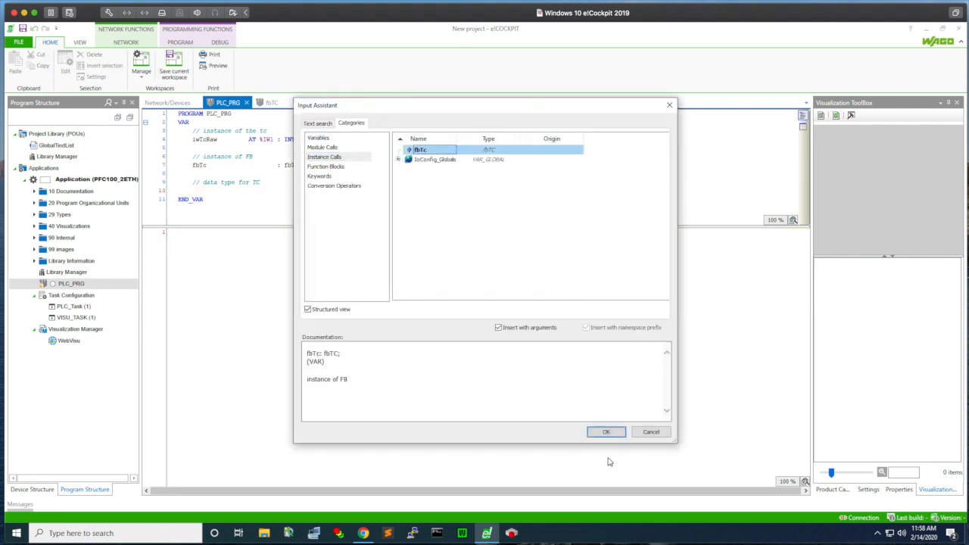
pyautogui.click(606, 431)
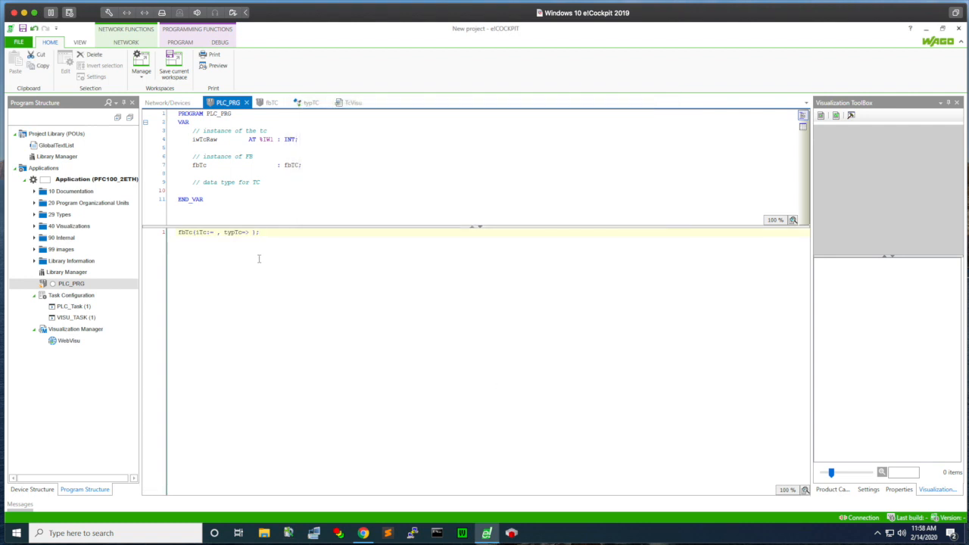
pyautogui.click(218, 232)
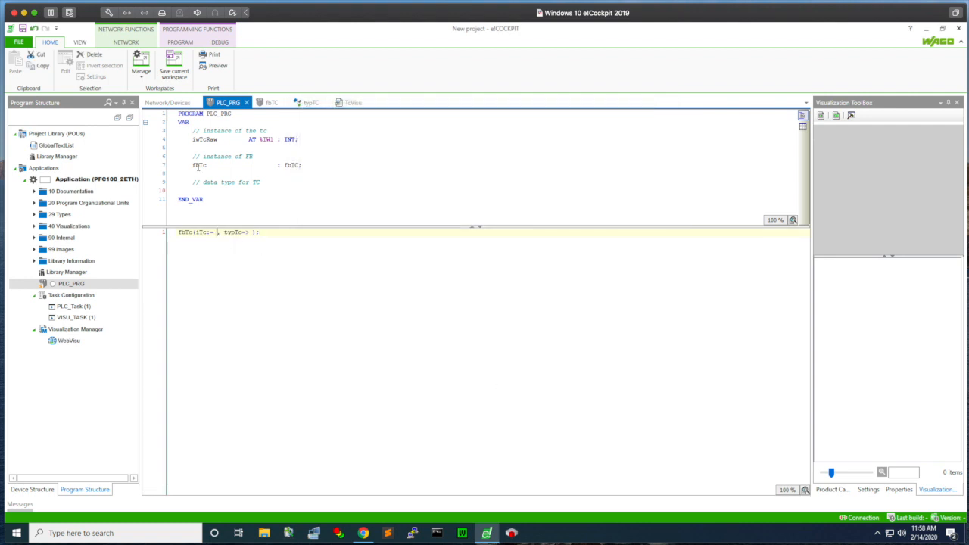
pyautogui.doubleClick(205, 140)
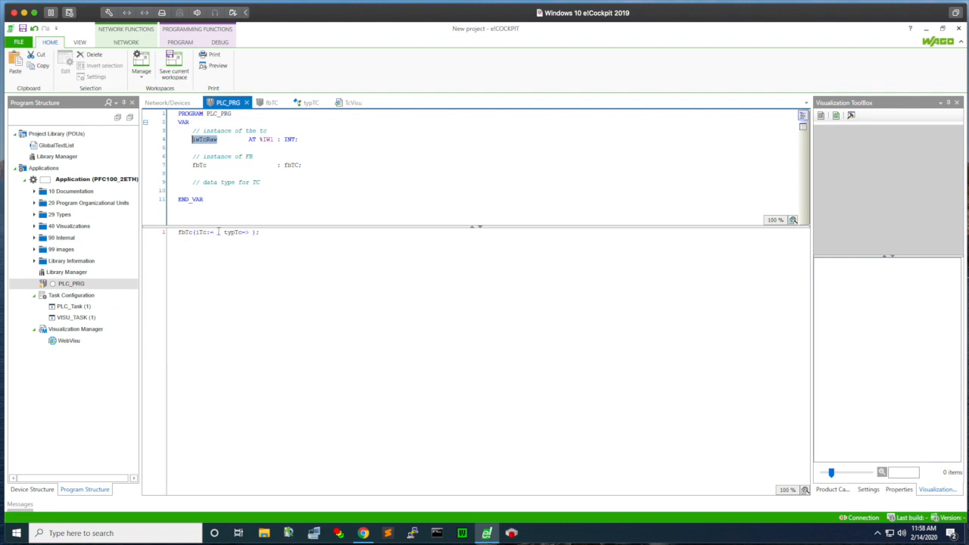
pyautogui.write('iwTcRaw')
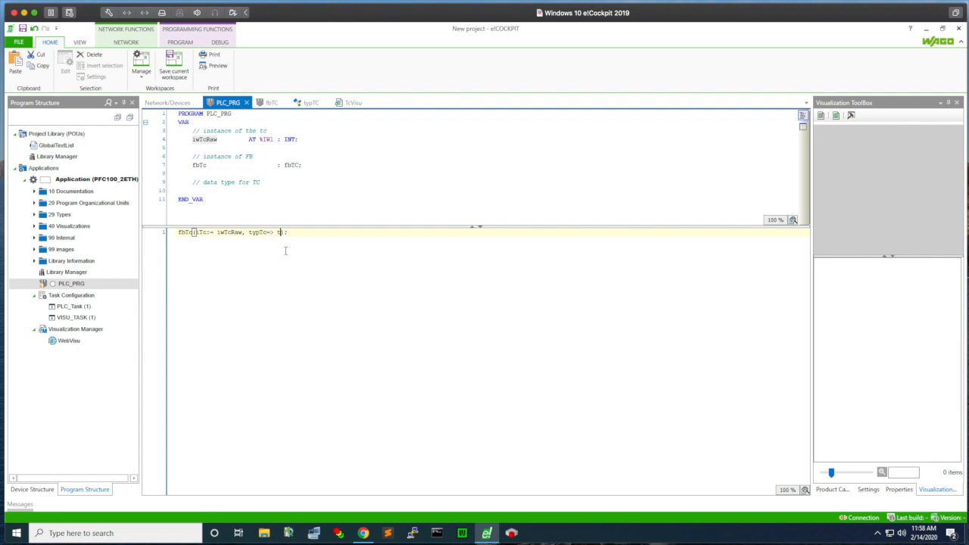
pyautogui.write('ypMyTc')
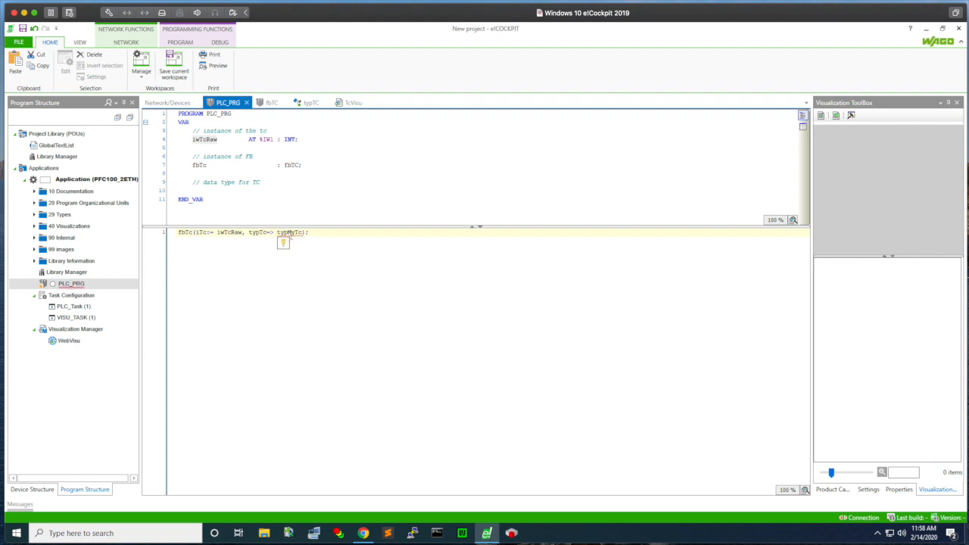
# Auto-declare typMyTc as a typTc variable in PLC_PRG.
pyautogui.click(283, 242)
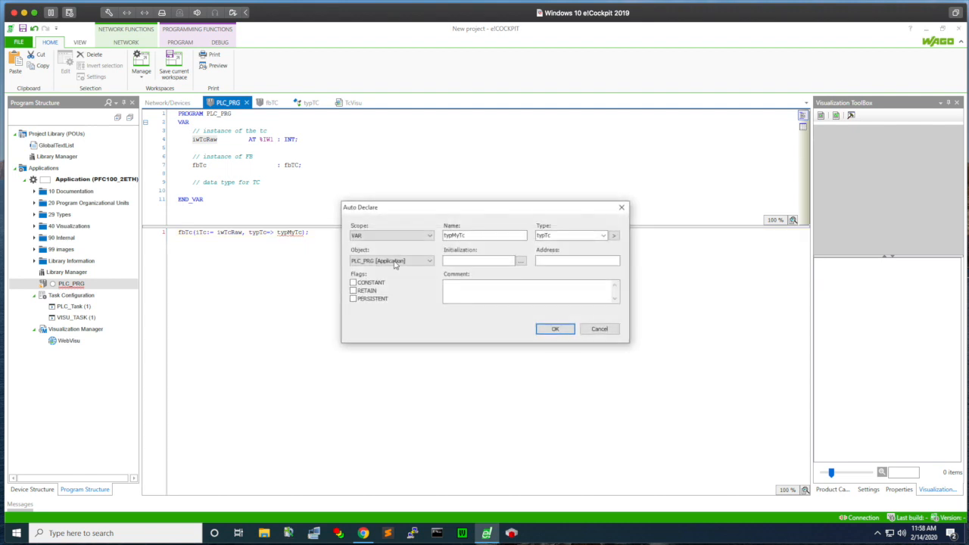
pyautogui.tripleClick(568, 235)
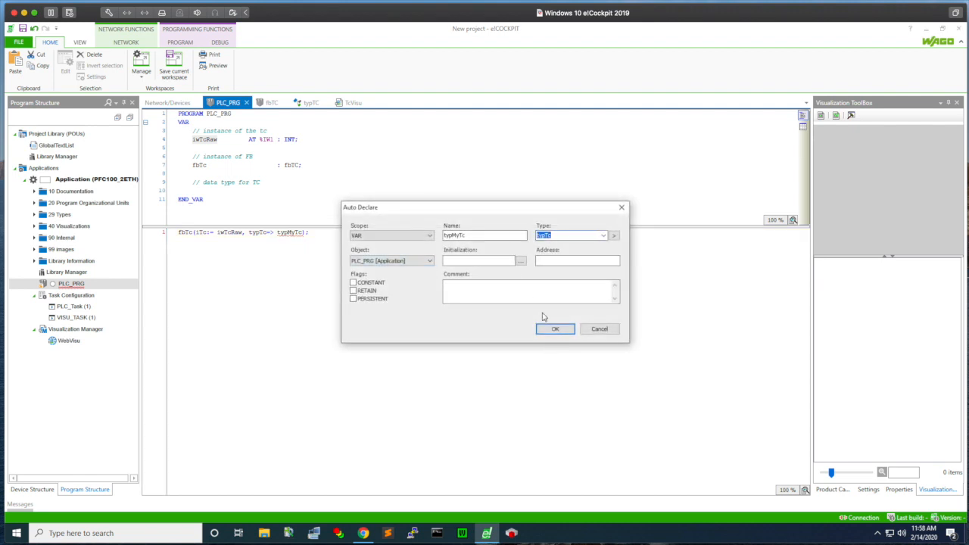
pyautogui.click(555, 329)
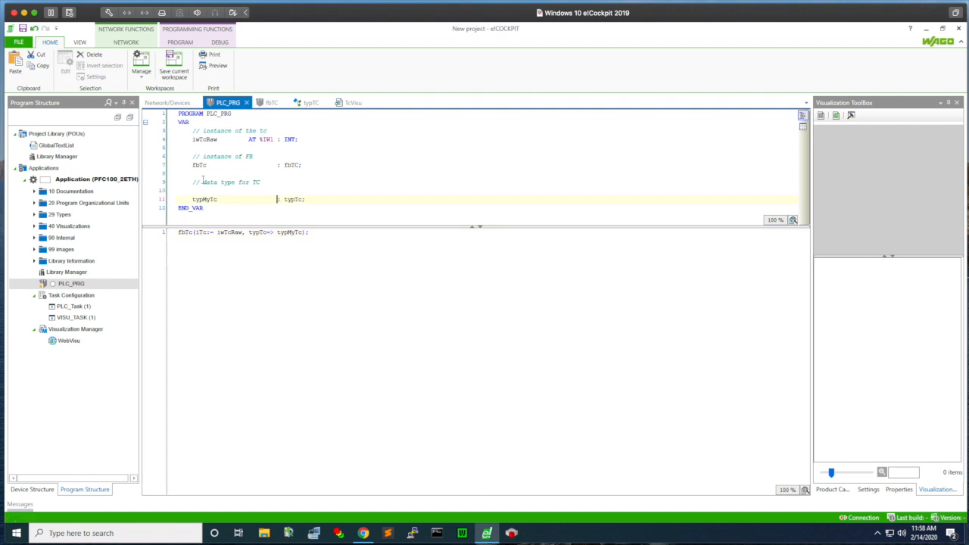
pyautogui.moveTo(109, 175)
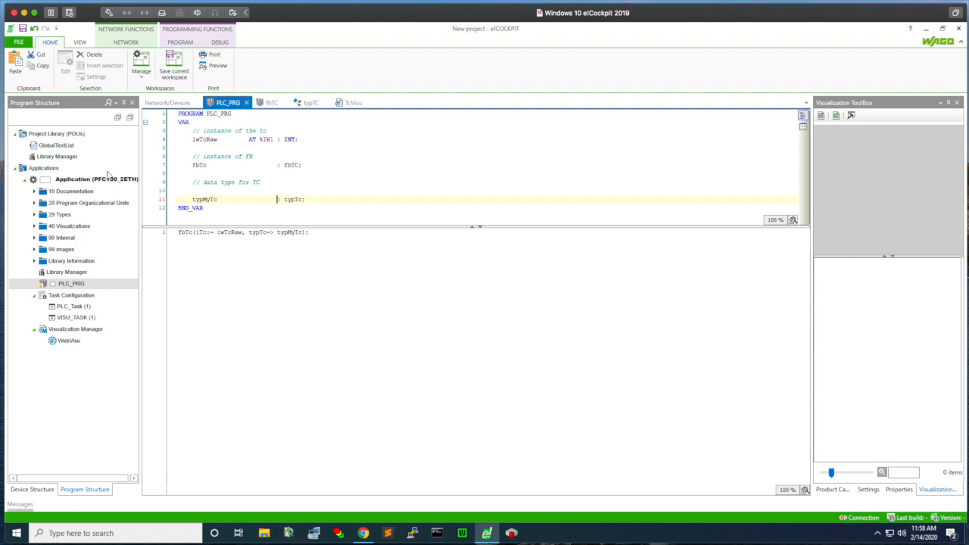
# Add a new Visualization object to the Application.
pyautogui.click(91, 179)
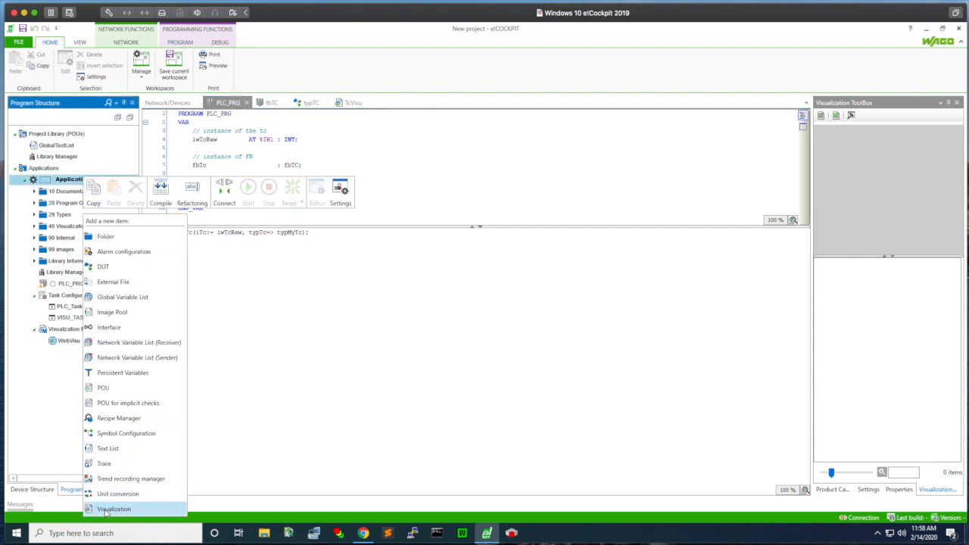
pyautogui.click(113, 509)
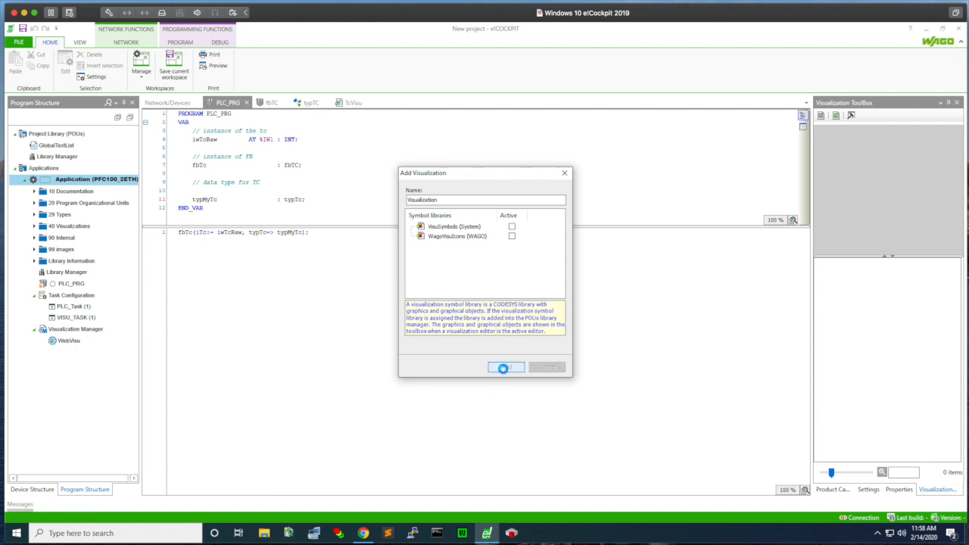
pyautogui.click(506, 368)
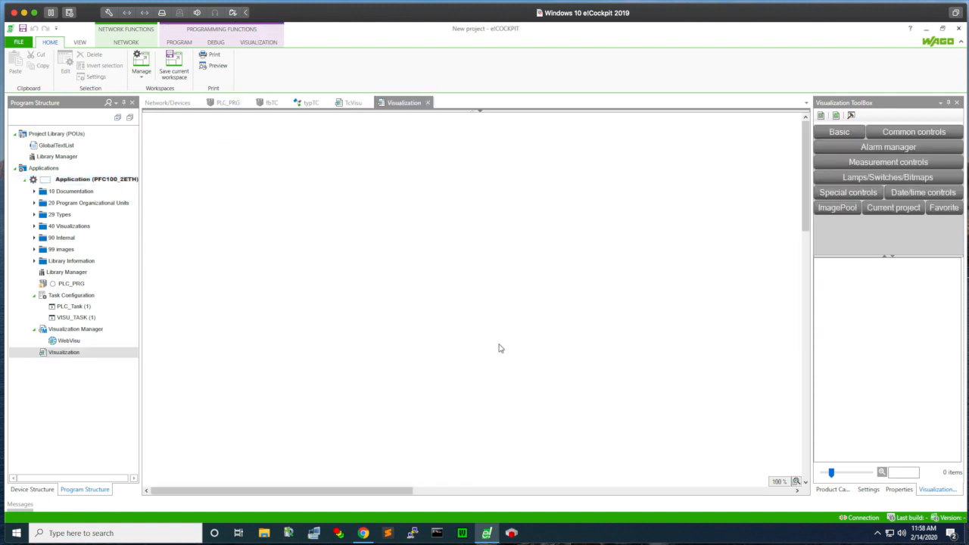
pyautogui.moveTo(485, 357)
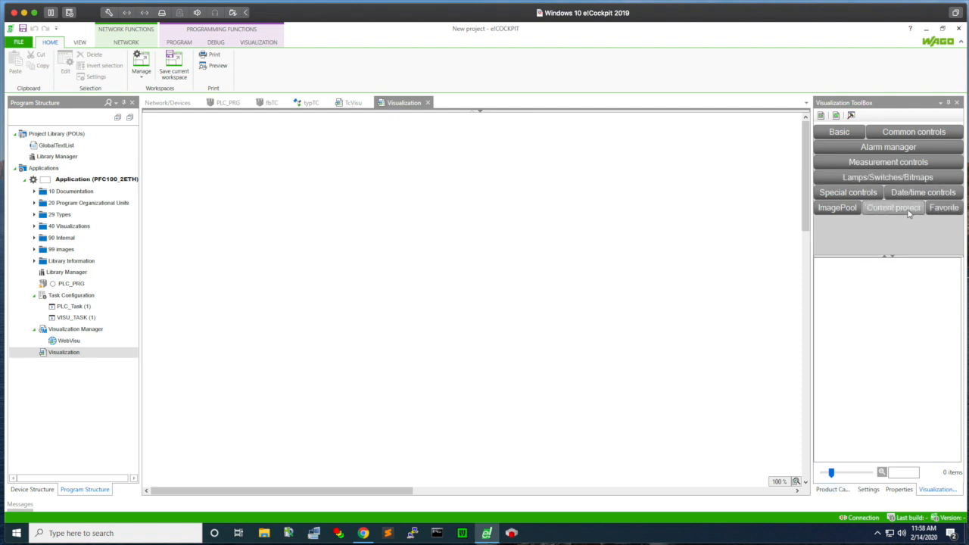
# Place the project's TcView element and expand its References in Properties.
pyautogui.click(893, 207)
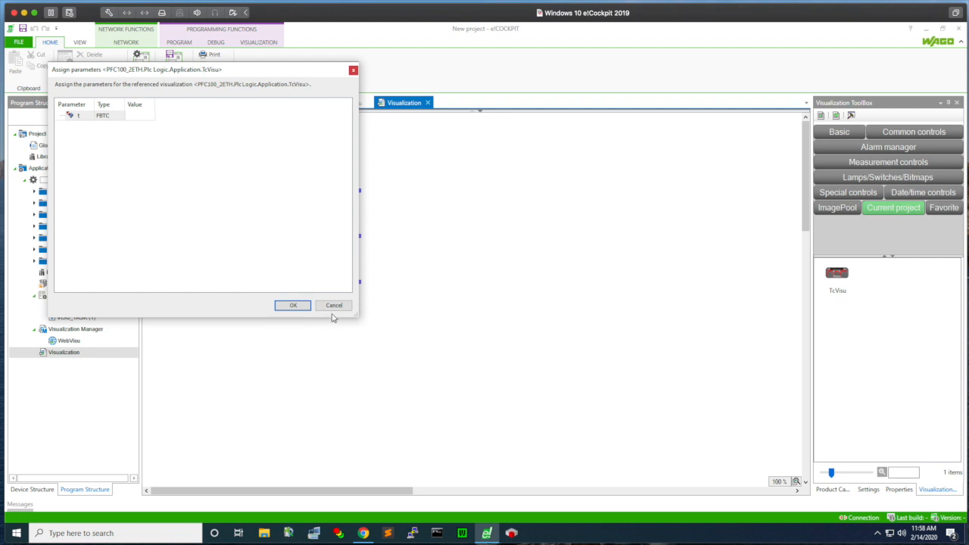
pyautogui.click(294, 305)
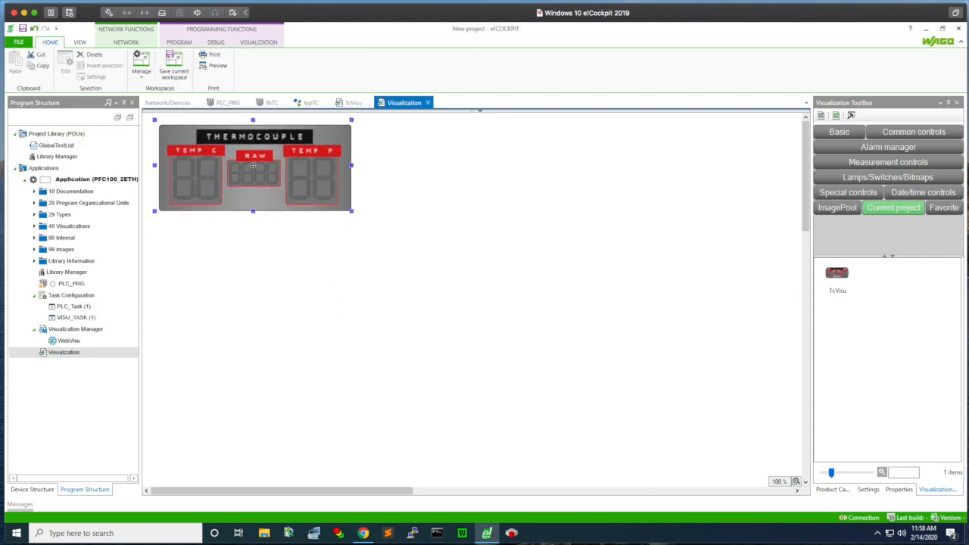
pyautogui.click(900, 489)
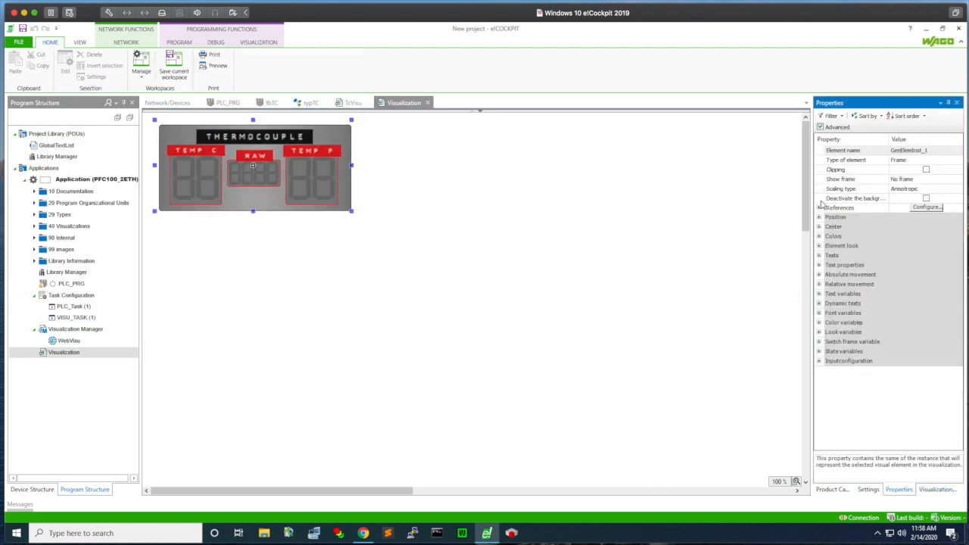
pyautogui.click(819, 207)
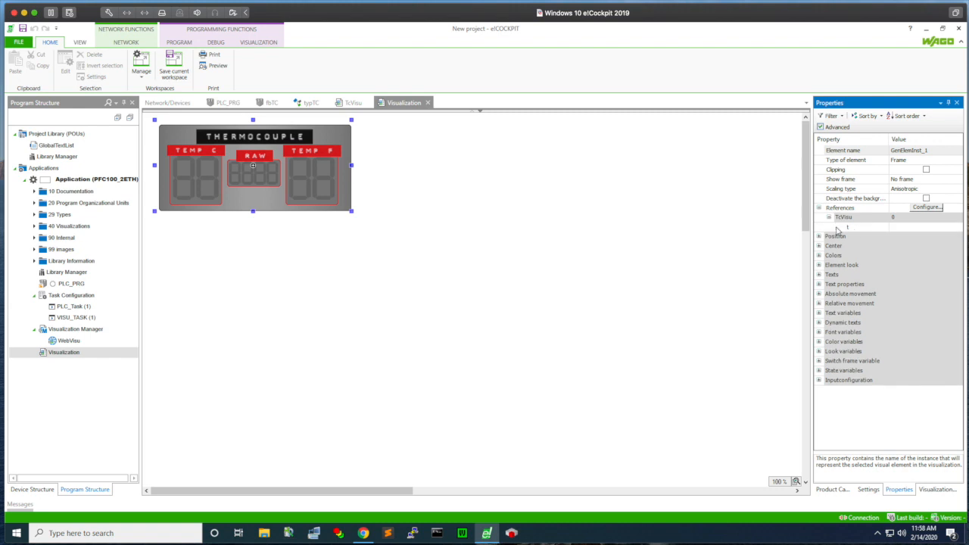
pyautogui.moveTo(906, 234)
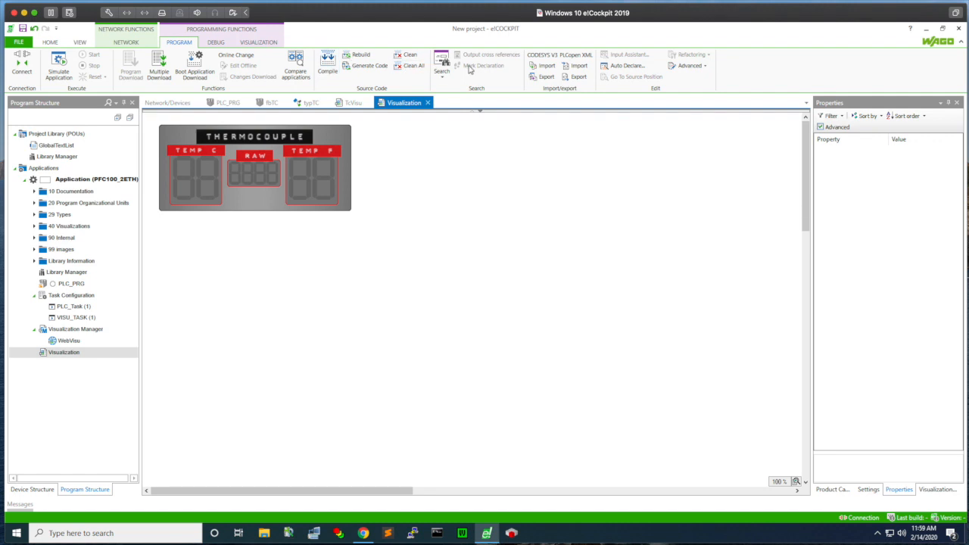
# Connect to the PFC200, creating and downloading the application to run live.
pyautogui.click(21, 67)
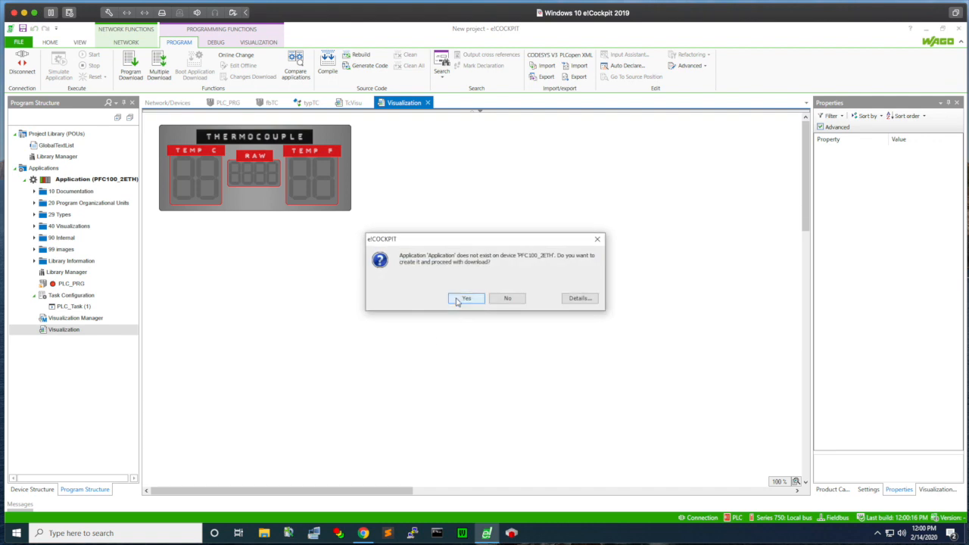
pyautogui.click(467, 297)
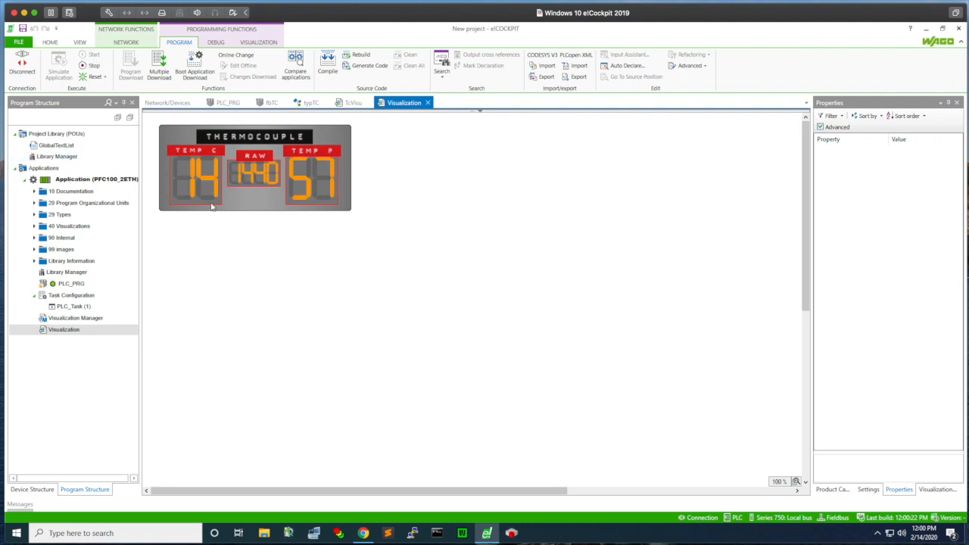
pyautogui.moveTo(261, 234)
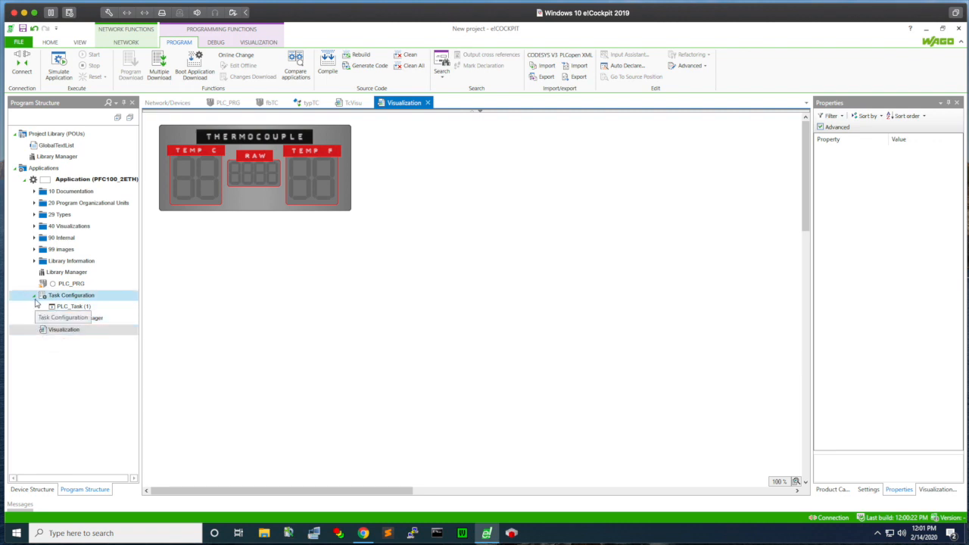
# Select the Application folders from 10 Documentation to Library Information and copy them into Project Library.
pyautogui.click(70, 284)
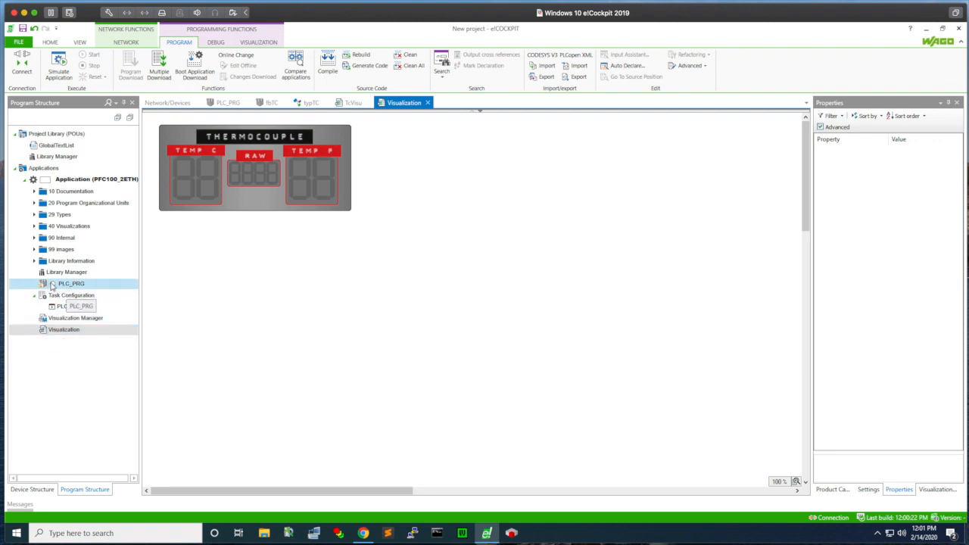
pyautogui.click(73, 260)
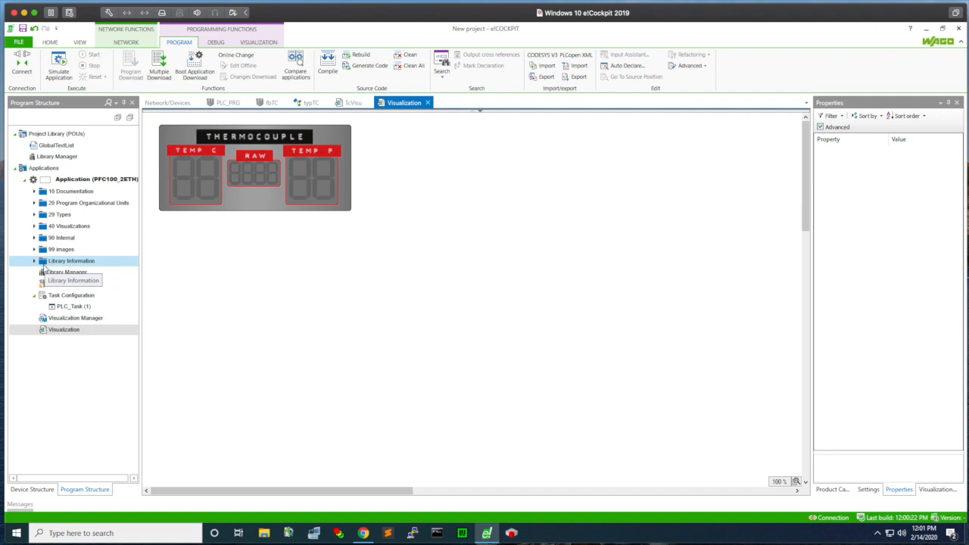
pyautogui.click(56, 133)
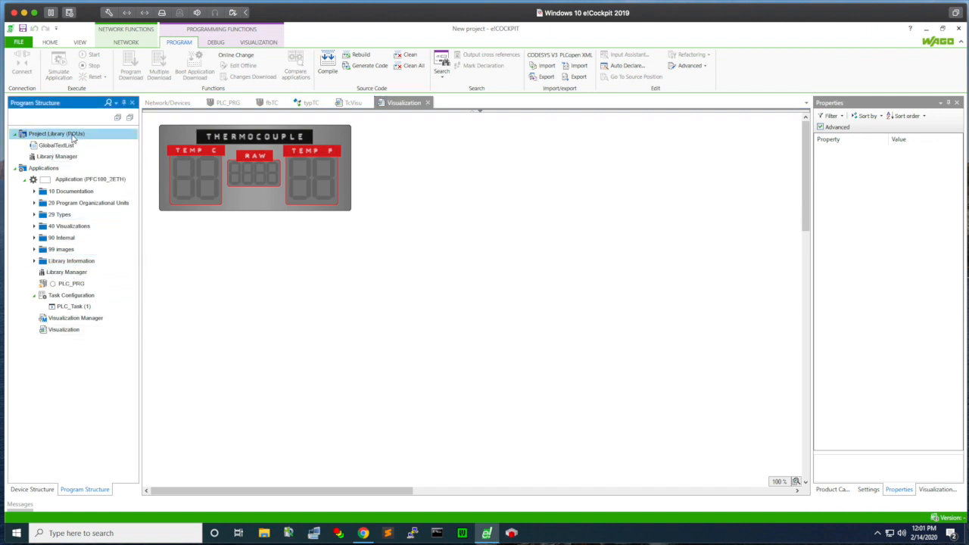
pyautogui.click(70, 191)
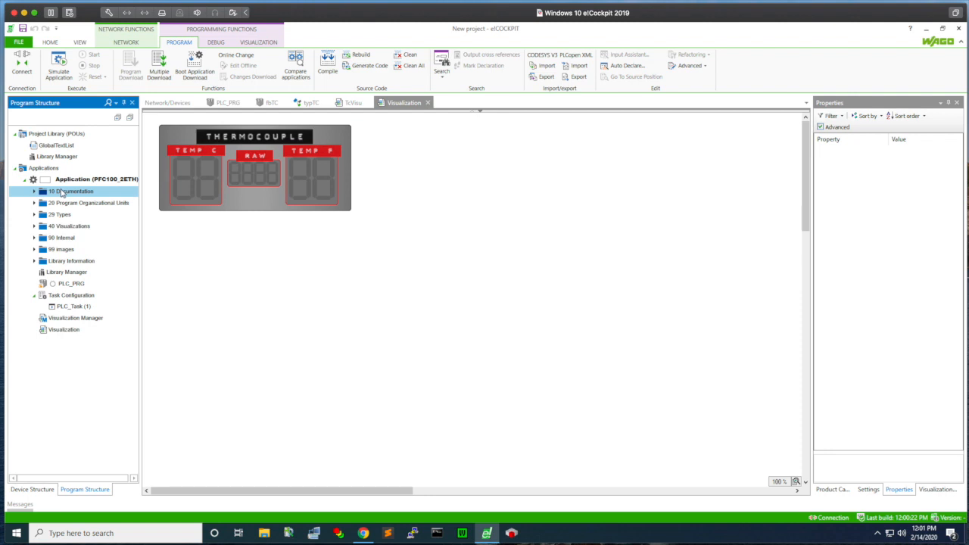
pyautogui.click(62, 248)
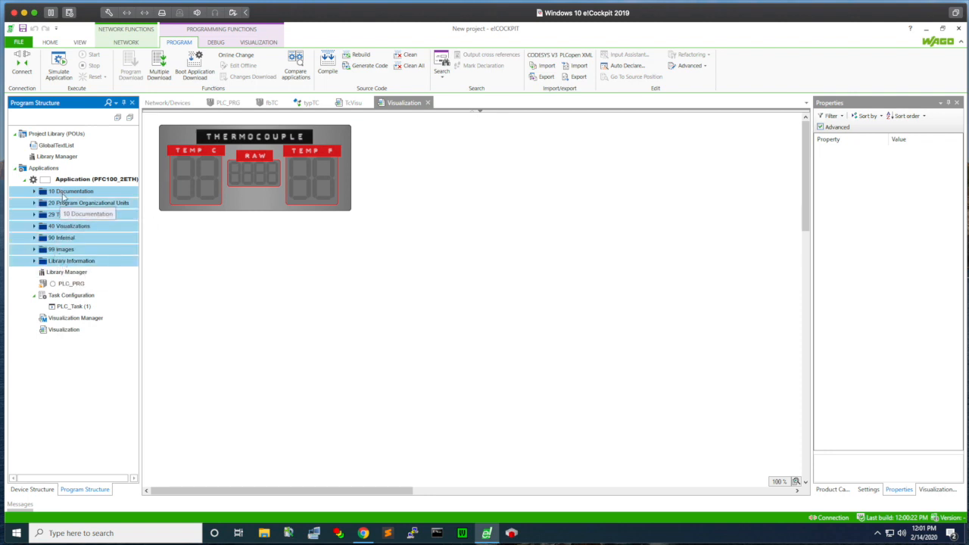
pyautogui.moveTo(60, 137)
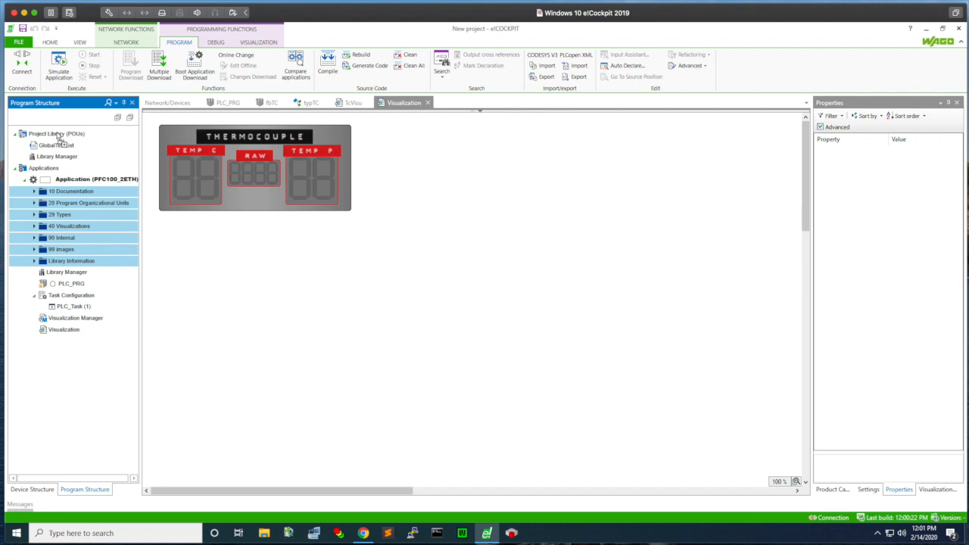
pyautogui.click(23, 133)
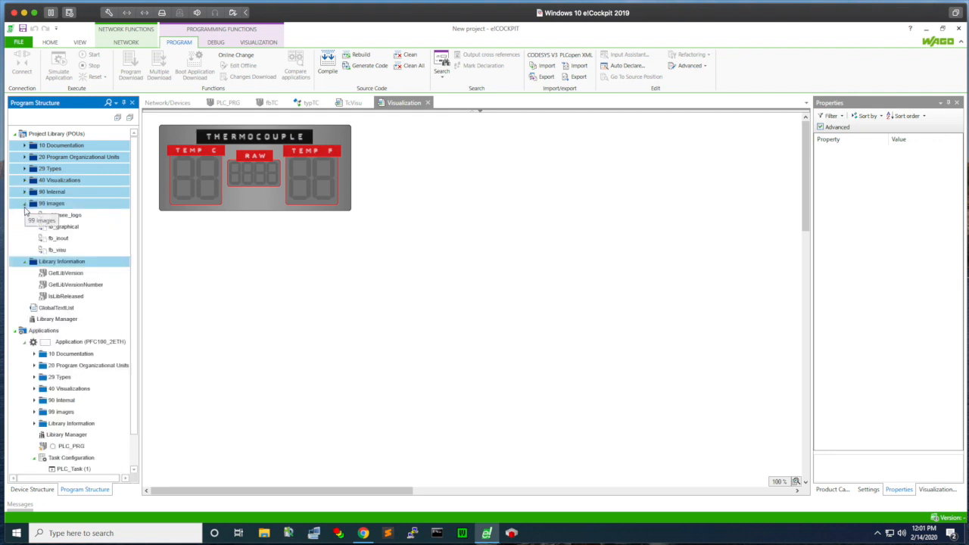
# Collapse the copied Images folder and switch to the device structure view.
pyautogui.click(24, 203)
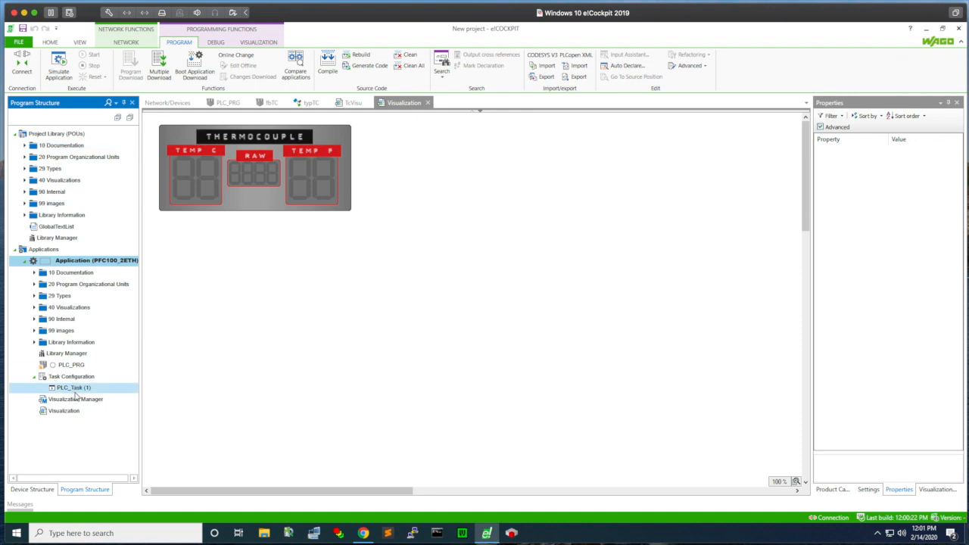
pyautogui.click(32, 490)
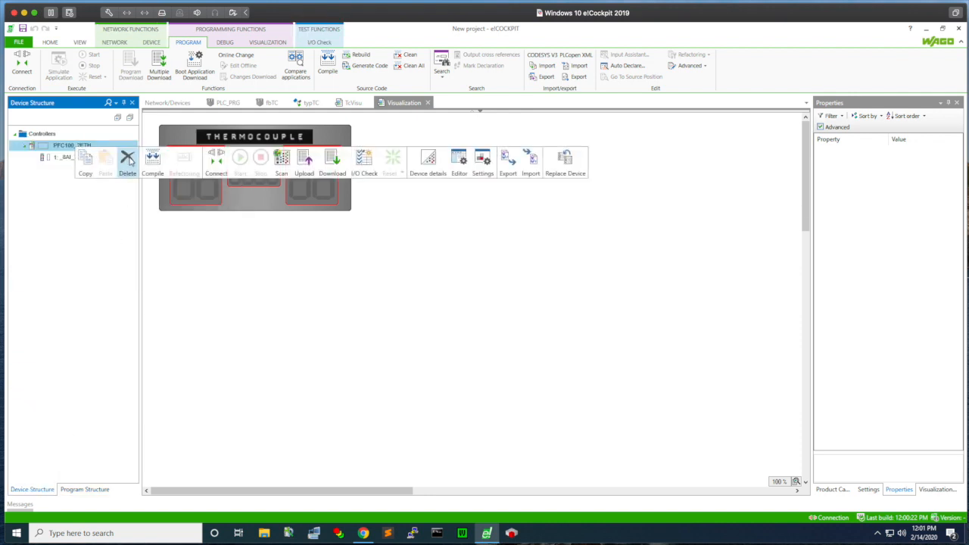
# Delete the PFC200 controller device, then return to the Project Library (POUs) tree.
pyautogui.click(127, 161)
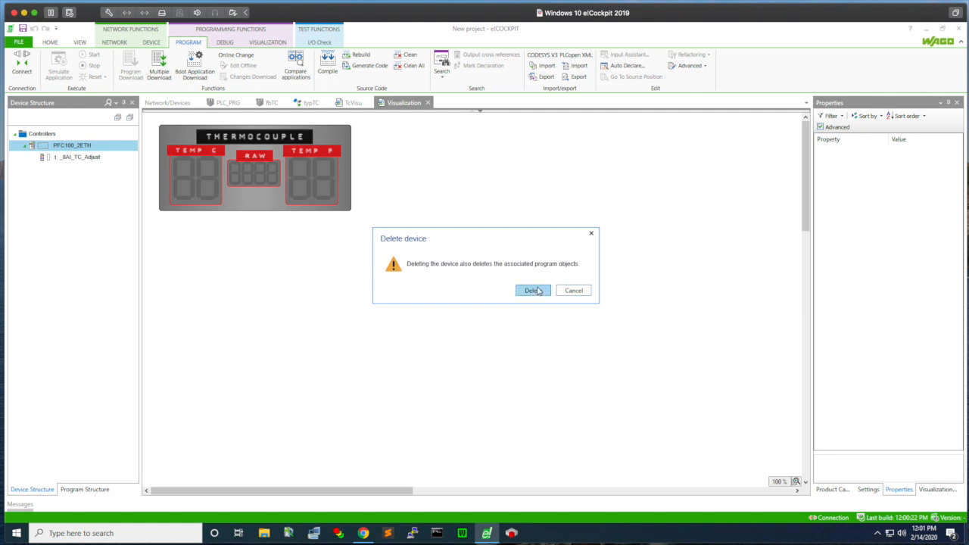
pyautogui.click(533, 291)
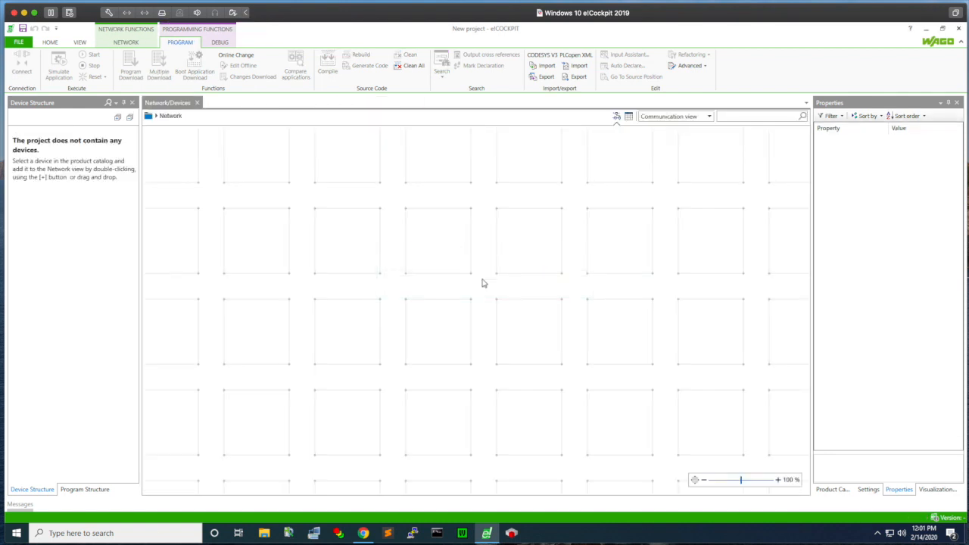
pyautogui.click(85, 489)
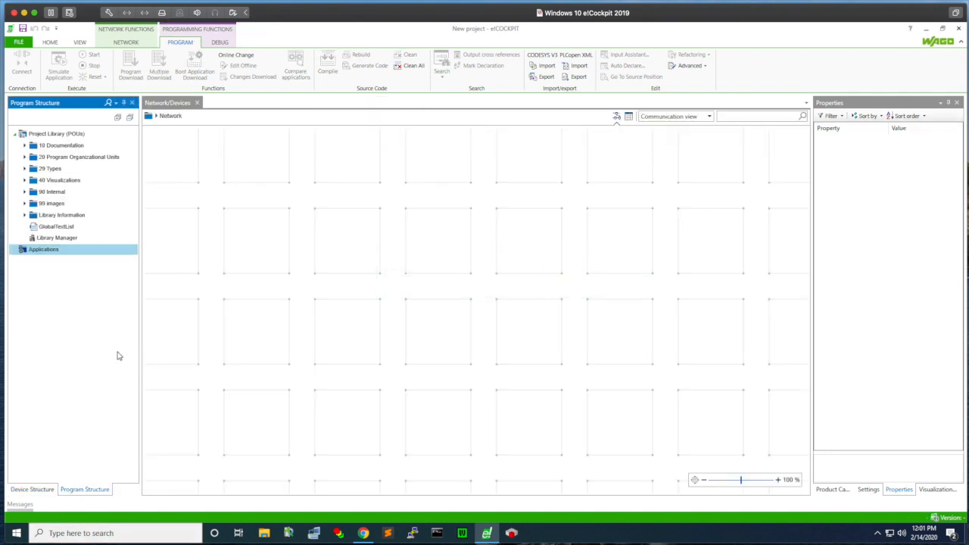
pyautogui.click(56, 134)
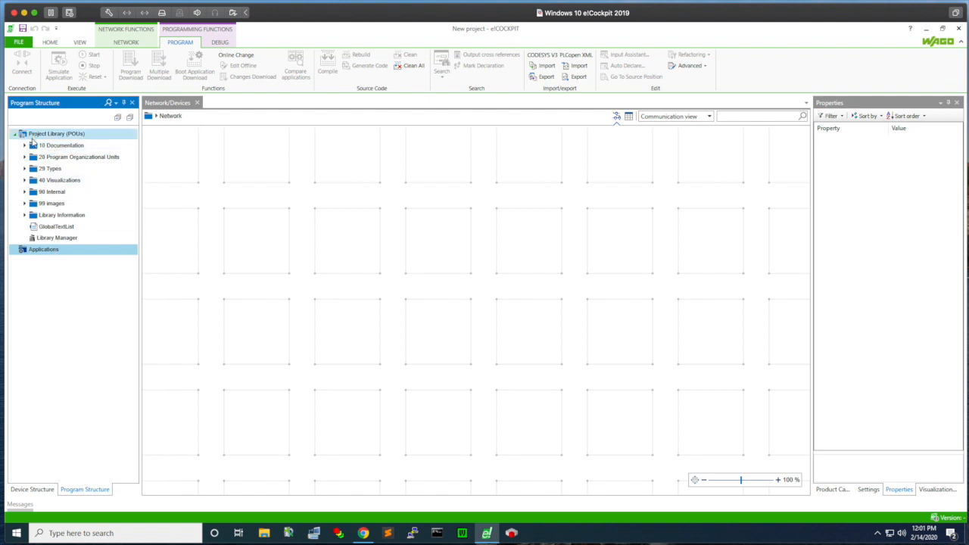
pyautogui.click(78, 156)
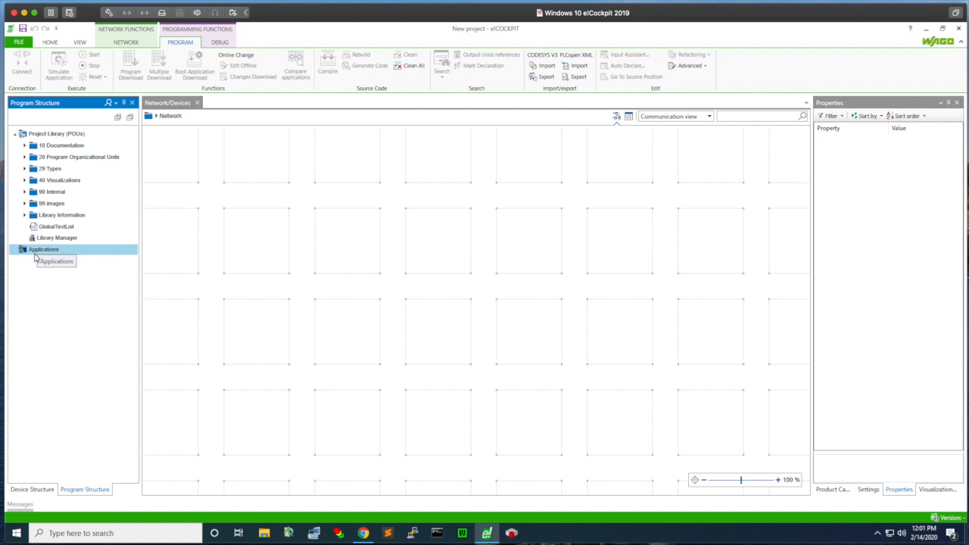
pyautogui.moveTo(235, 43)
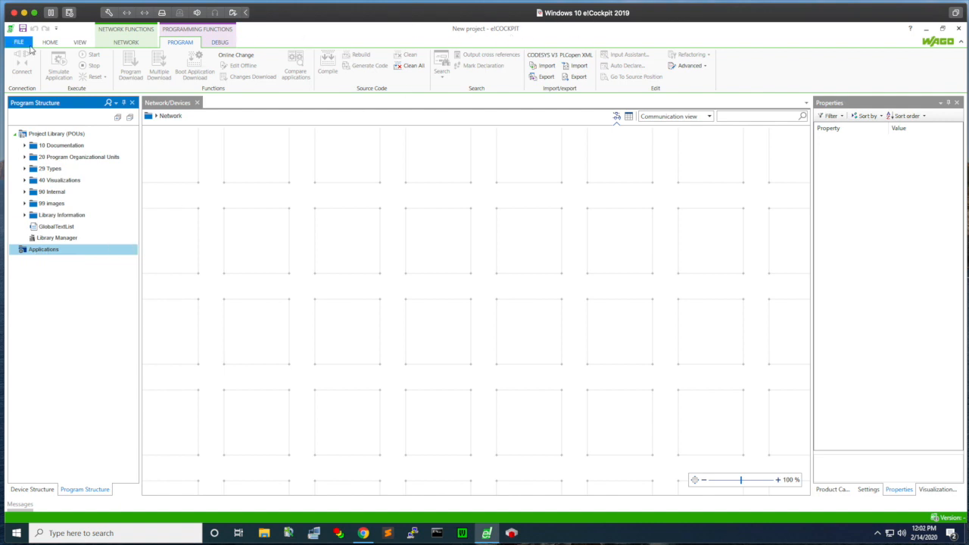
# Save the project to the Desktop with file type e!COCKPIT library via Save as.
pyautogui.click(18, 42)
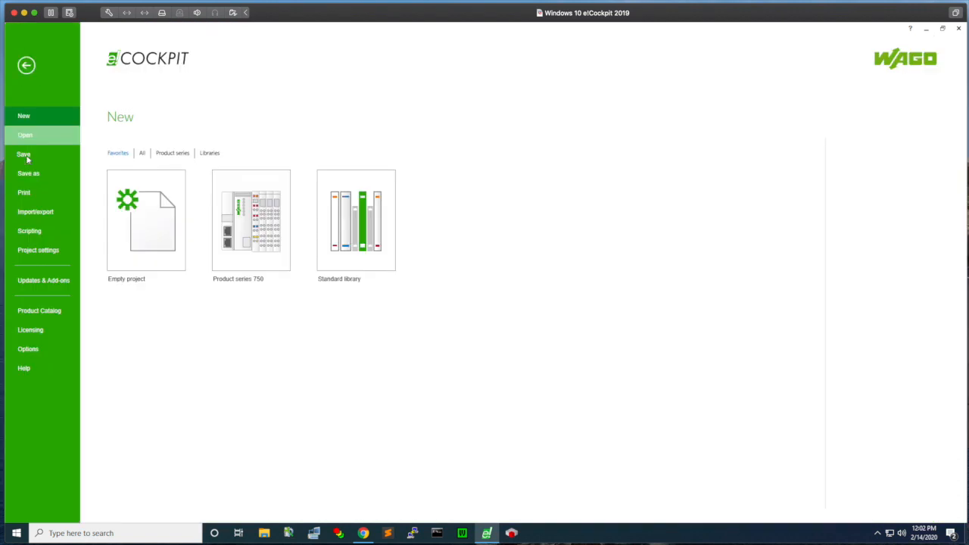
pyautogui.click(27, 173)
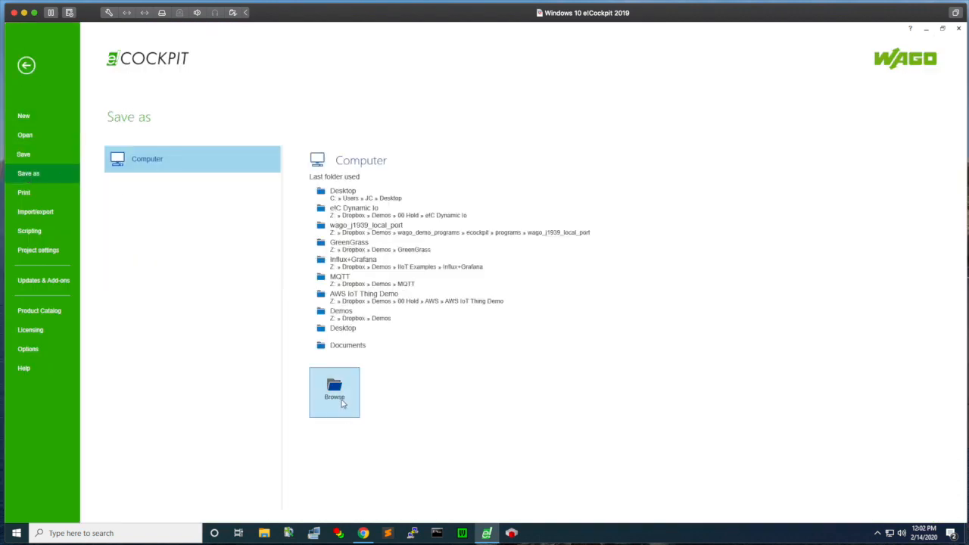
pyautogui.click(333, 391)
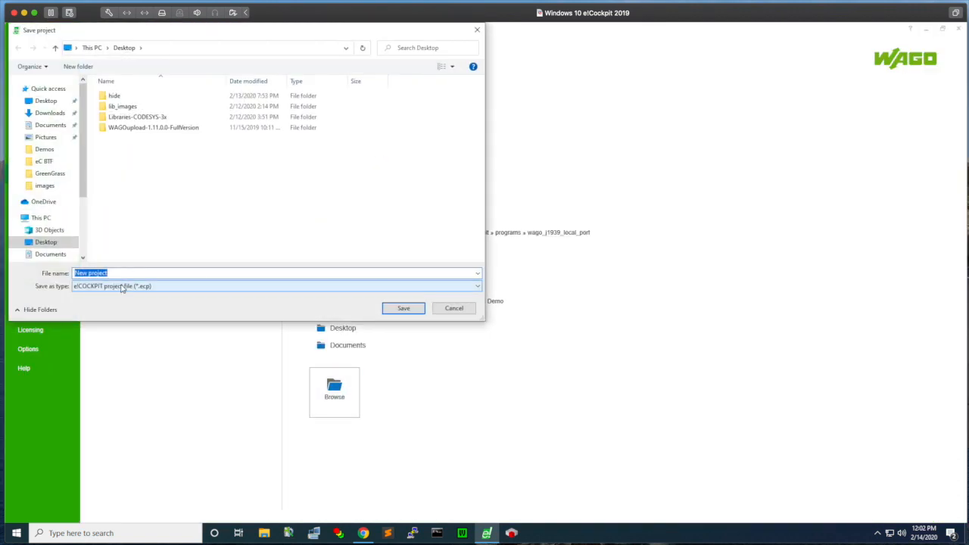
pyautogui.click(475, 285)
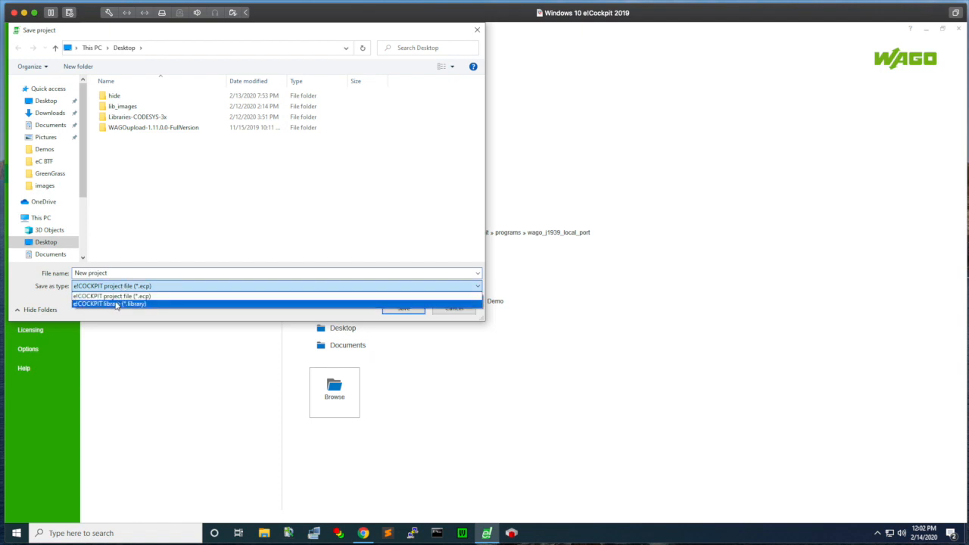
pyautogui.click(109, 303)
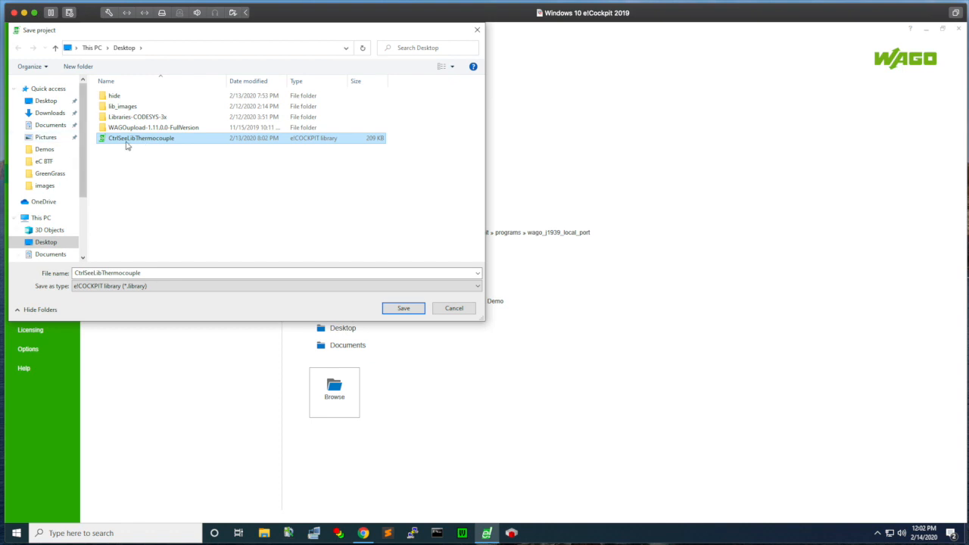
pyautogui.moveTo(191, 145)
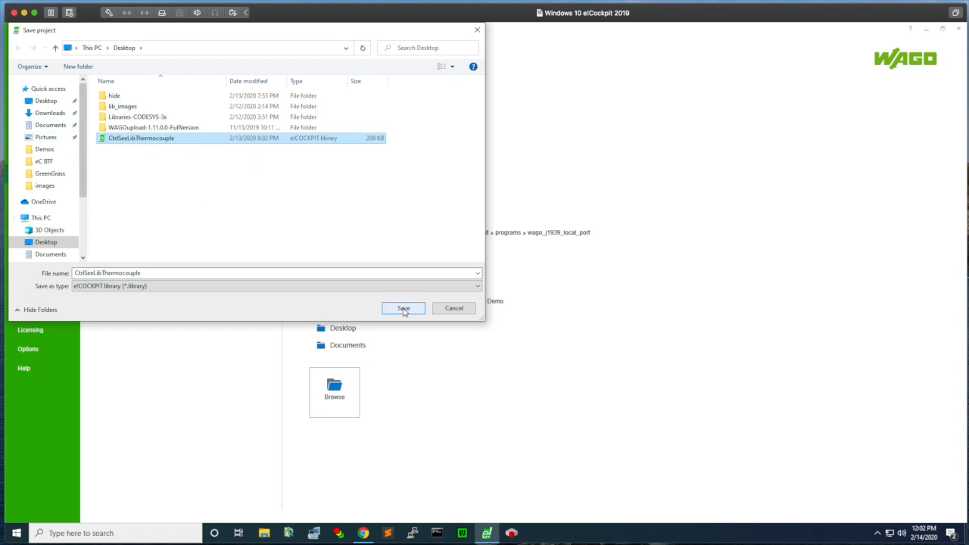
pyautogui.click(402, 309)
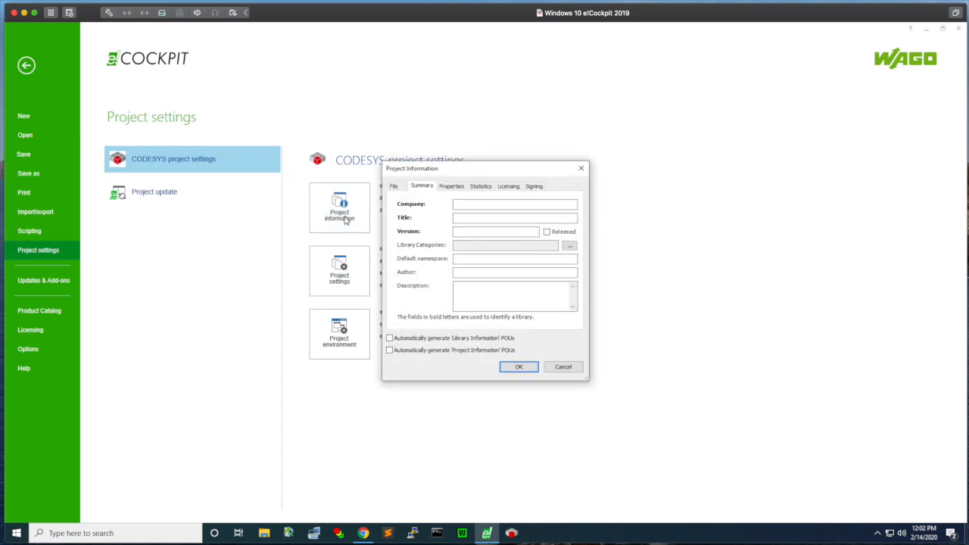
# Enter company CtrlSee, the thermocouple library title and version 1.0.0.0 in the summary.
pyautogui.moveTo(412, 168); pyautogui.dragTo(409, 171)
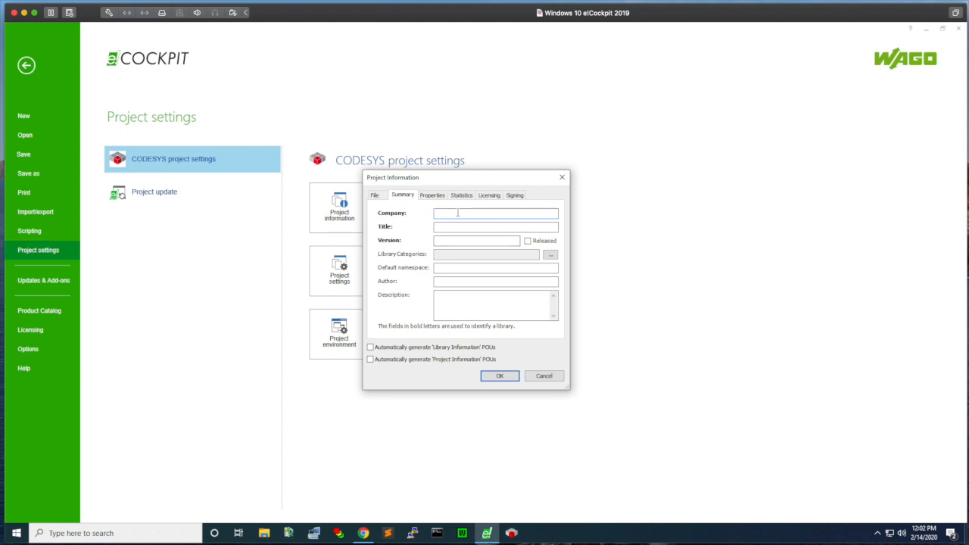
pyautogui.write('Ctrl')
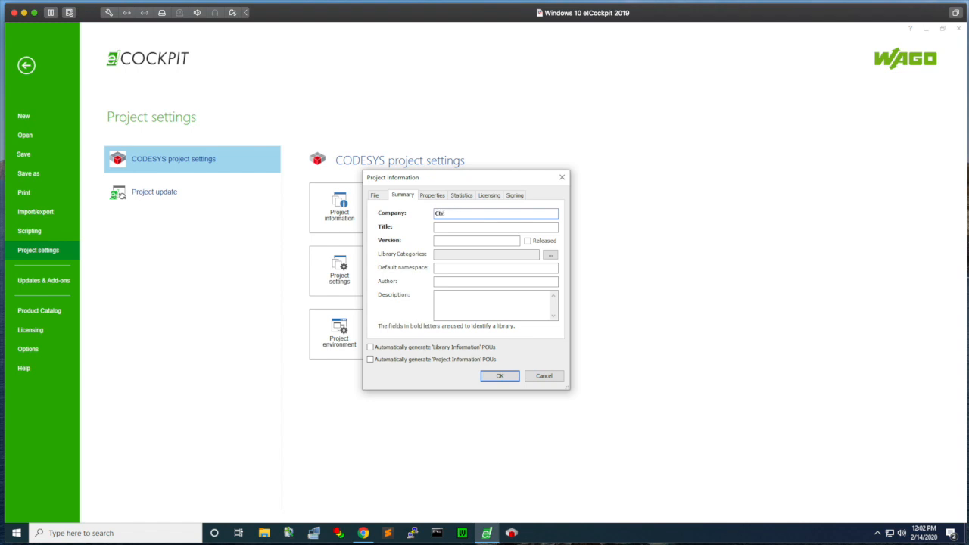
pyautogui.write('See')
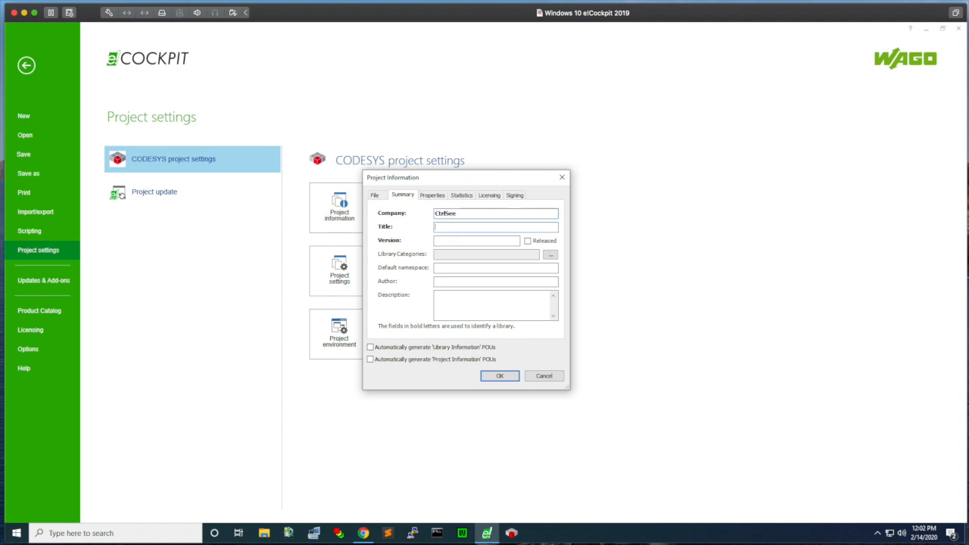
pyautogui.write('CtrlSeeLibTherm0')
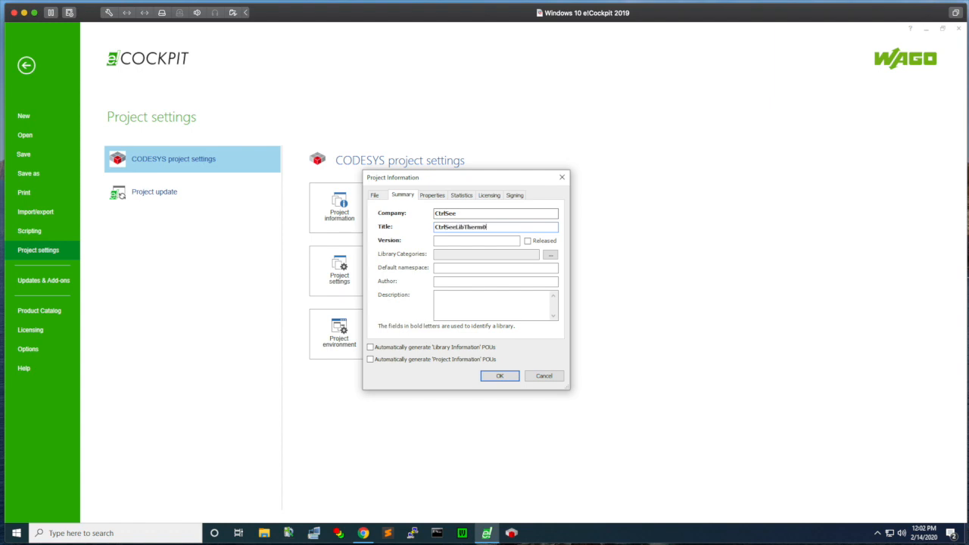
pyautogui.write('o')
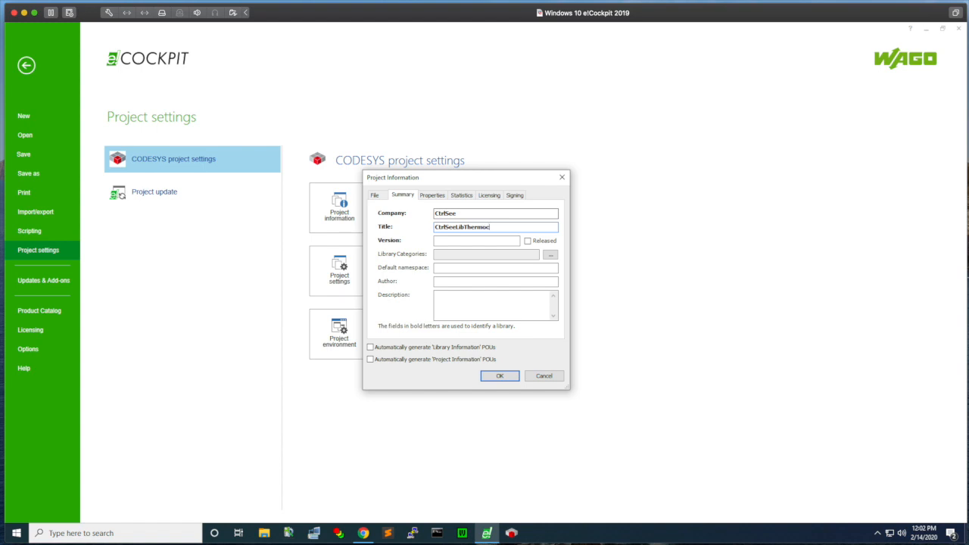
pyautogui.write('ouple')
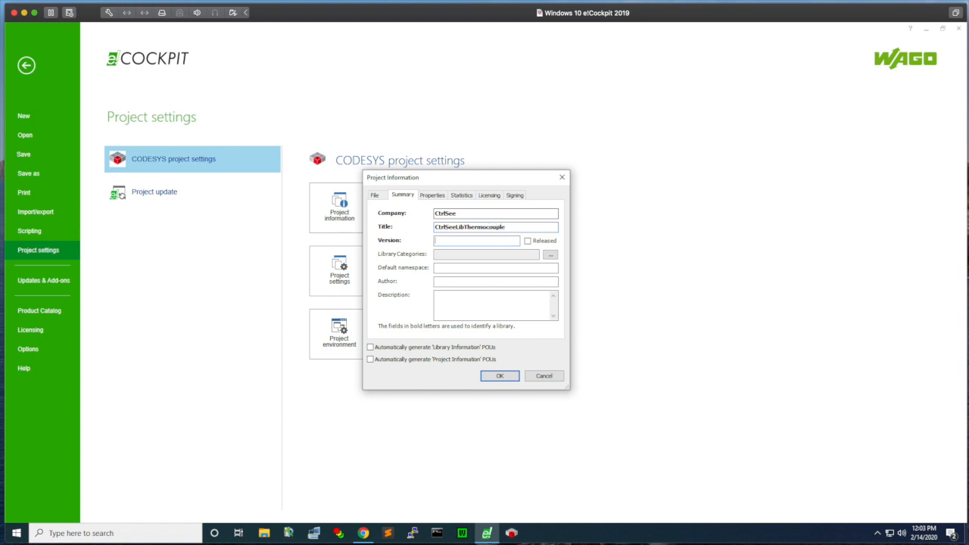
pyautogui.write('1.')
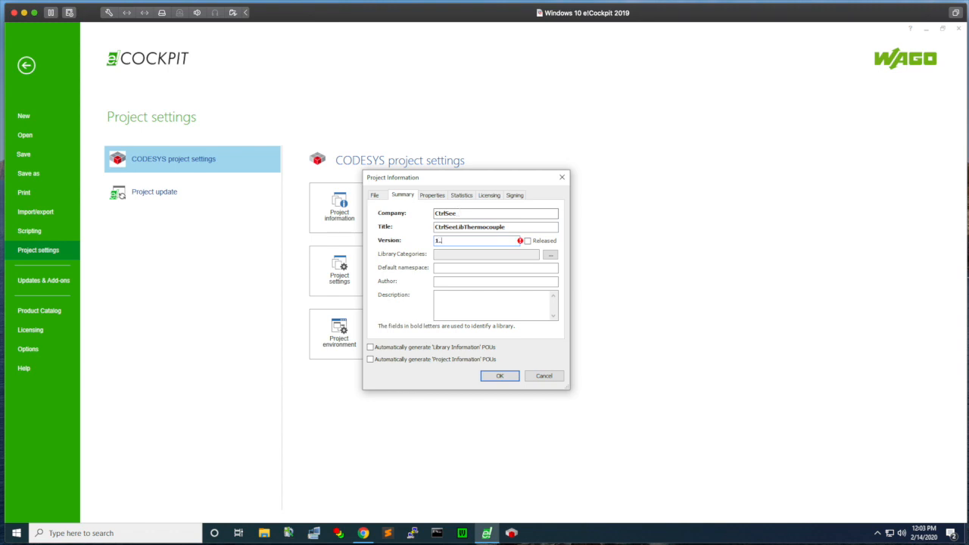
pyautogui.write('0.0.0')
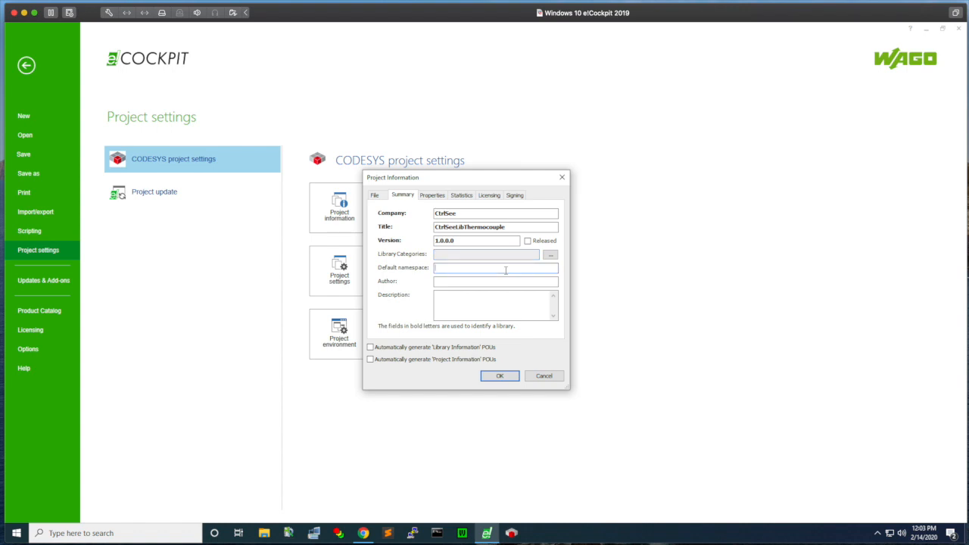
# Enter the default namespace, author and a description about converting raw TC values.
pyautogui.write('C')
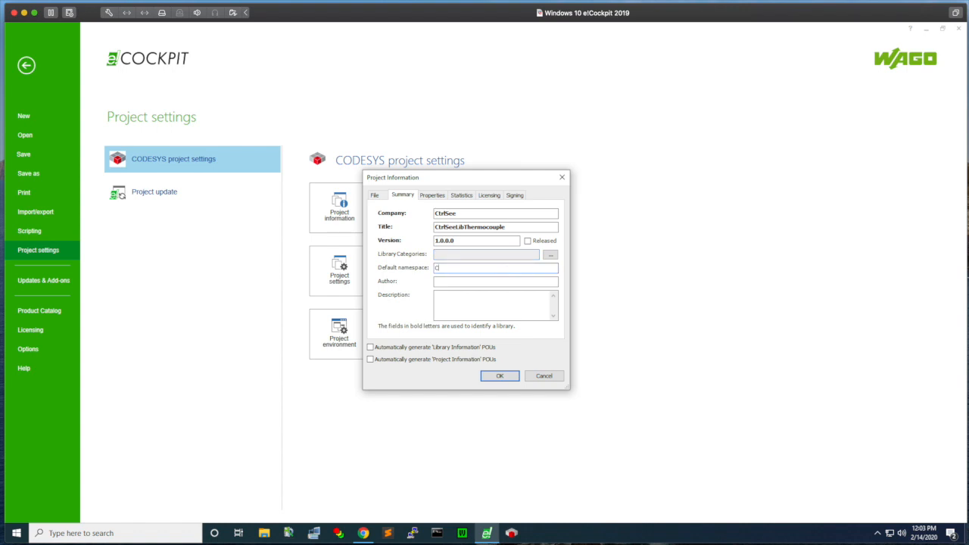
pyautogui.write('trlSeeLibThermocouple')
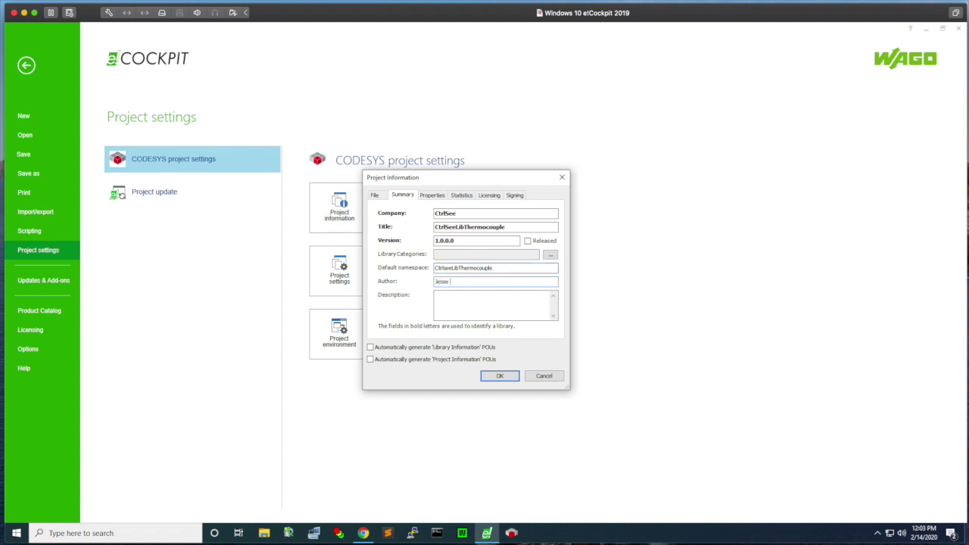
pyautogui.write('Cox')
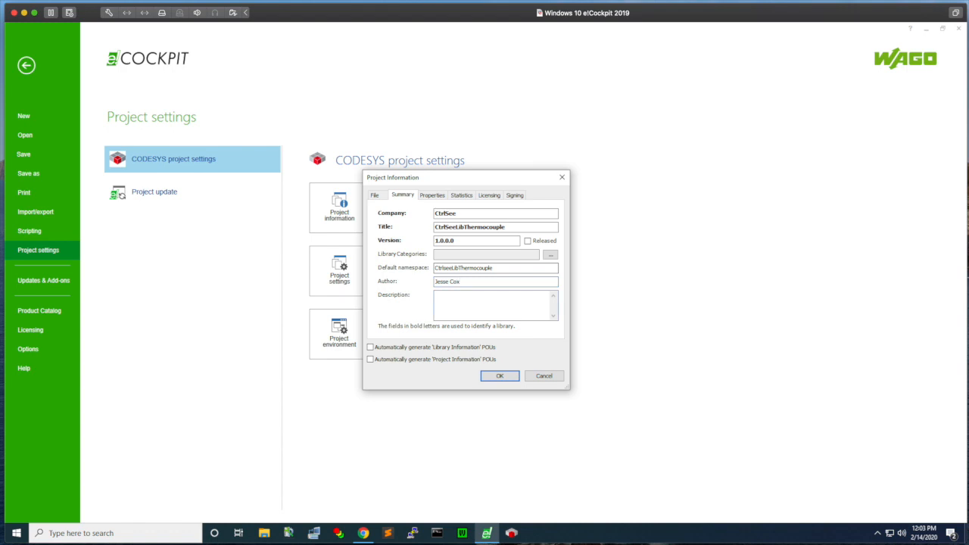
pyautogui.write('Library to convert raw')
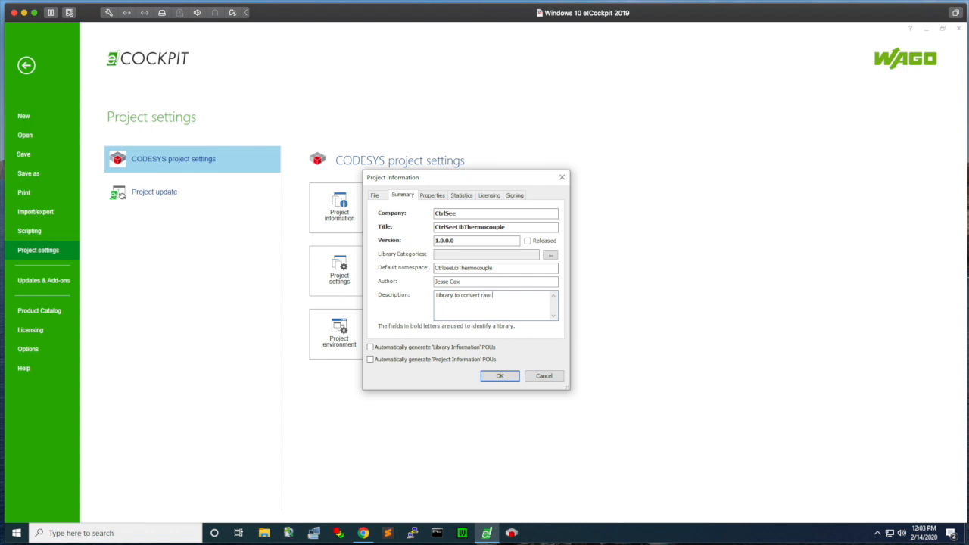
pyautogui.write('TC values')
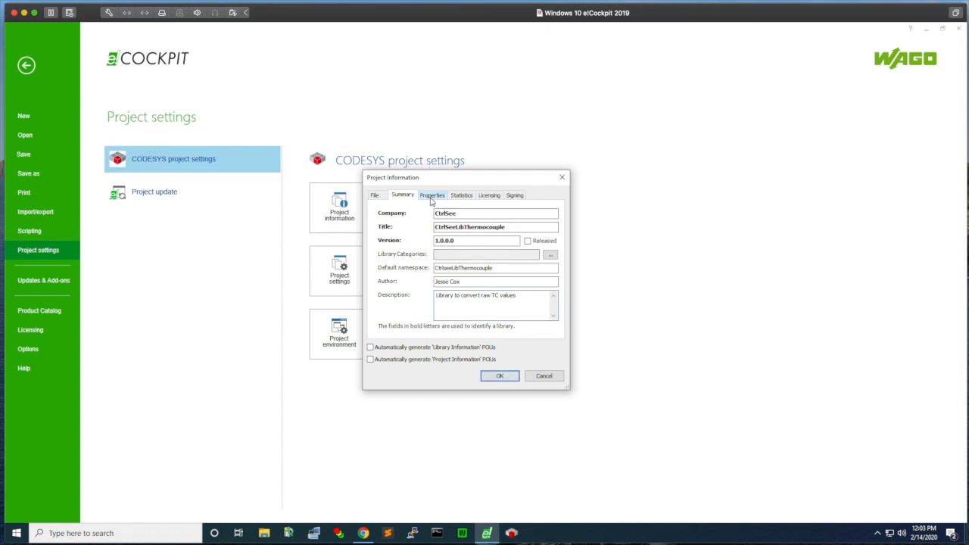
# Add a DocFormat text property with value reStructuredText and confirm the project information.
pyautogui.click(433, 195)
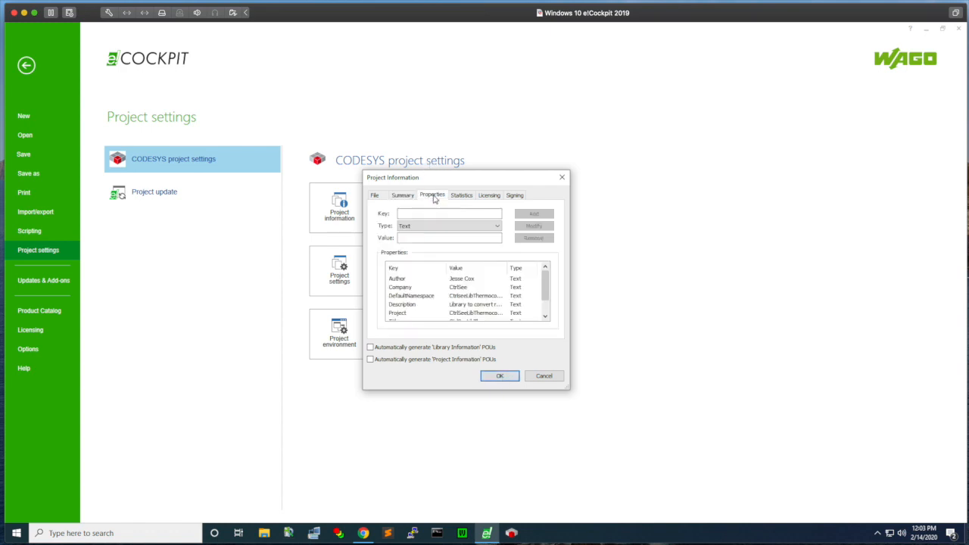
pyautogui.click(450, 212)
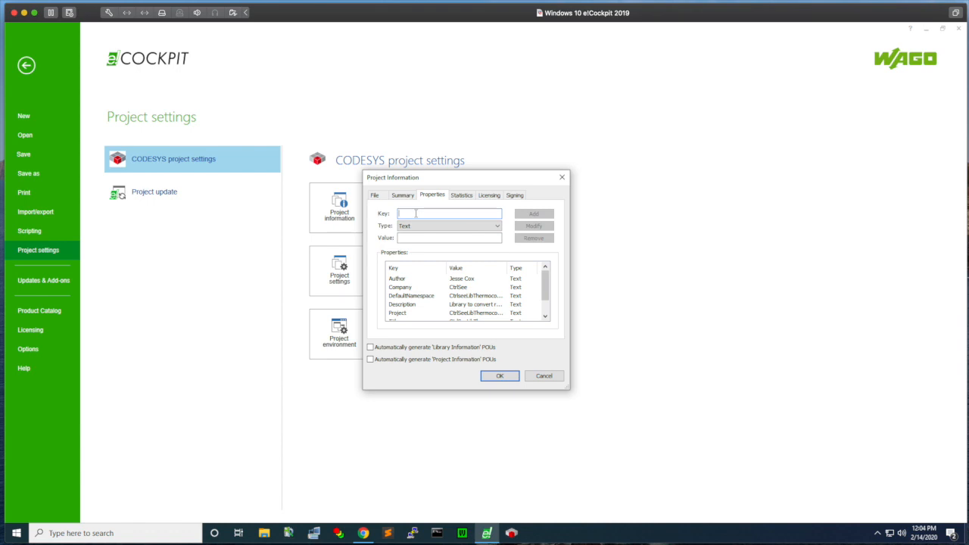
pyautogui.write('Del')
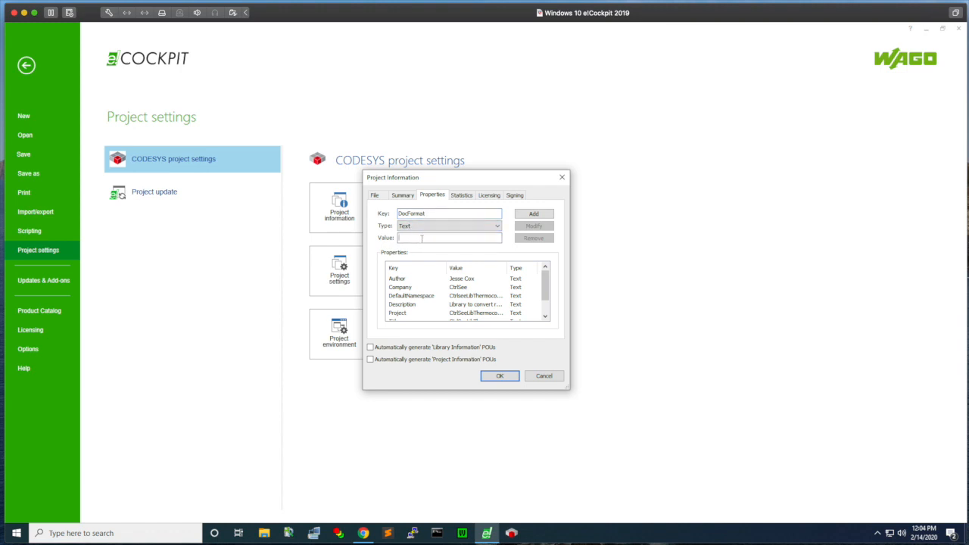
pyautogui.write('reStructuredText')
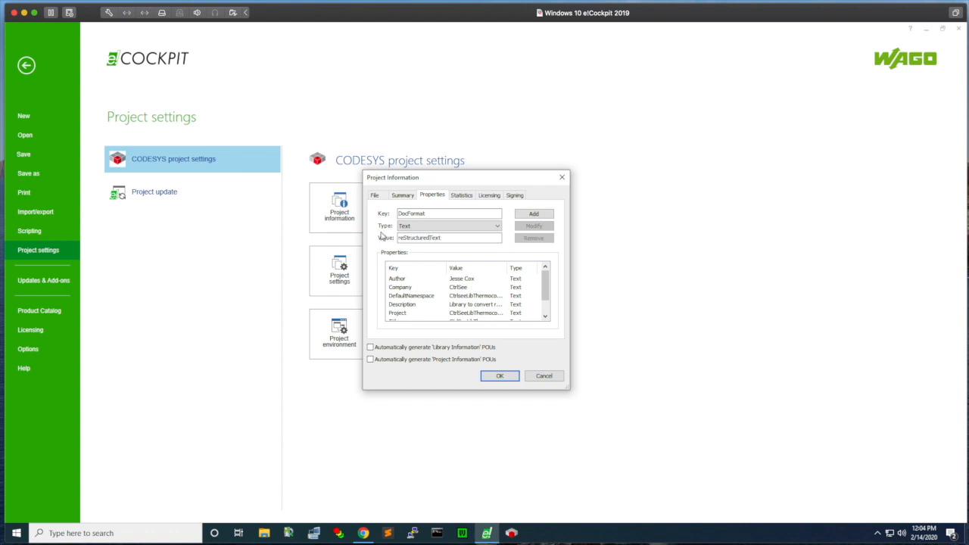
pyautogui.tripleClick(448, 237)
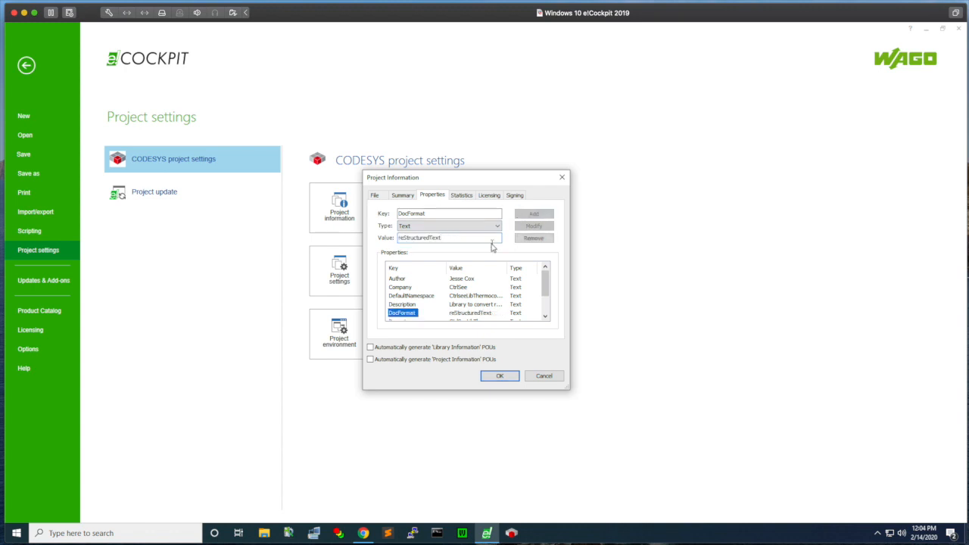
pyautogui.scroll(-3)
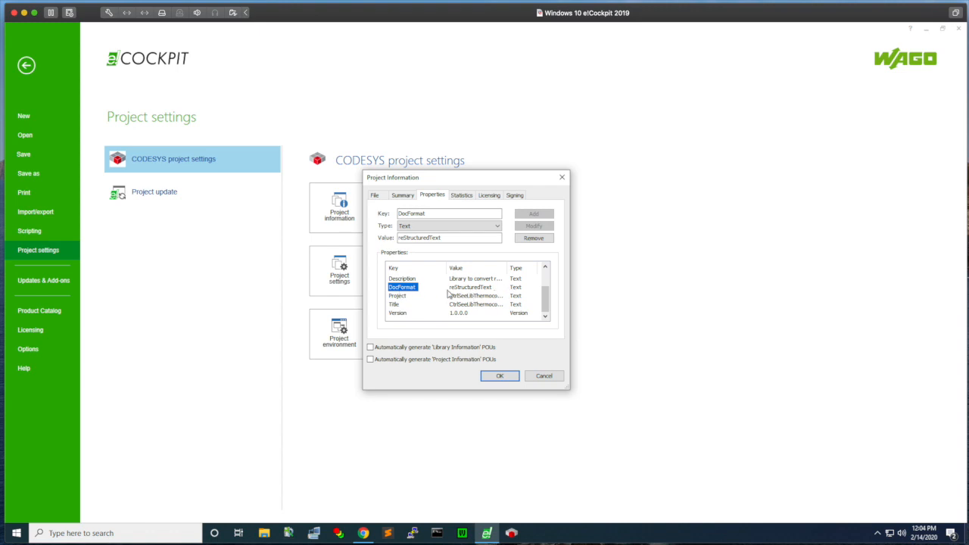
pyautogui.moveTo(467, 297)
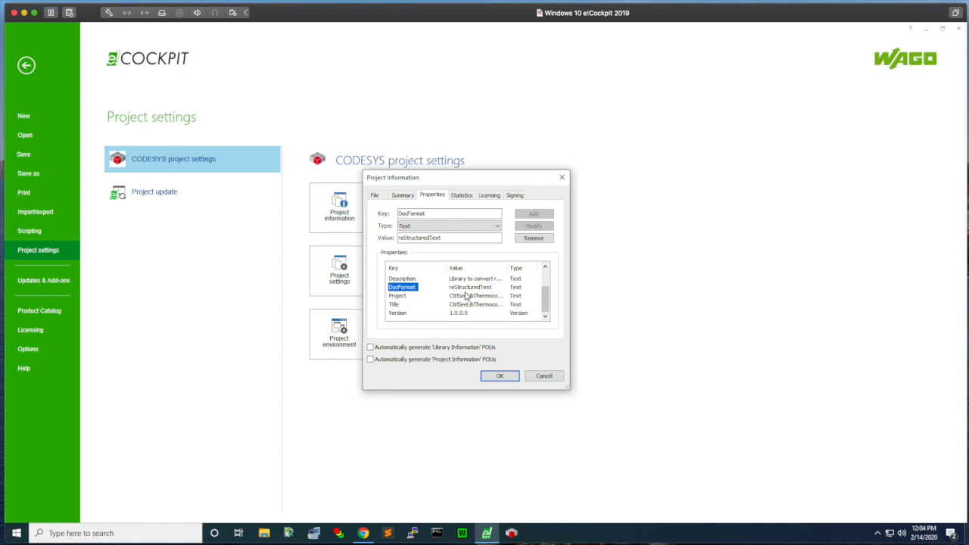
pyautogui.moveTo(497, 342)
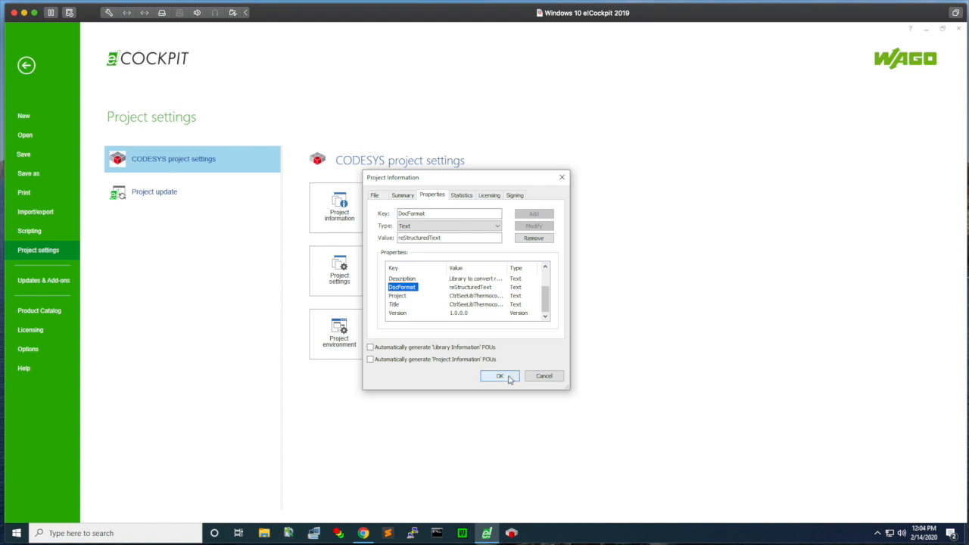
pyautogui.moveTo(500, 379)
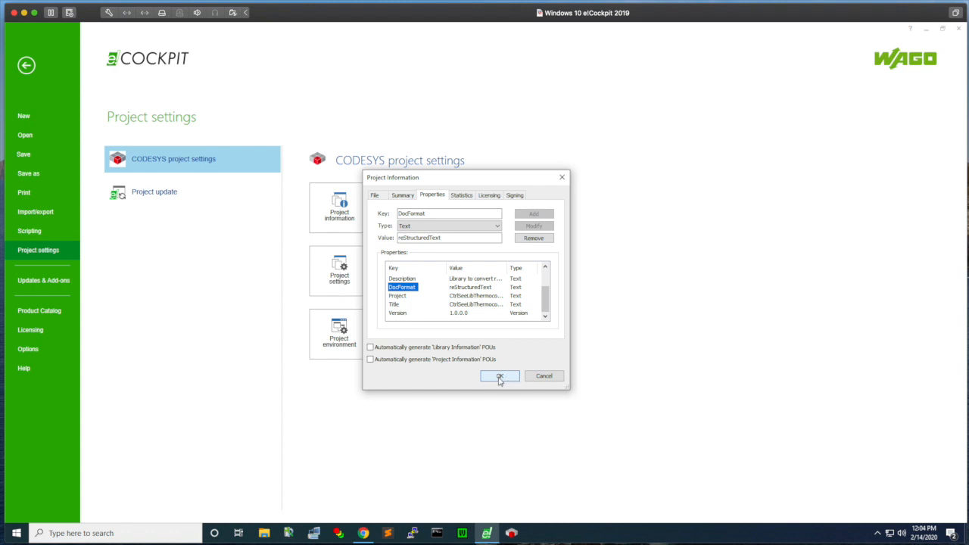
pyautogui.click(500, 375)
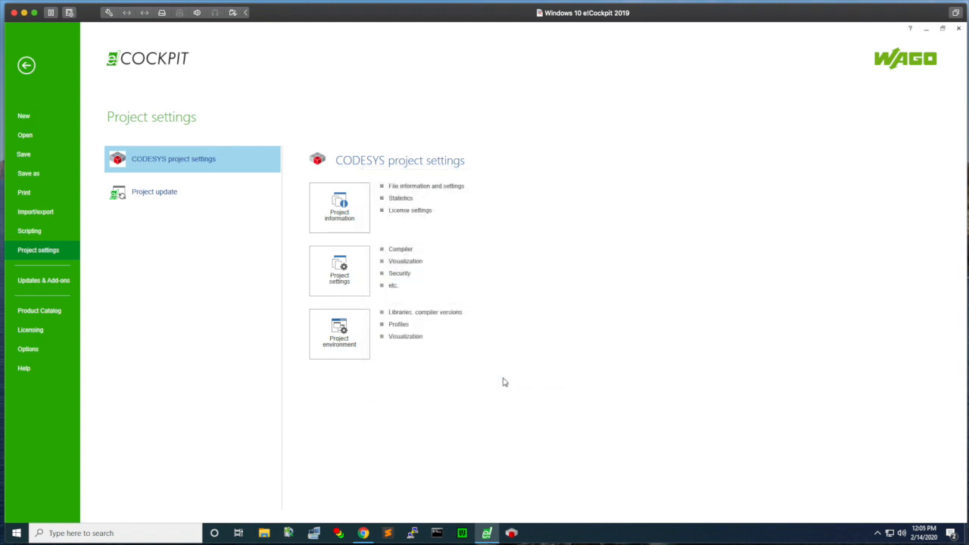
pyautogui.moveTo(27, 172)
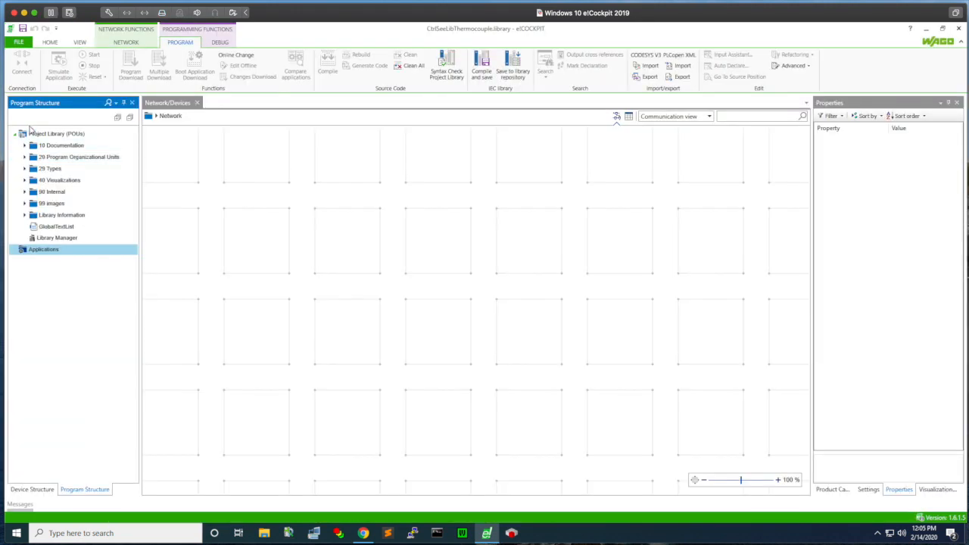
pyautogui.moveTo(12, 278)
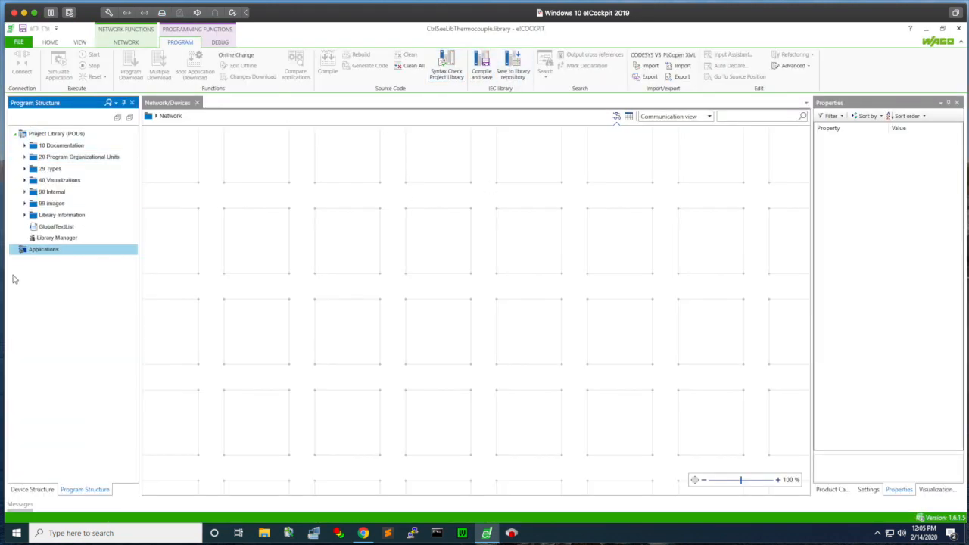
# Syntax-check the project library, which reports a WORD_TO_SSD2 type conversion error.
pyautogui.click(24, 145)
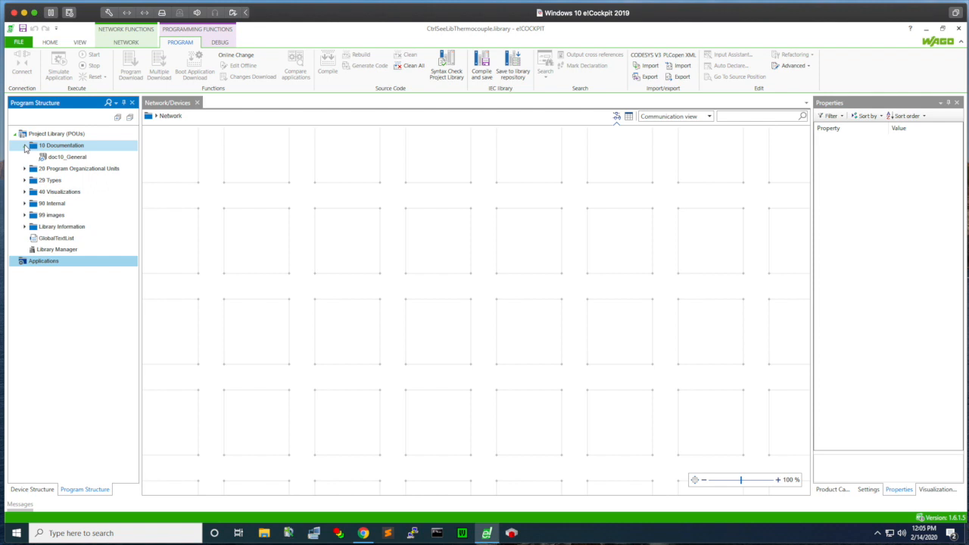
pyautogui.click(25, 146)
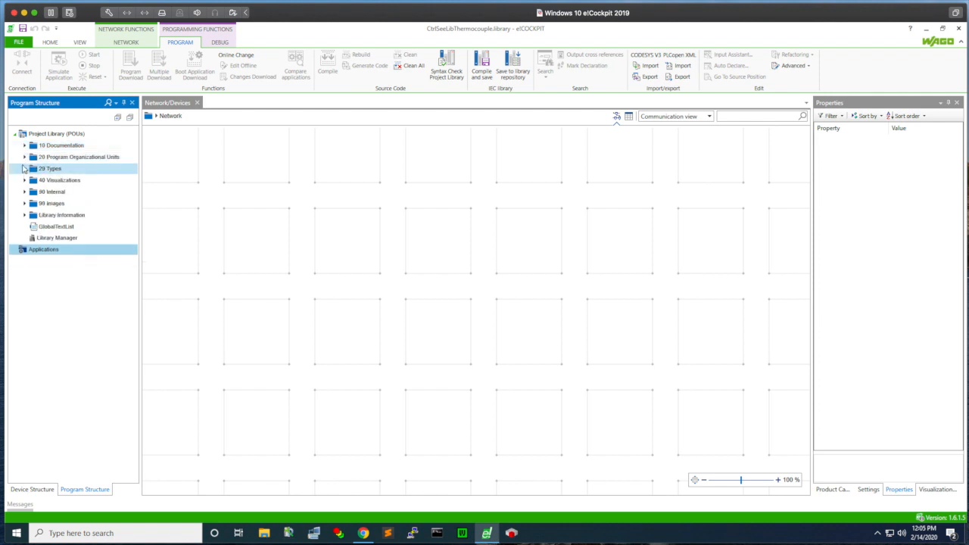
pyautogui.click(63, 145)
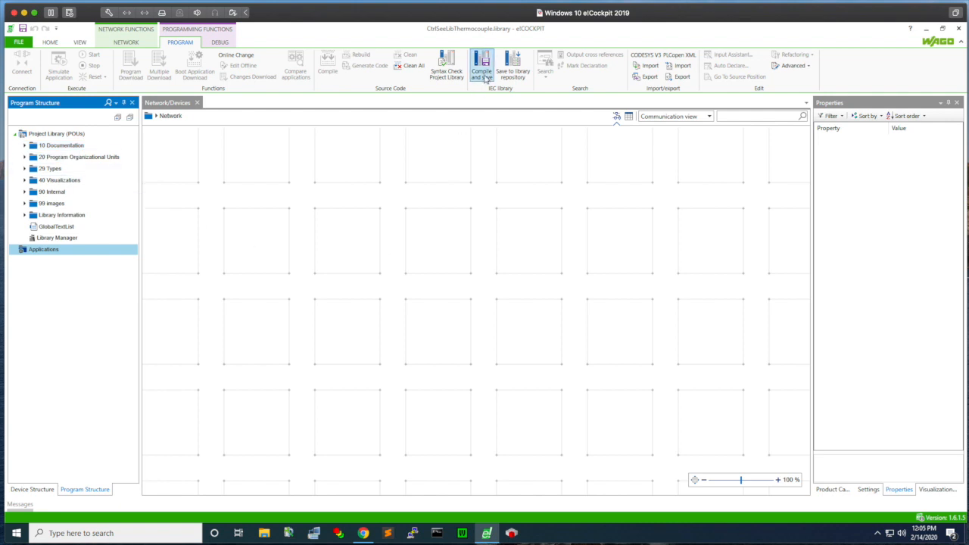
pyautogui.moveTo(445, 68)
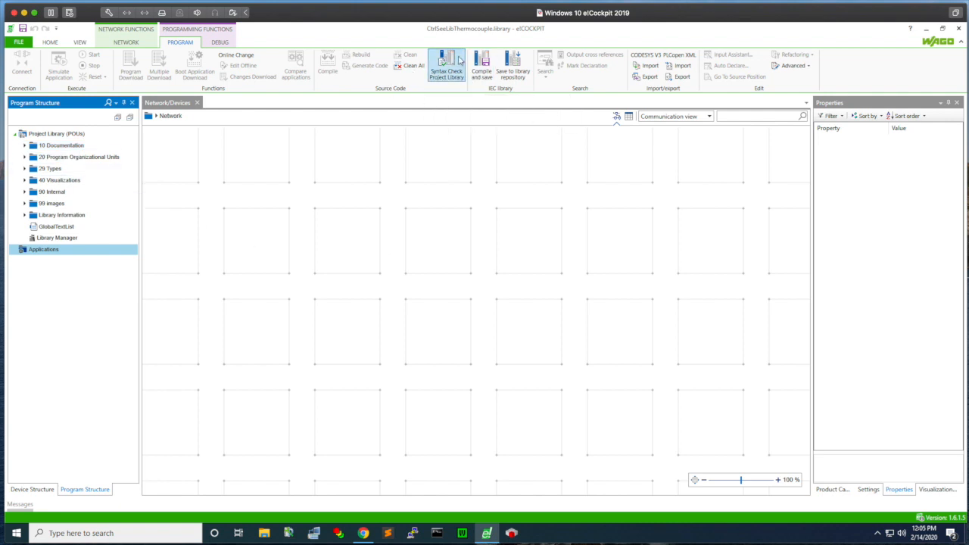
pyautogui.click(446, 67)
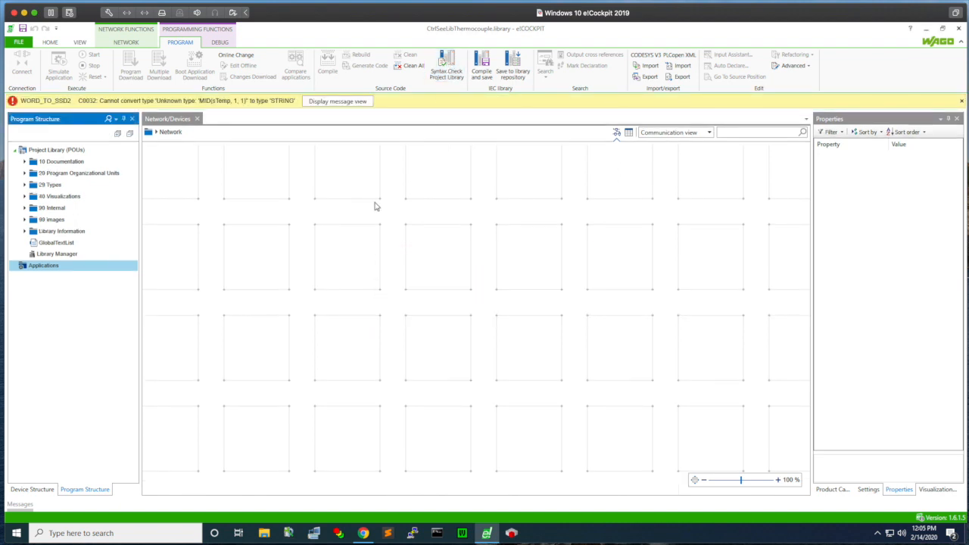
pyautogui.moveTo(212, 100)
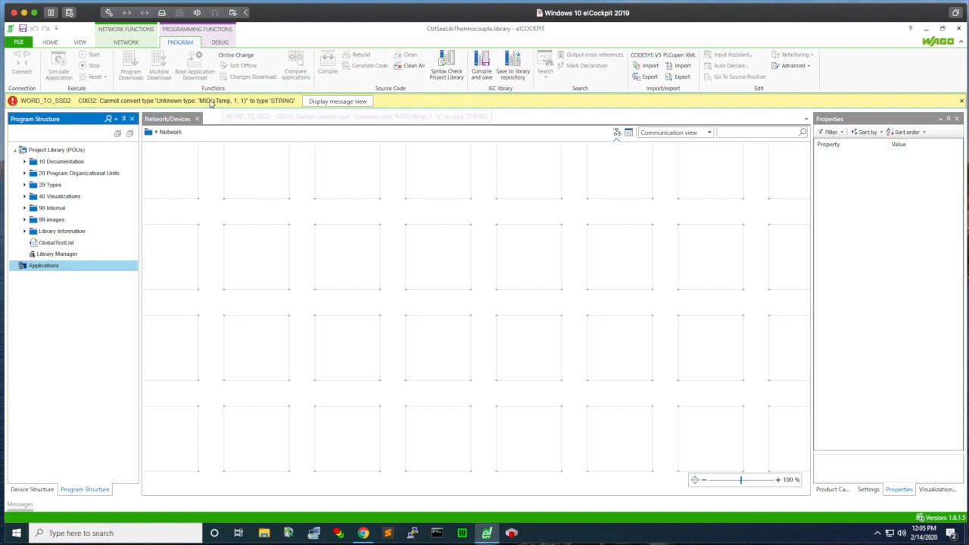
pyautogui.moveTo(219, 106)
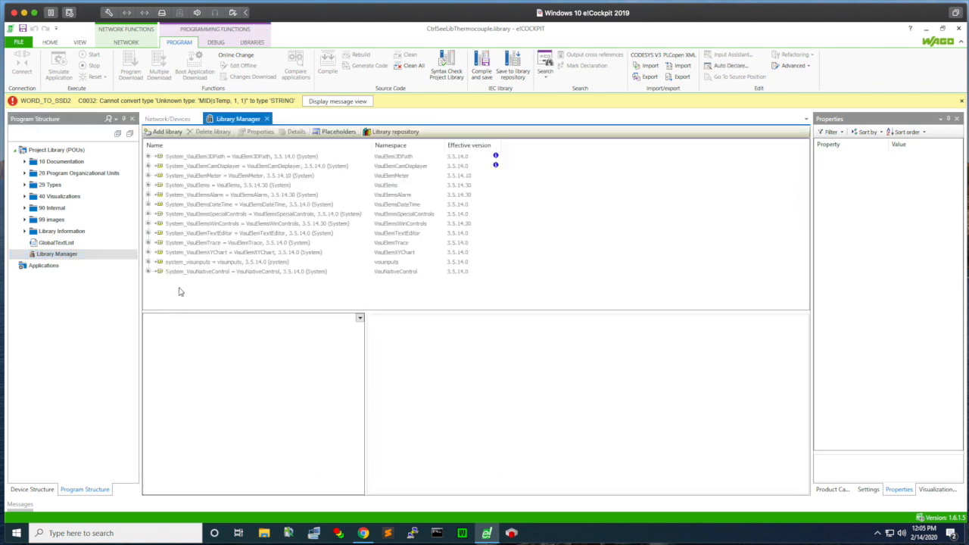
# Add the Standard library through Library Manager by searching 'Standard'.
pyautogui.click(167, 131)
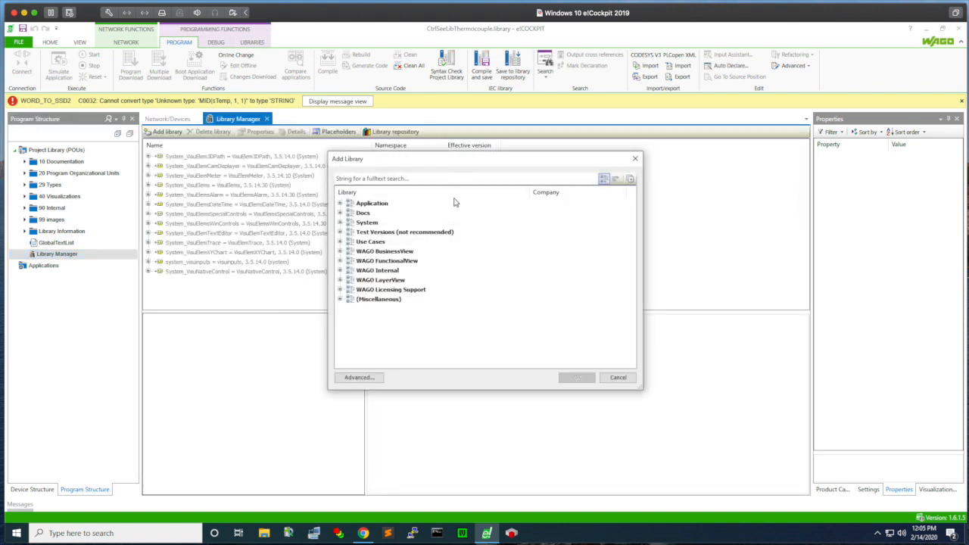
pyautogui.write('Sta')
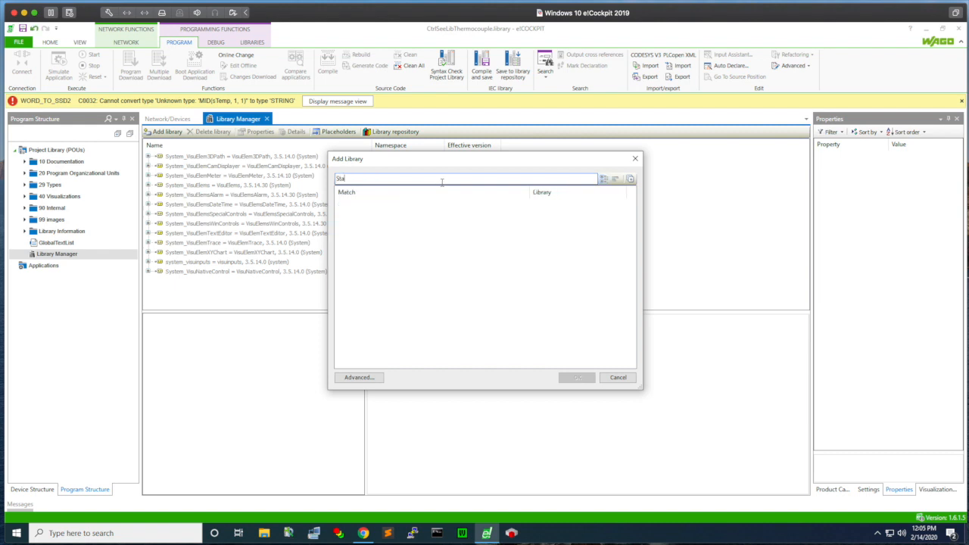
pyautogui.write('ndard')
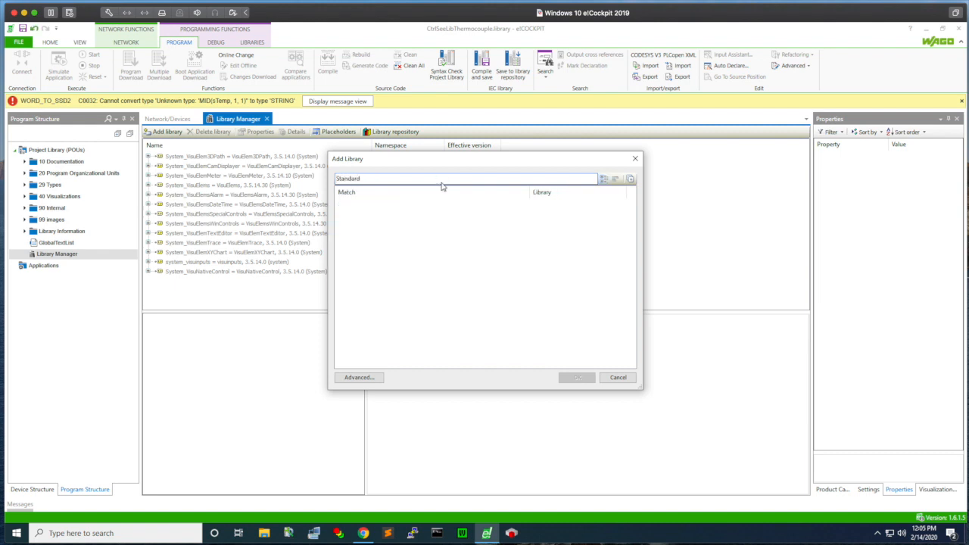
pyautogui.moveTo(415, 195)
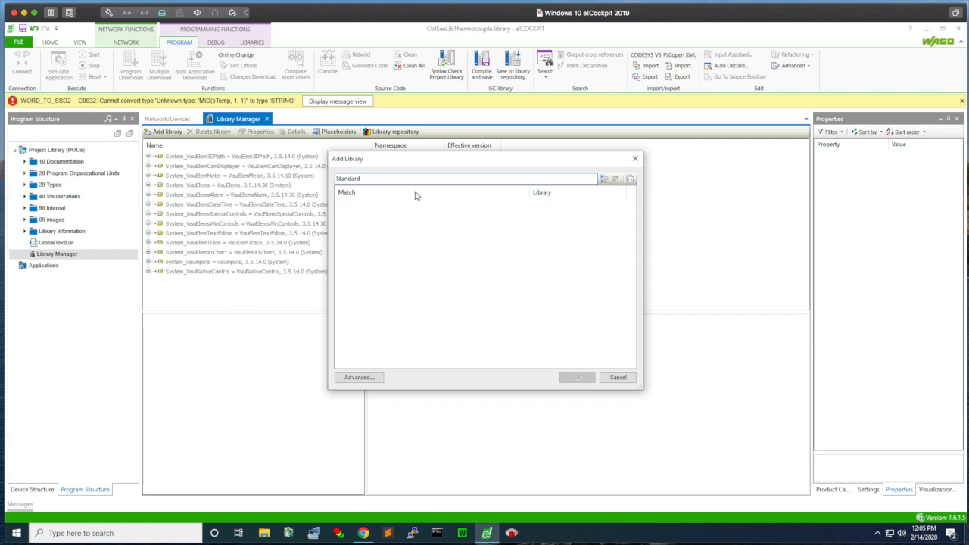
pyautogui.moveTo(348, 215)
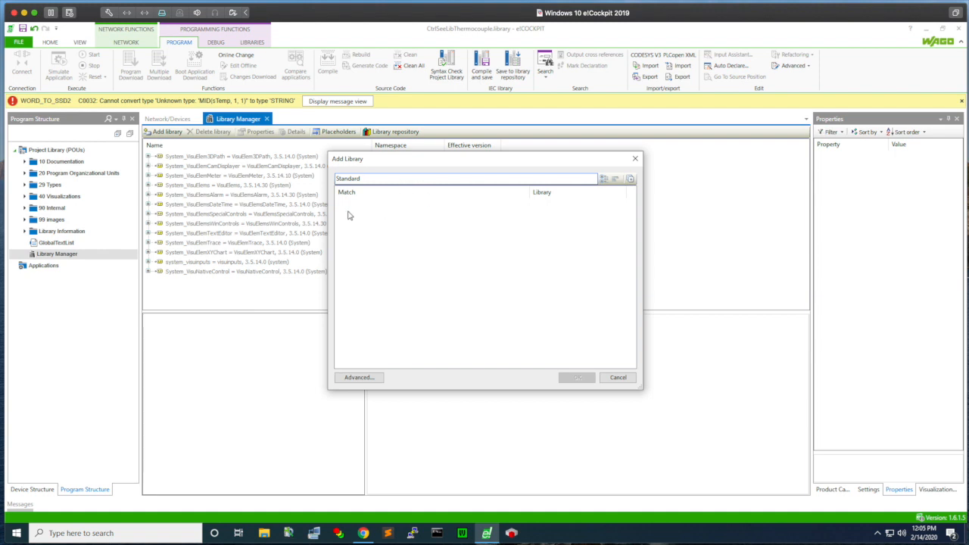
pyautogui.moveTo(356, 212)
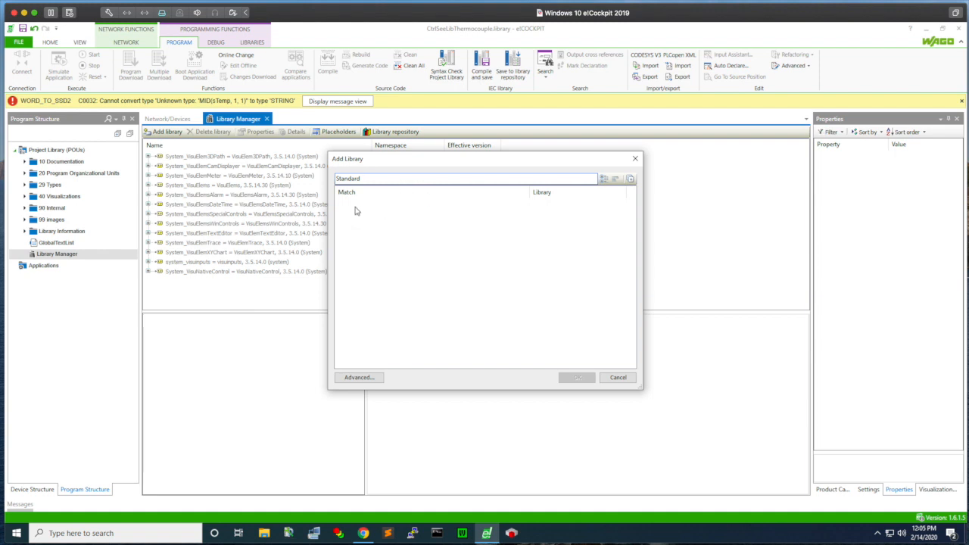
pyautogui.moveTo(366, 215)
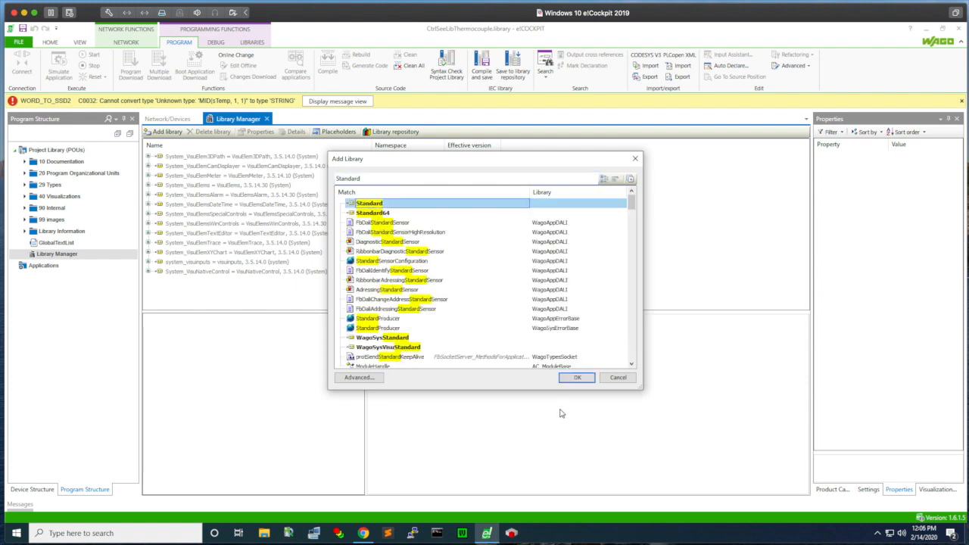
pyautogui.click(575, 377)
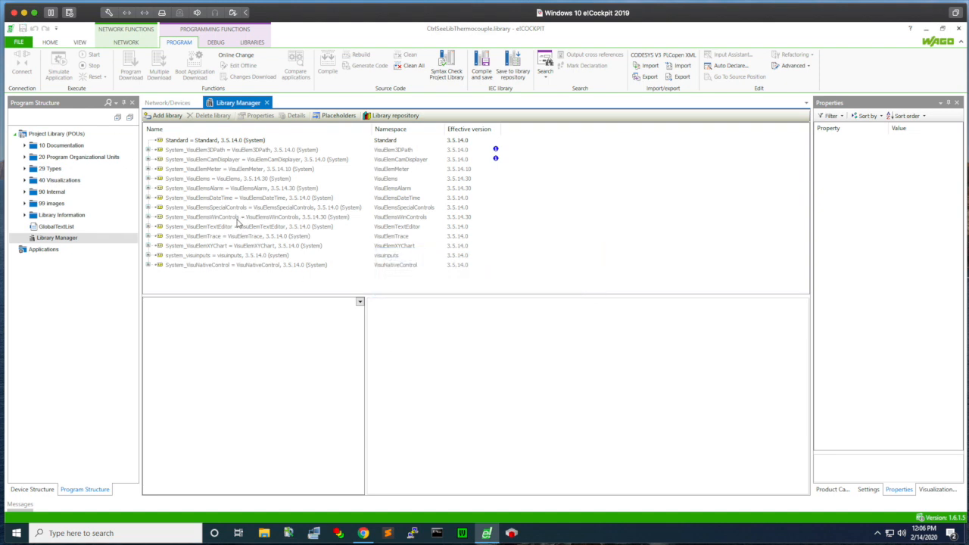
pyautogui.moveTo(264, 215)
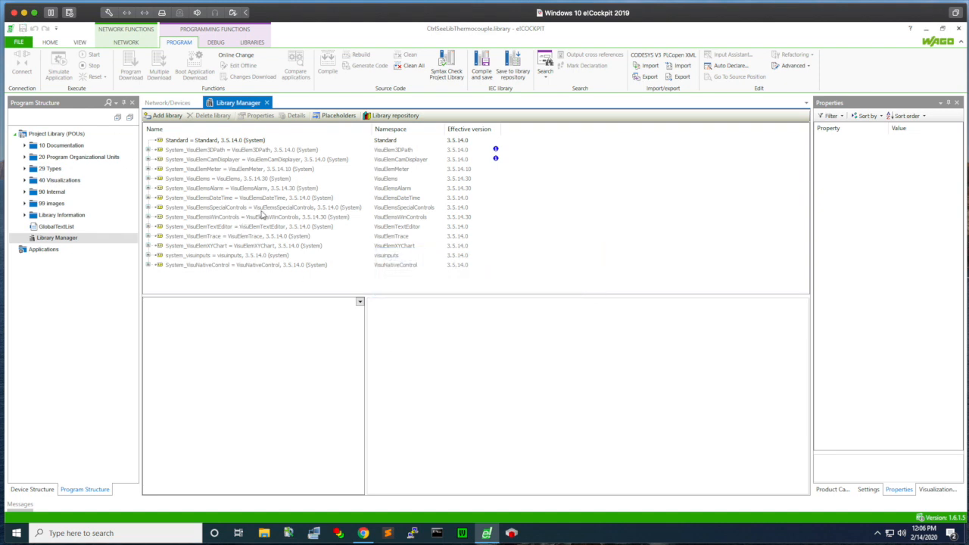
pyautogui.moveTo(506, 226)
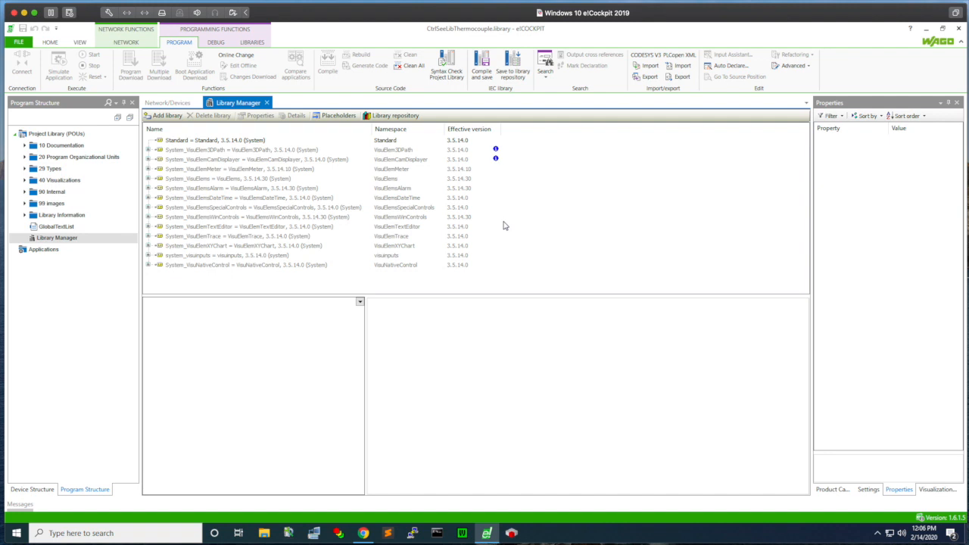
pyautogui.moveTo(481, 230)
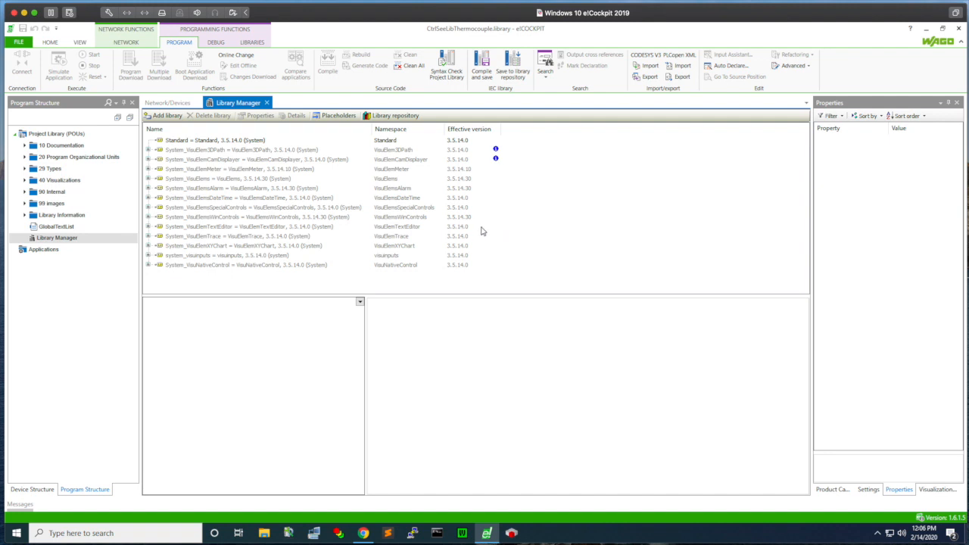
pyautogui.moveTo(548, 158)
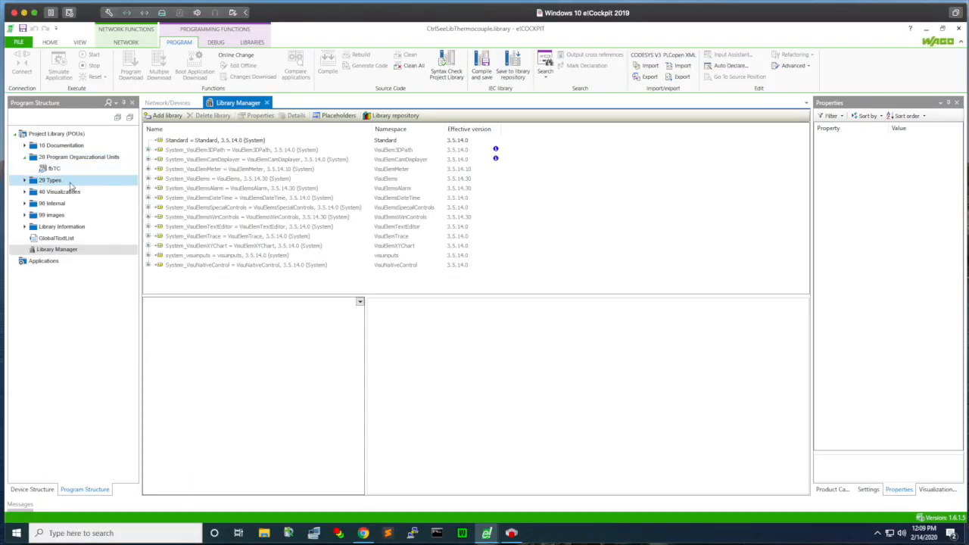
pyautogui.click(55, 169)
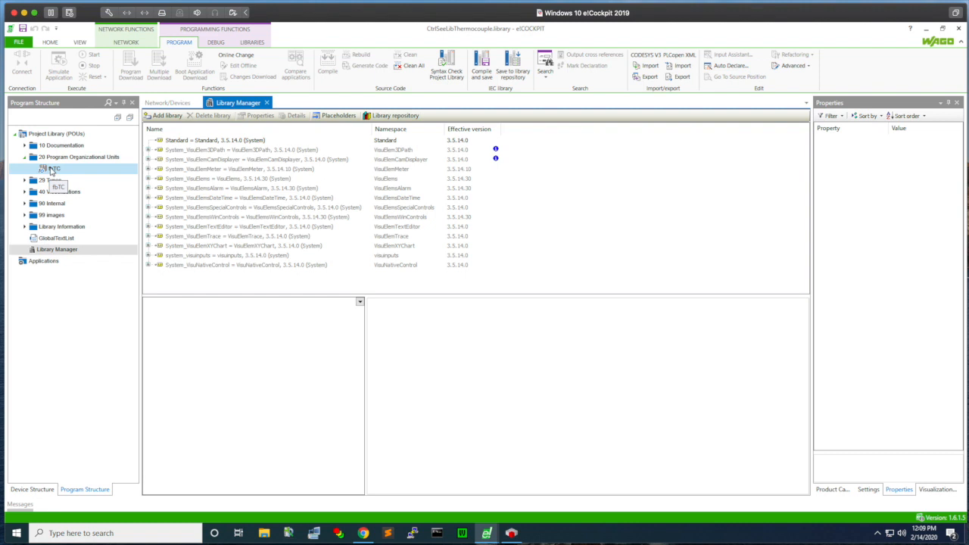
pyautogui.doubleClick(54, 168)
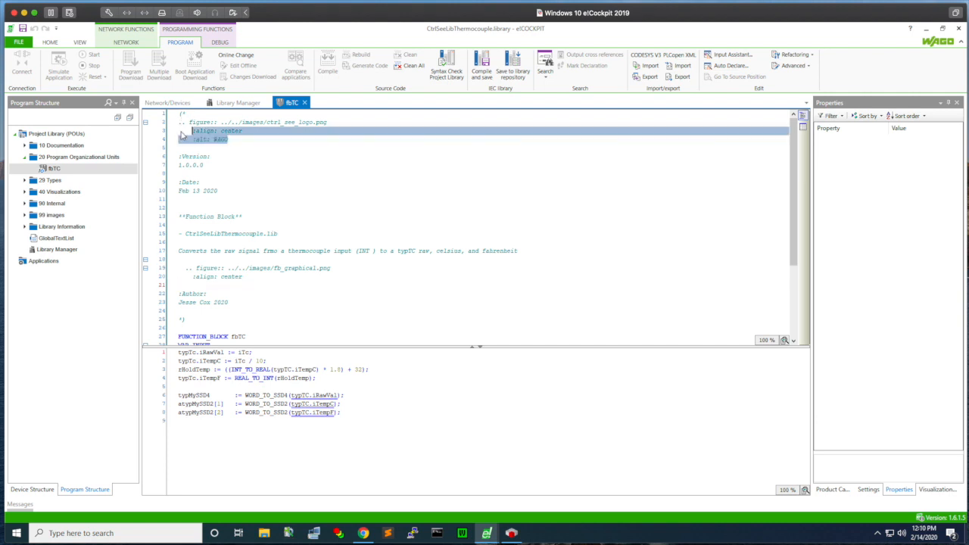
pyautogui.click(229, 140)
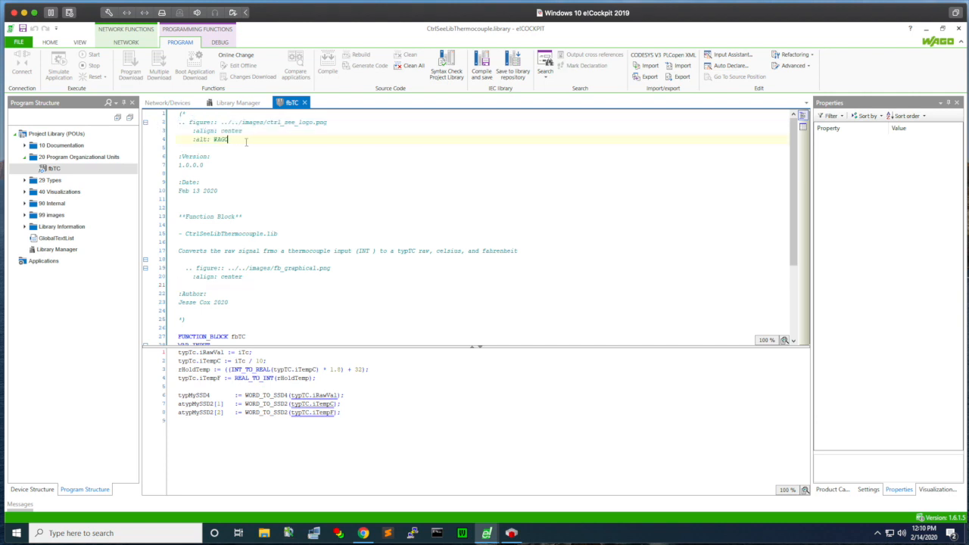
pyautogui.click(204, 165)
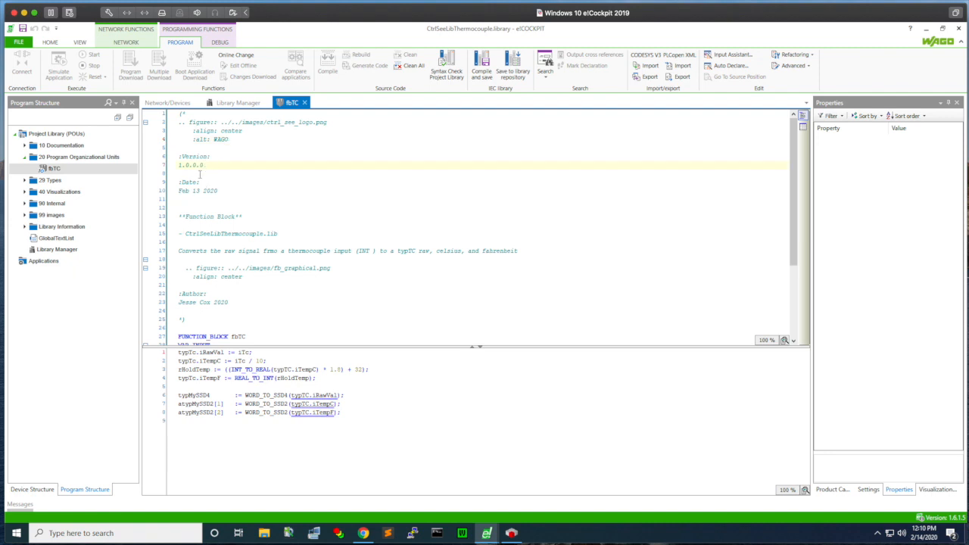
pyautogui.moveTo(258, 197)
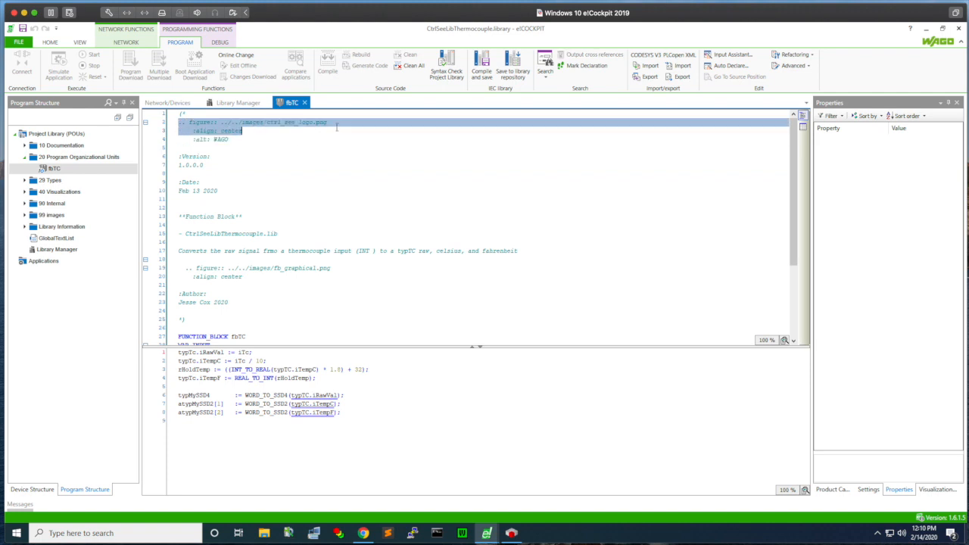
pyautogui.click(210, 142)
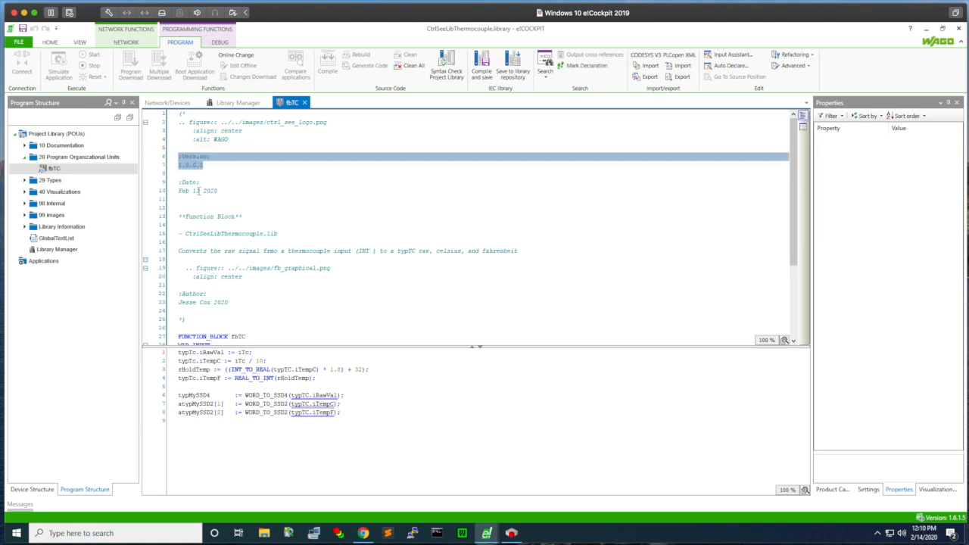
pyautogui.click(218, 191)
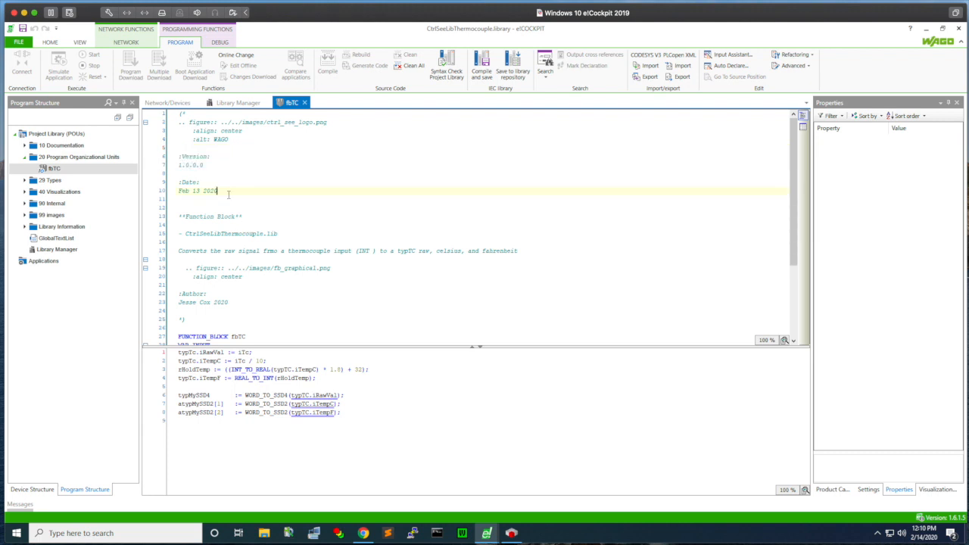
pyautogui.moveTo(221, 309)
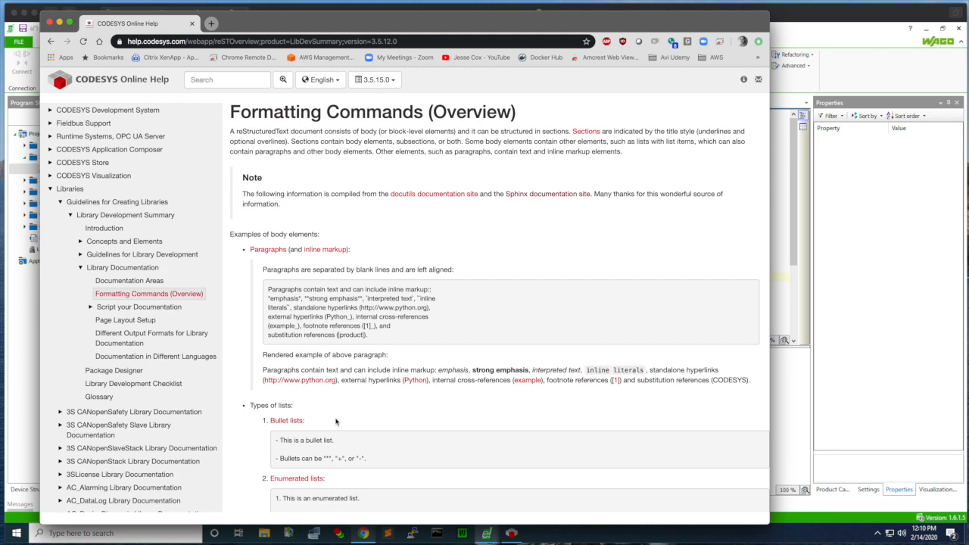
pyautogui.moveTo(337, 420)
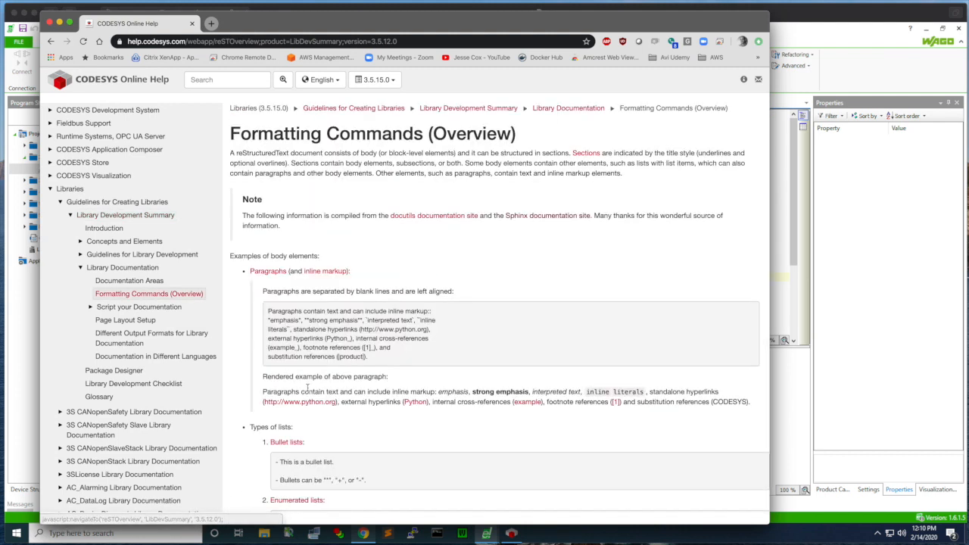
# Scroll the Formatting Commands overview down through lists to the literal blocks section.
pyautogui.scroll(-3)
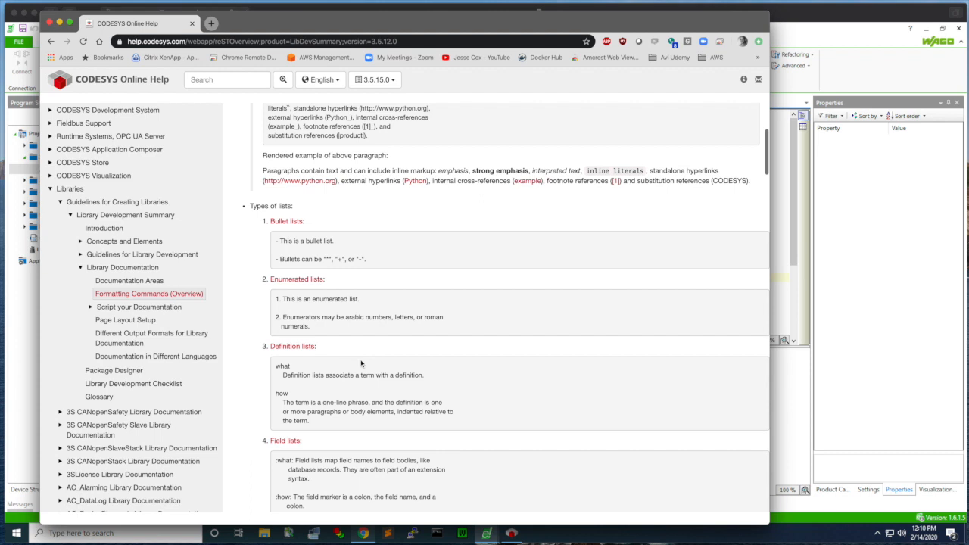
pyautogui.scroll(-3)
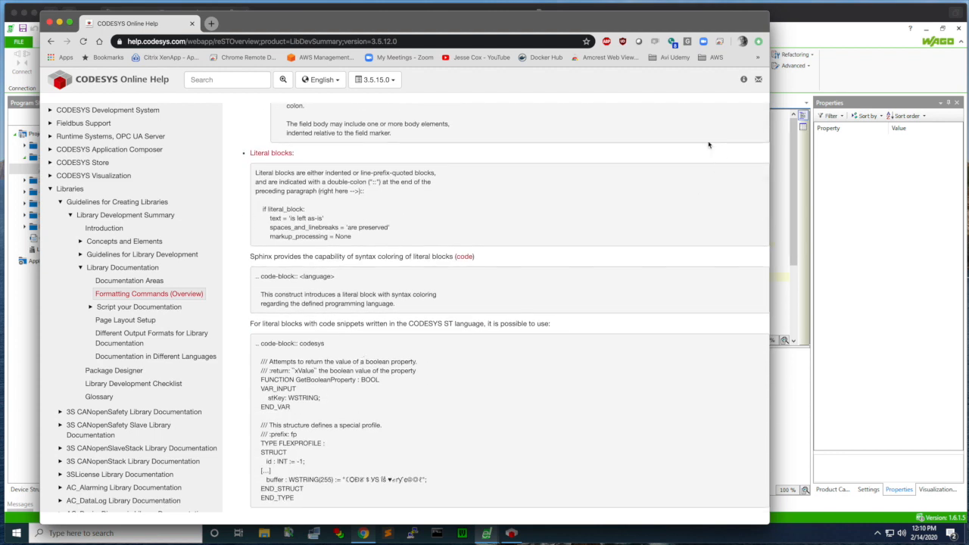
pyautogui.moveTo(57, 23)
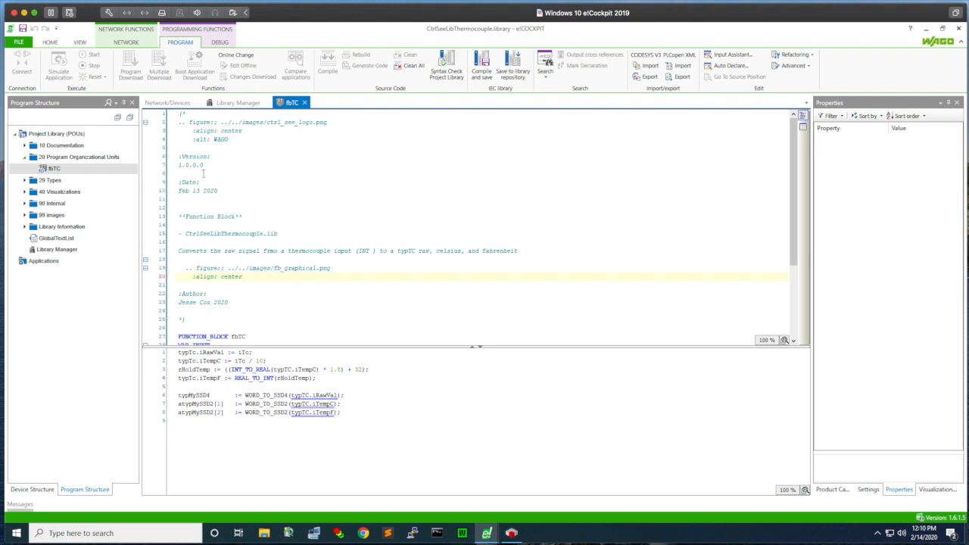
pyautogui.click(221, 190)
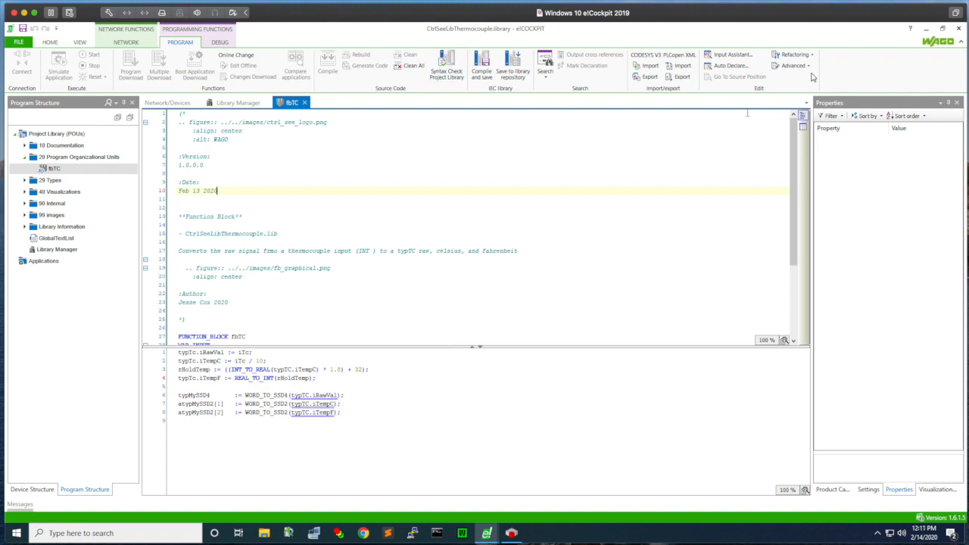
pyautogui.click(238, 103)
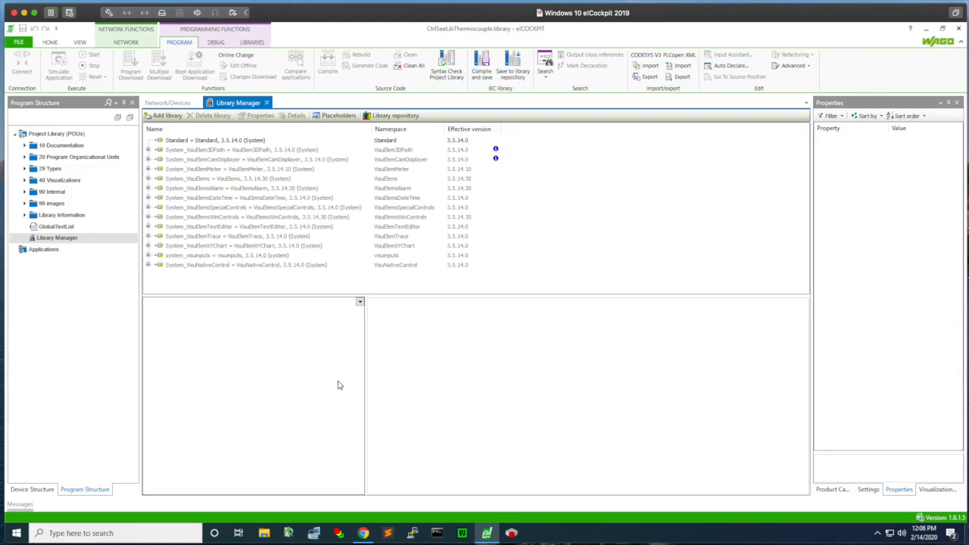
pyautogui.moveTo(294, 271)
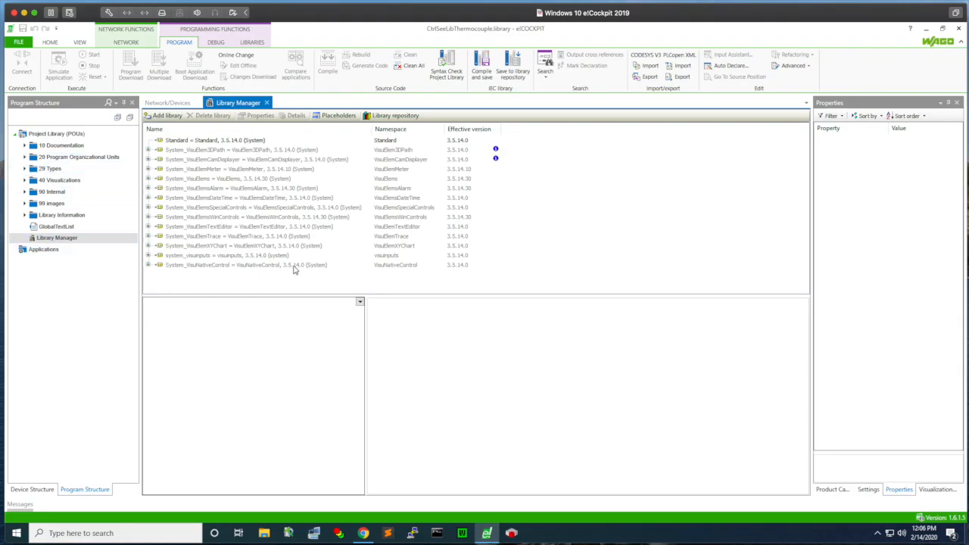
pyautogui.moveTo(327, 296)
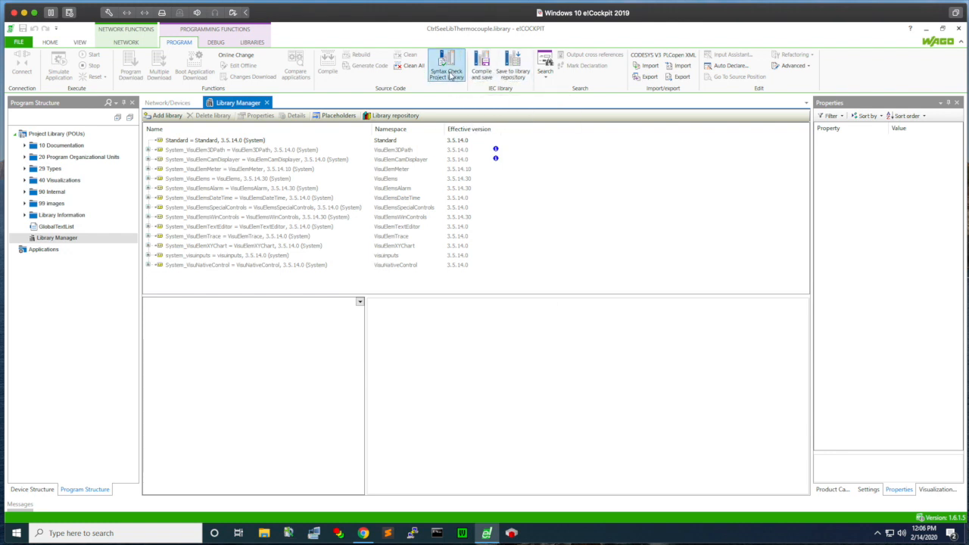
pyautogui.moveTo(482, 69)
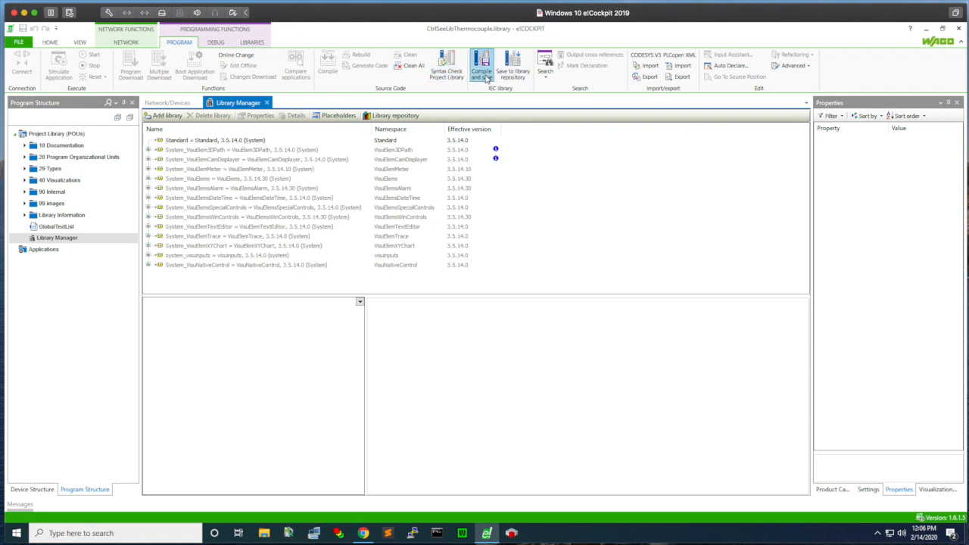
# Compile and save the library to the Desktop under the CtrlSee thermocouple file name.
pyautogui.click(513, 64)
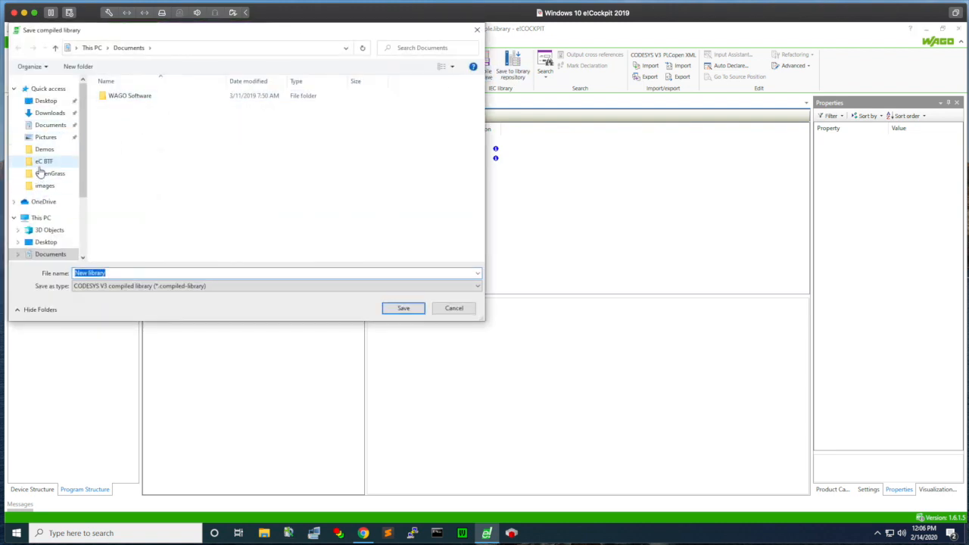
pyautogui.click(46, 100)
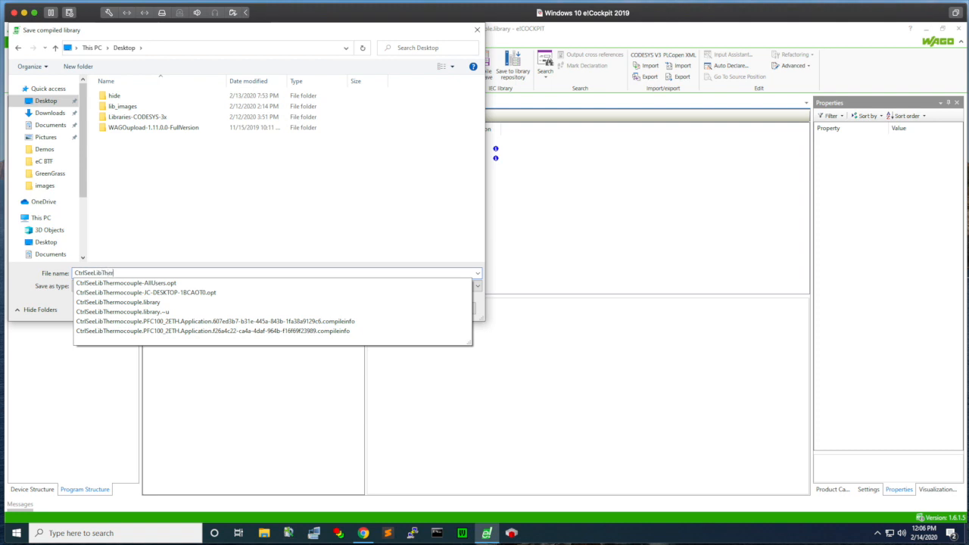
pyautogui.write('mocouple')
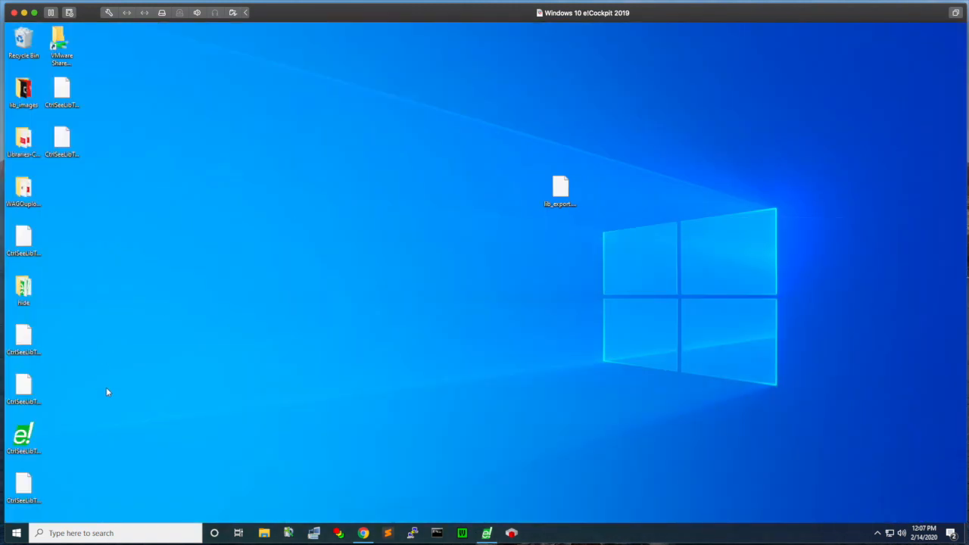
pyautogui.moveTo(41, 188)
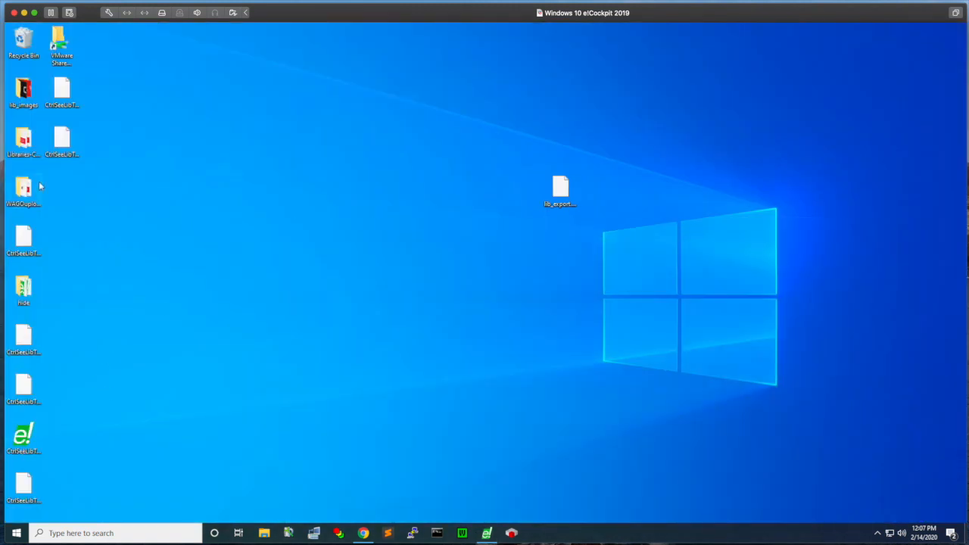
pyautogui.moveTo(47, 384)
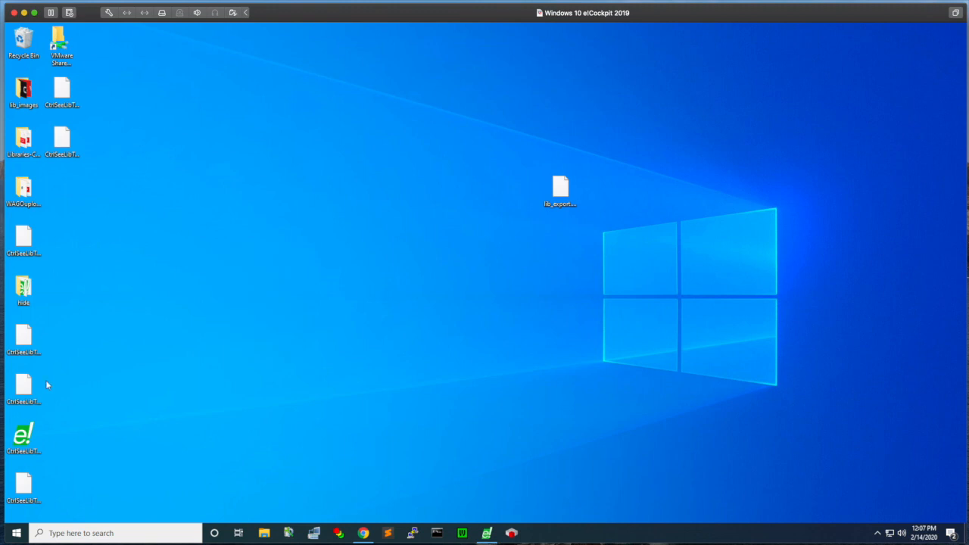
pyautogui.moveTo(23, 440)
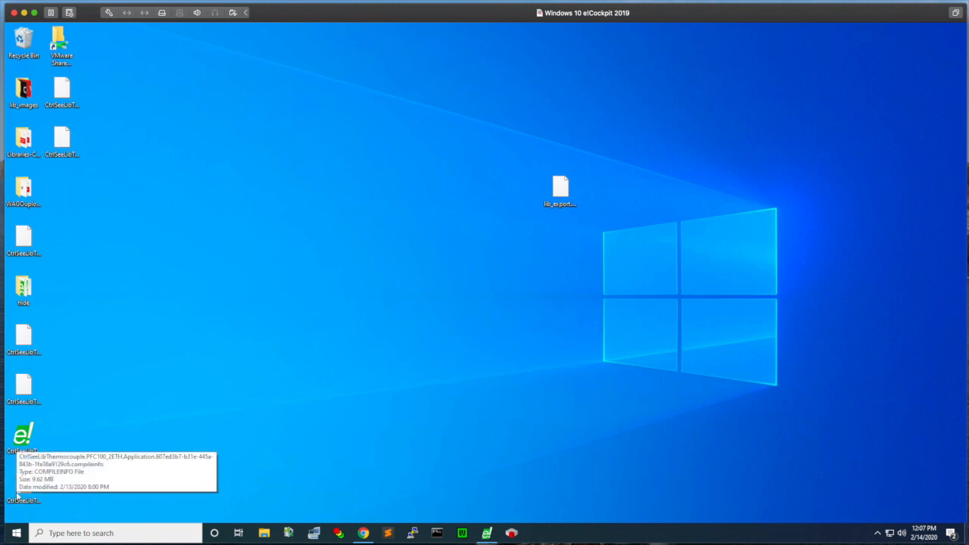
pyautogui.moveTo(62, 91)
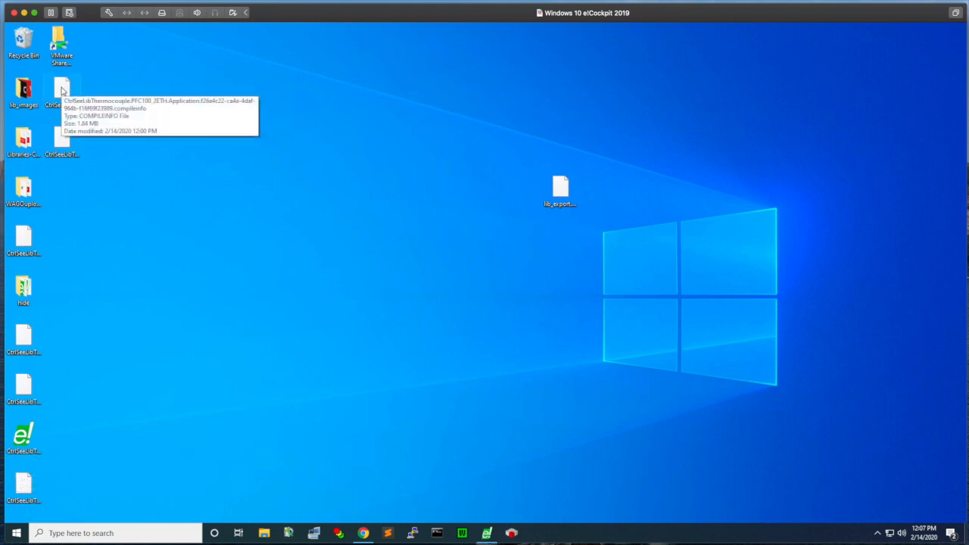
pyautogui.moveTo(64, 142)
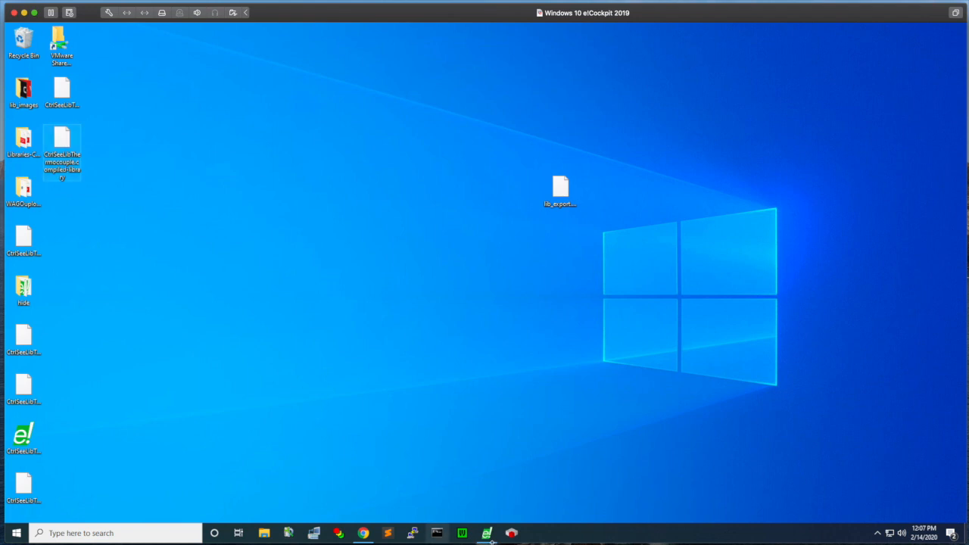
pyautogui.click(488, 533)
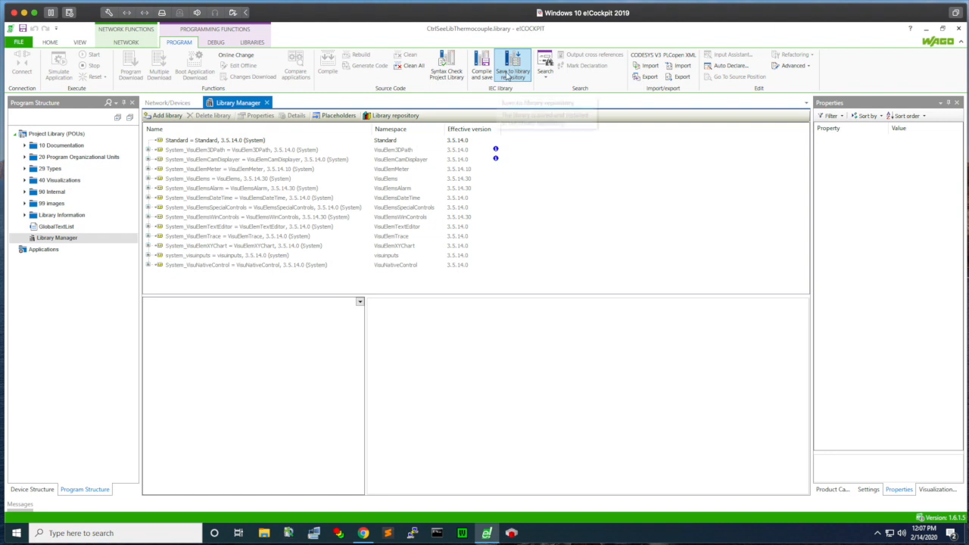
pyautogui.moveTo(512, 66)
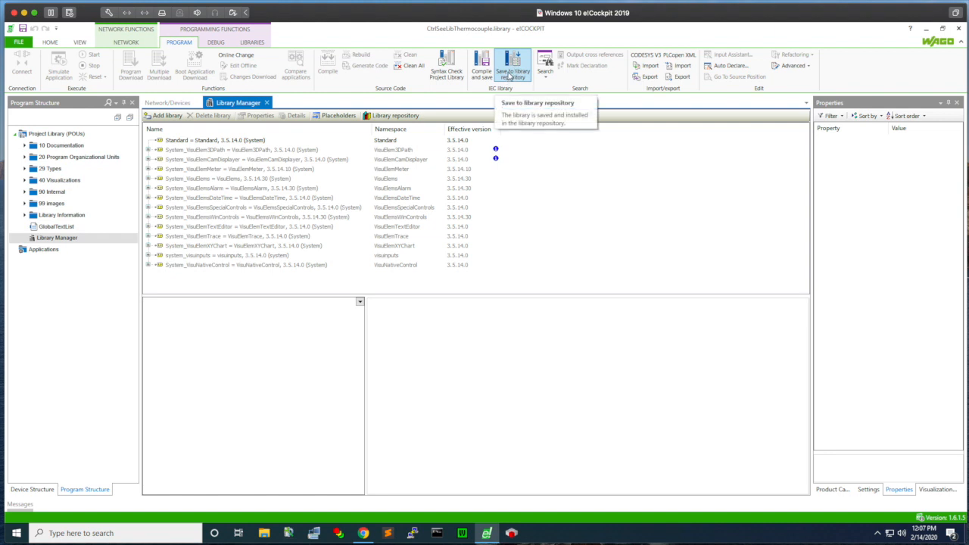
pyautogui.moveTo(533, 83)
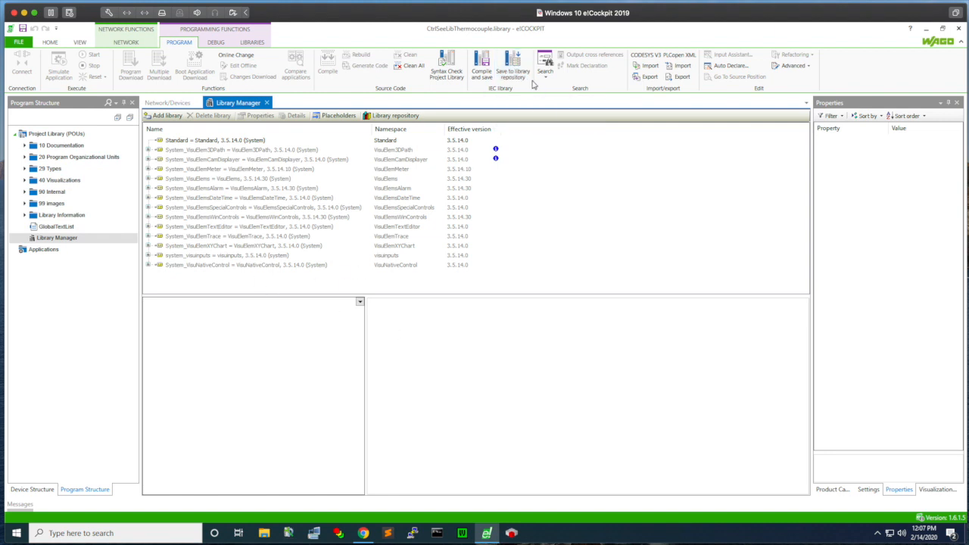
pyautogui.moveTo(336, 306)
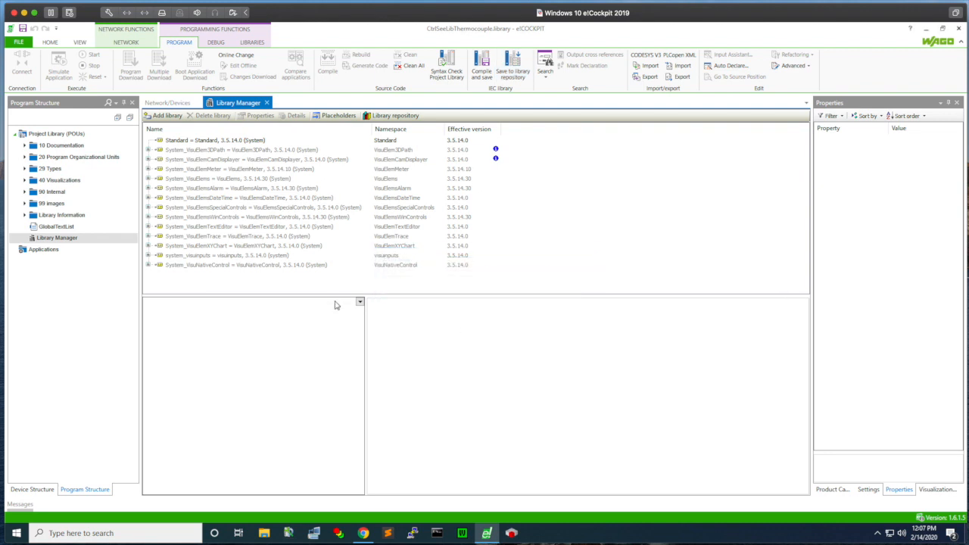
pyautogui.moveTo(332, 318)
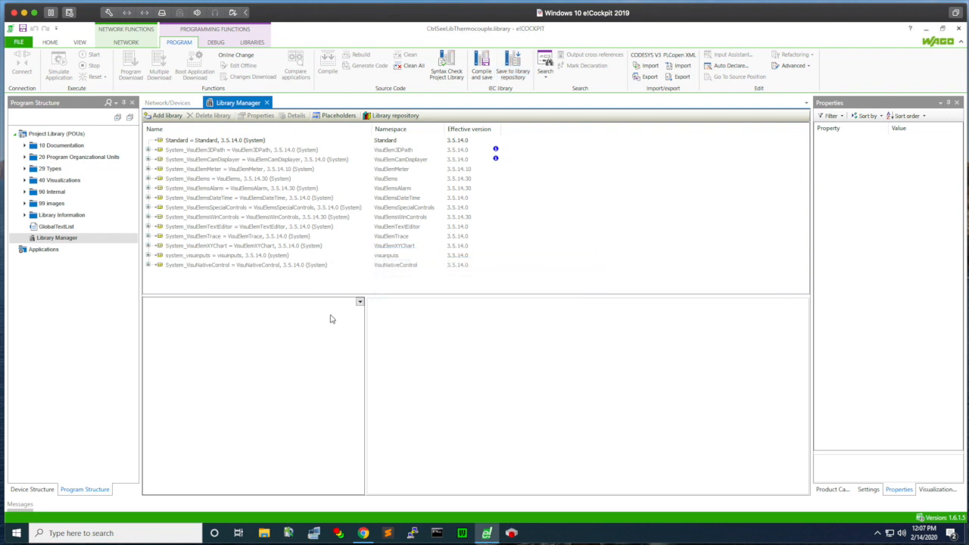
pyautogui.moveTo(303, 303)
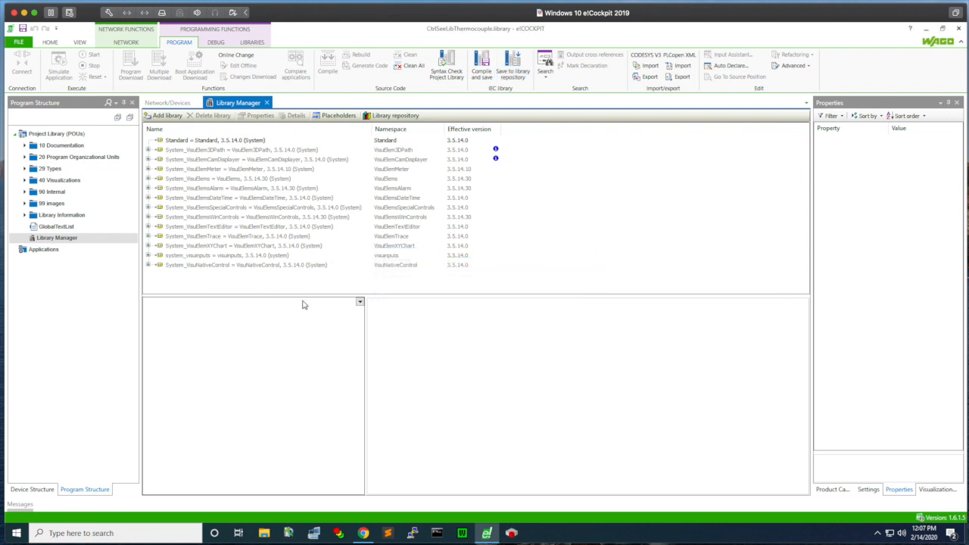
pyautogui.moveTo(356, 421)
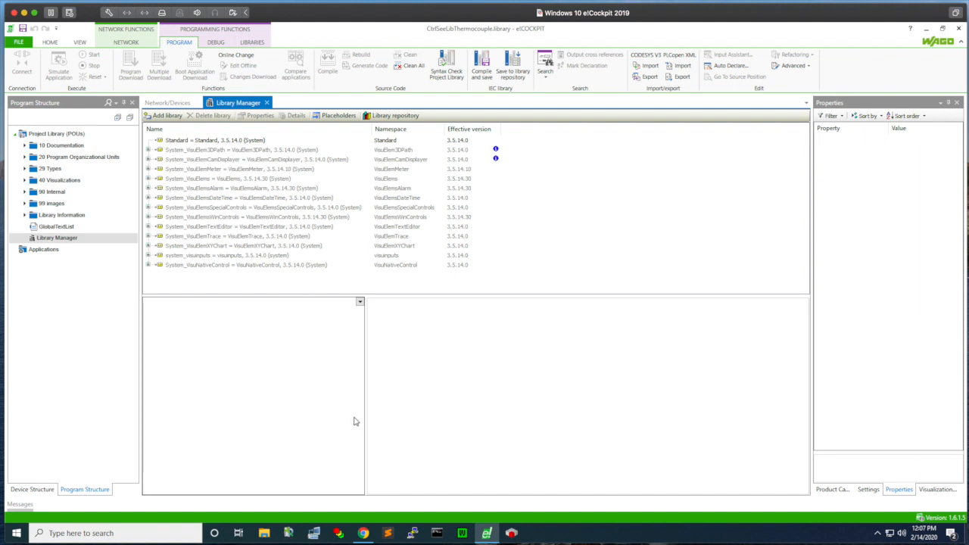
pyautogui.moveTo(488, 533)
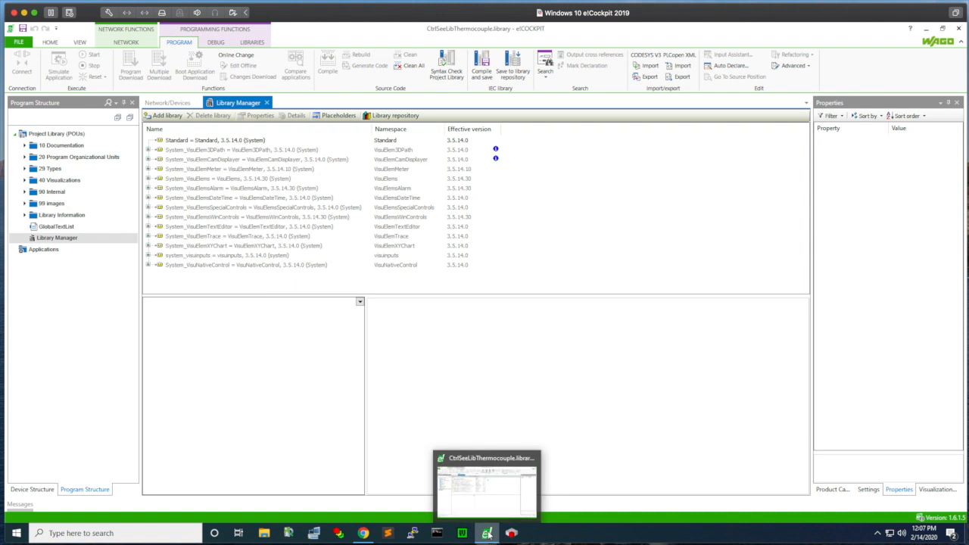
pyautogui.moveTo(488, 485)
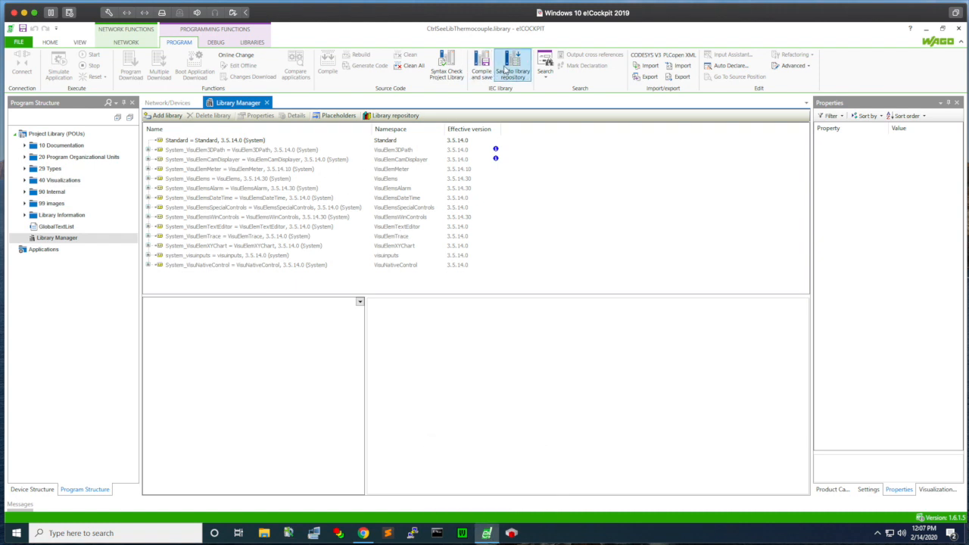
pyautogui.rightClick(227, 279)
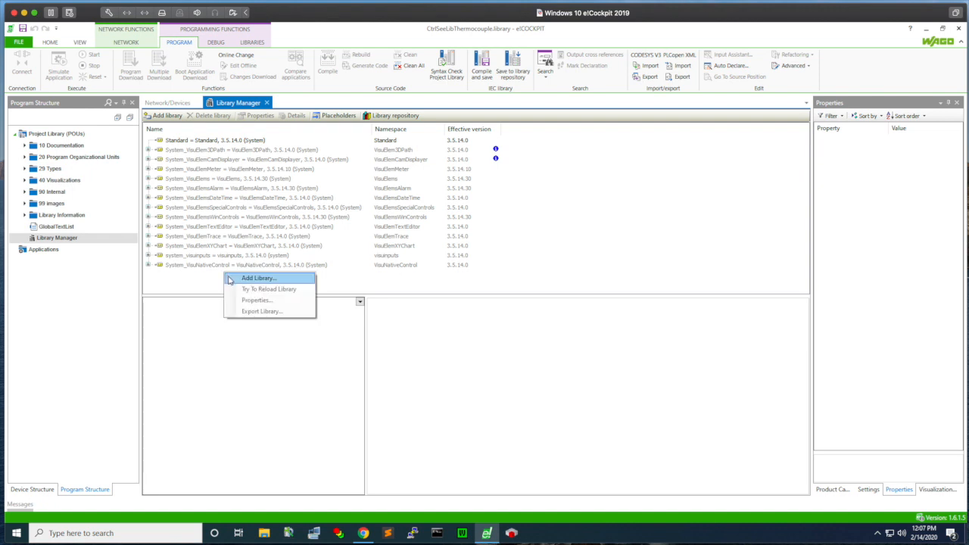
pyautogui.click(259, 279)
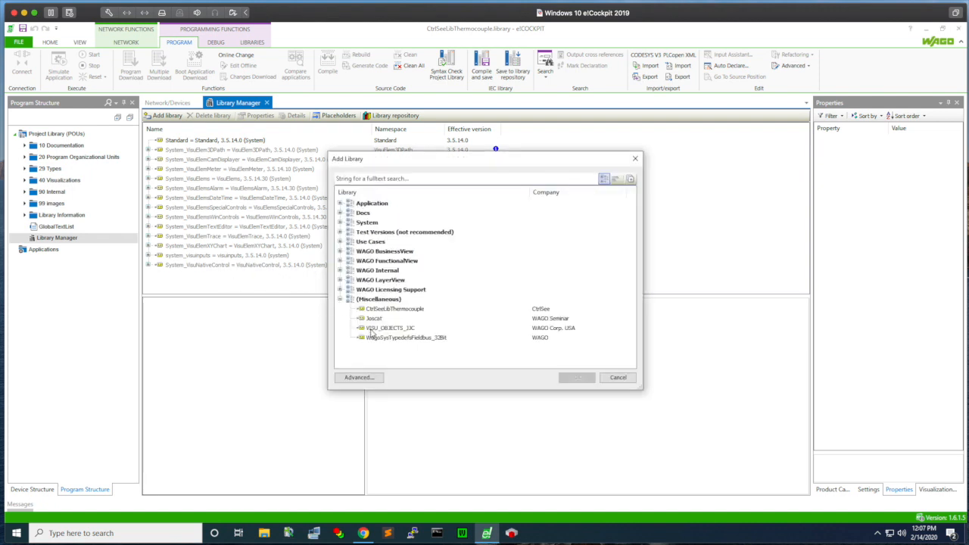
pyautogui.click(394, 309)
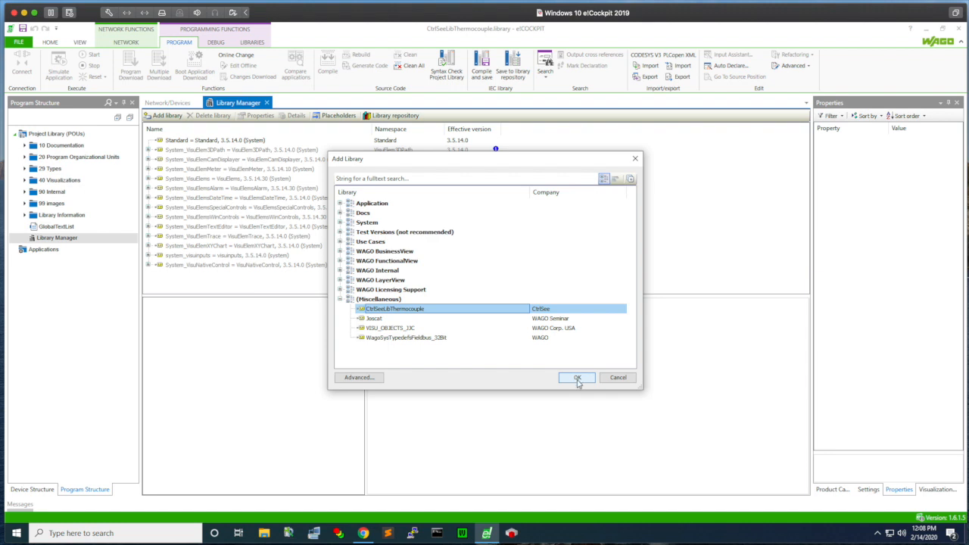
pyautogui.click(577, 377)
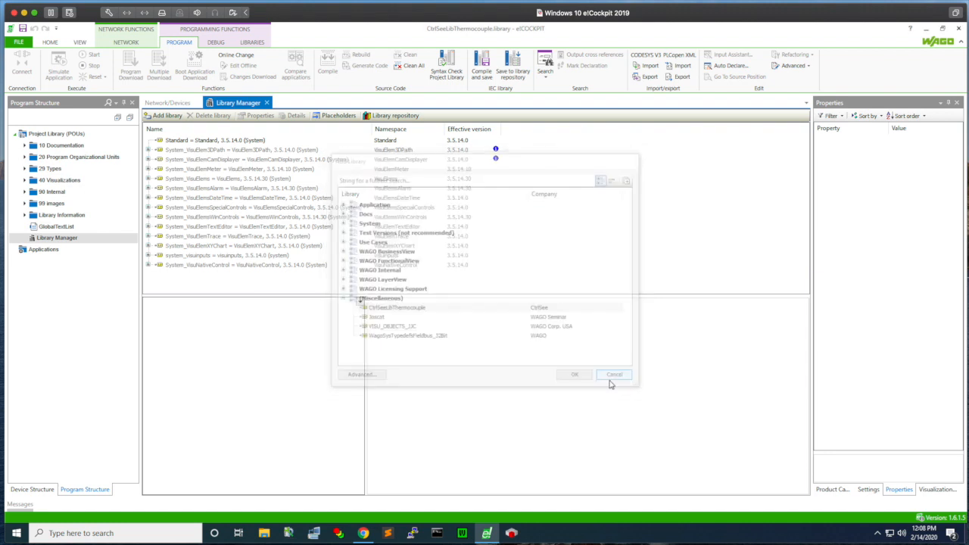
pyautogui.click(613, 374)
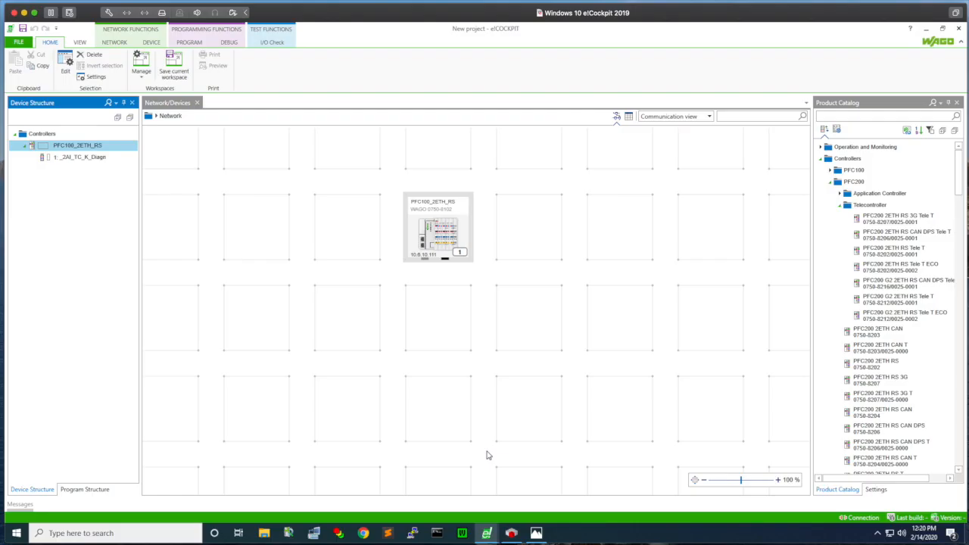
pyautogui.moveTo(490, 433)
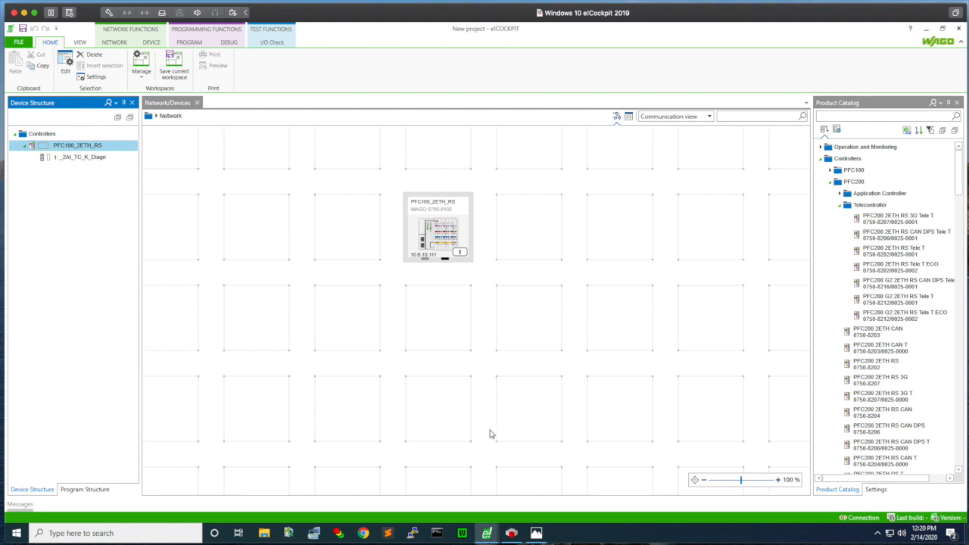
pyautogui.moveTo(442, 234)
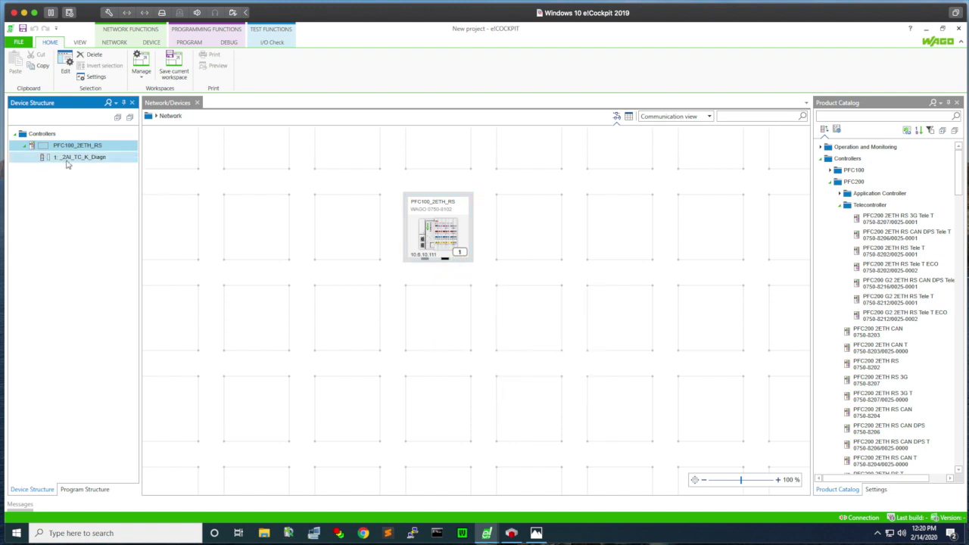
# Switch to Program Structure and bring up the application's Library Manager.
pyautogui.click(85, 490)
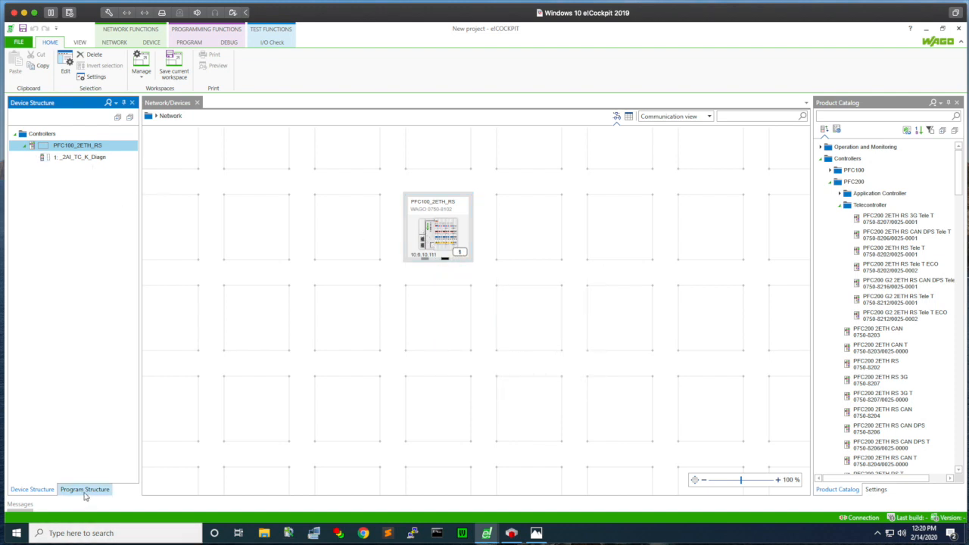
pyautogui.click(84, 489)
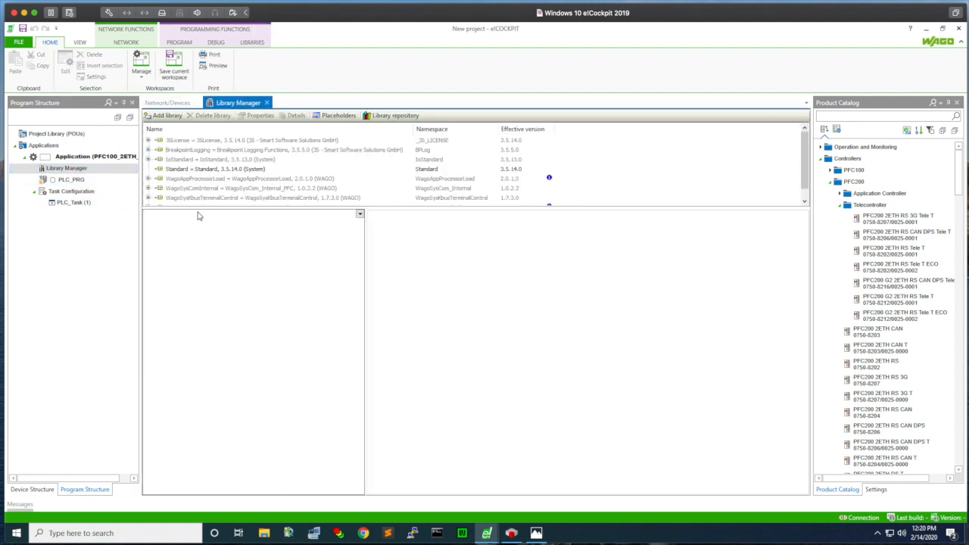
# Add CtrlSeeLibThermocouple from (Miscellaneous) to the library list and select it.
pyautogui.rightClick(250, 257)
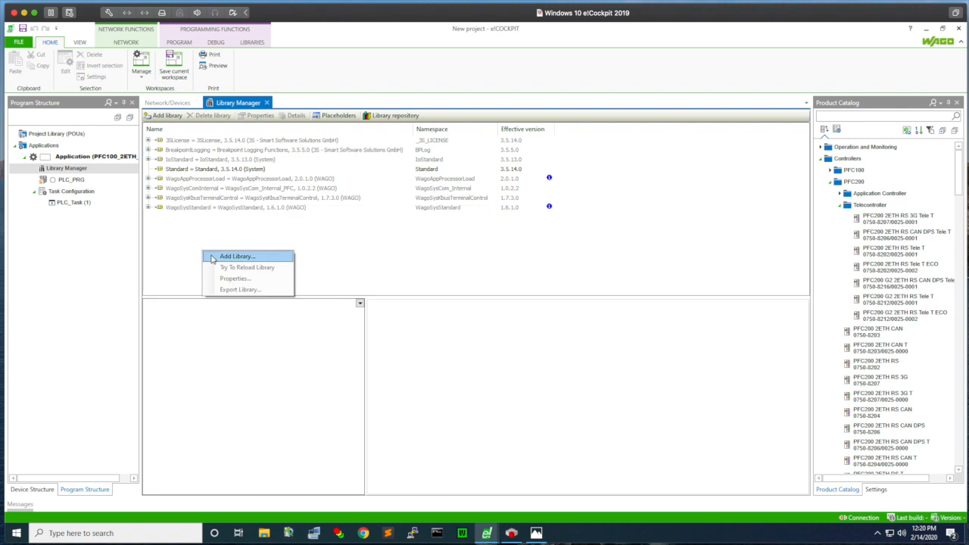
pyautogui.click(236, 256)
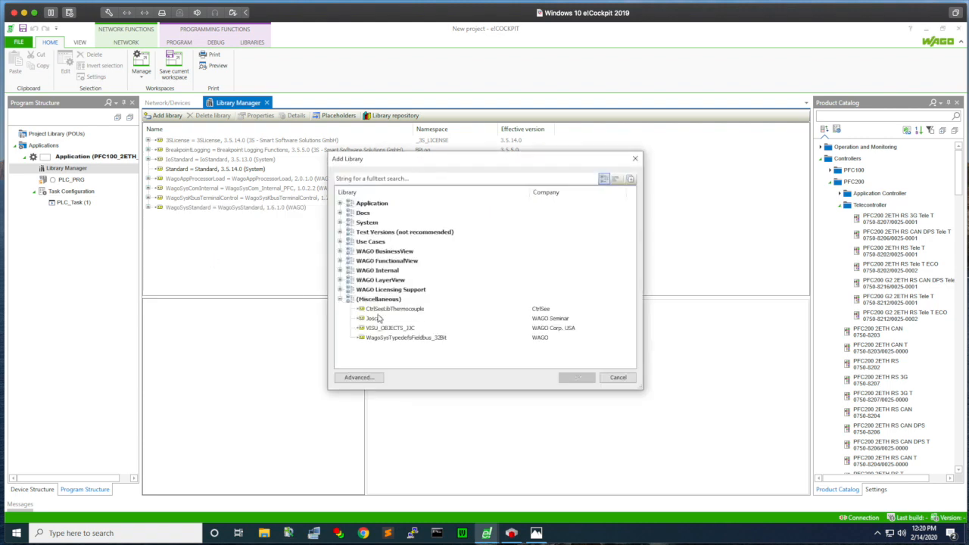
pyautogui.click(393, 309)
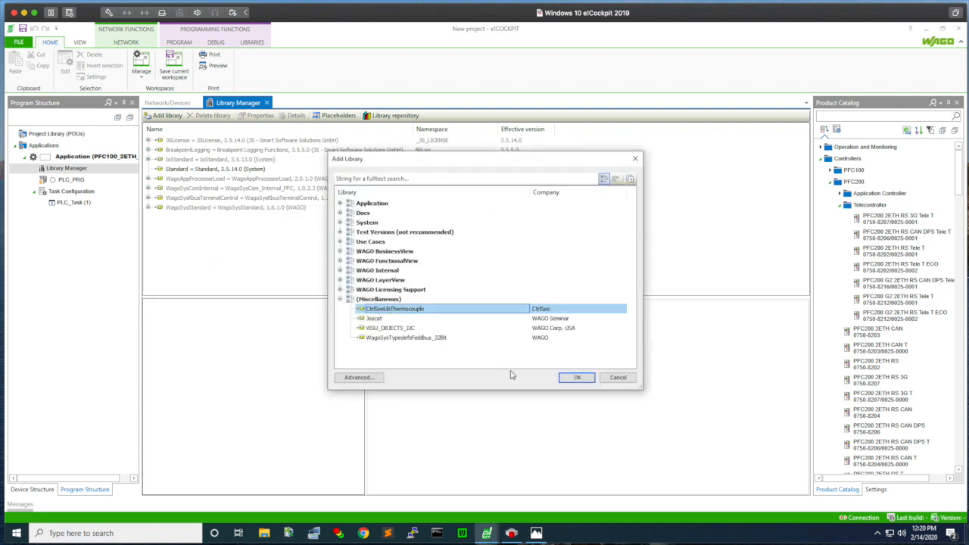
pyautogui.click(577, 377)
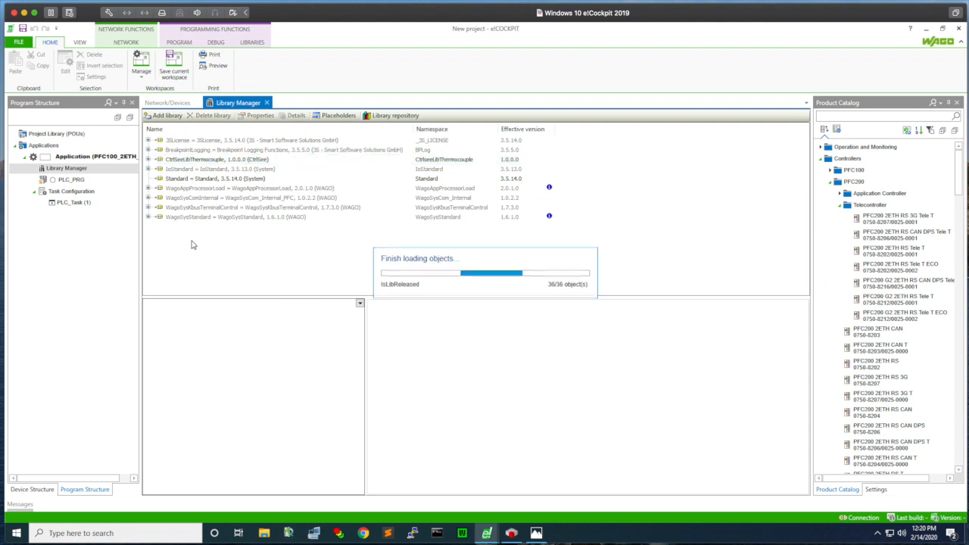
pyautogui.click(212, 160)
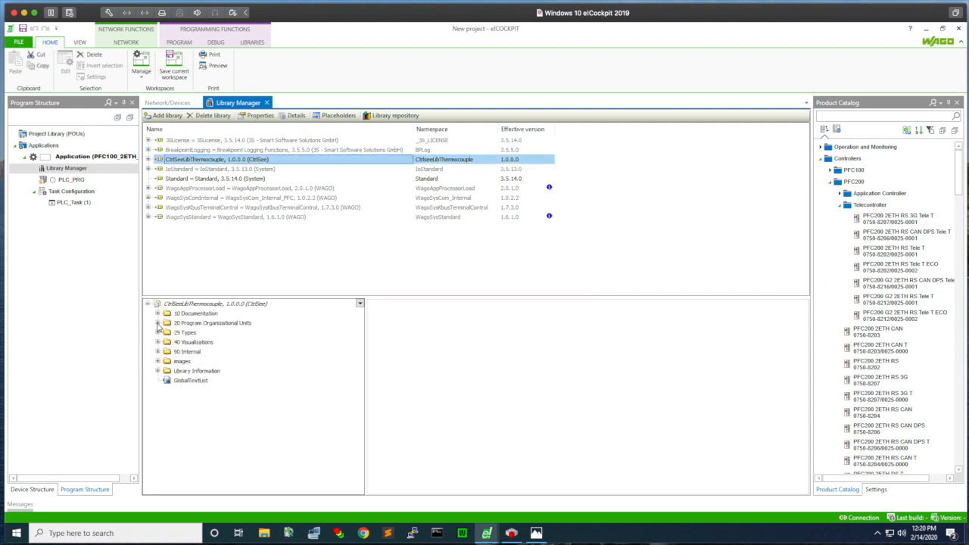
# Browse fbTC's inputs, outputs and Documentation under 20 Program Organizational Units.
pyautogui.click(158, 322)
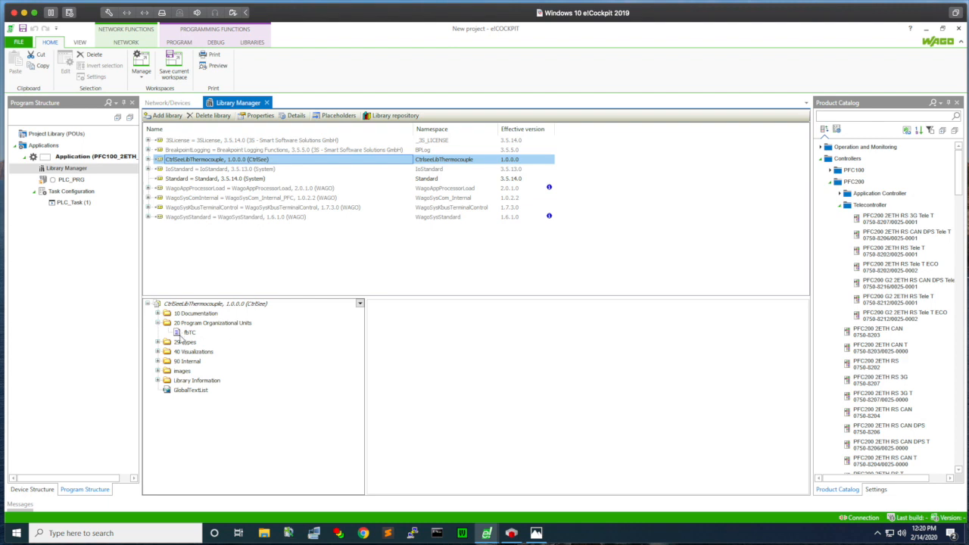
pyautogui.click(189, 333)
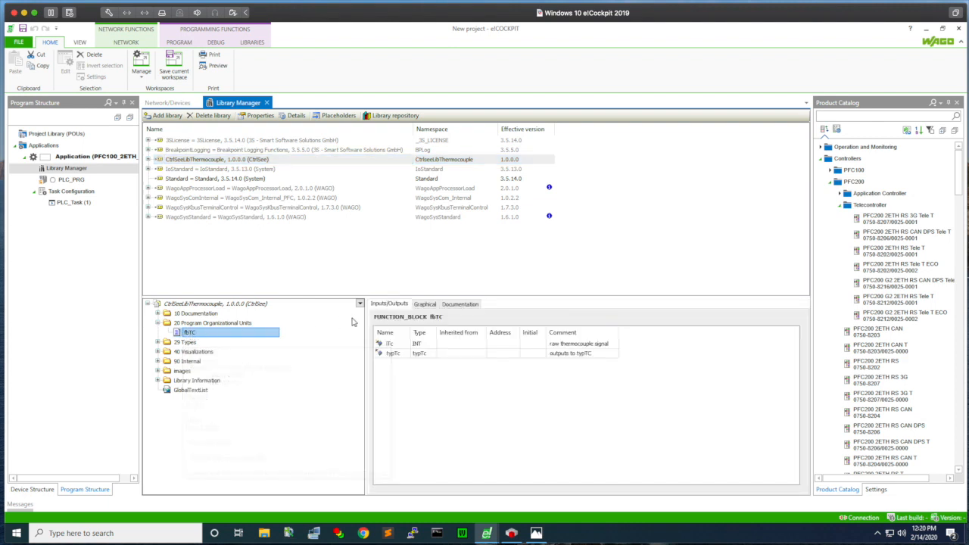
pyautogui.click(461, 303)
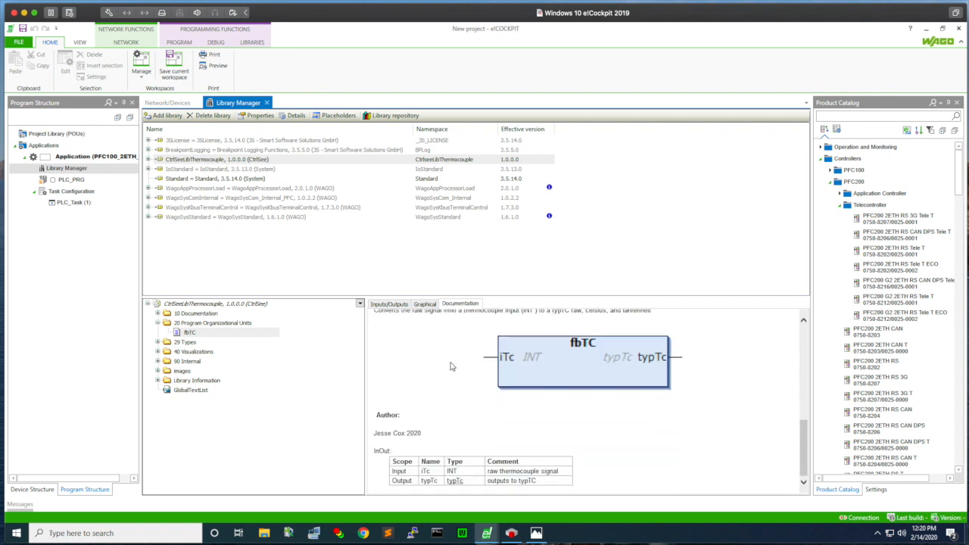
pyautogui.scroll(3)
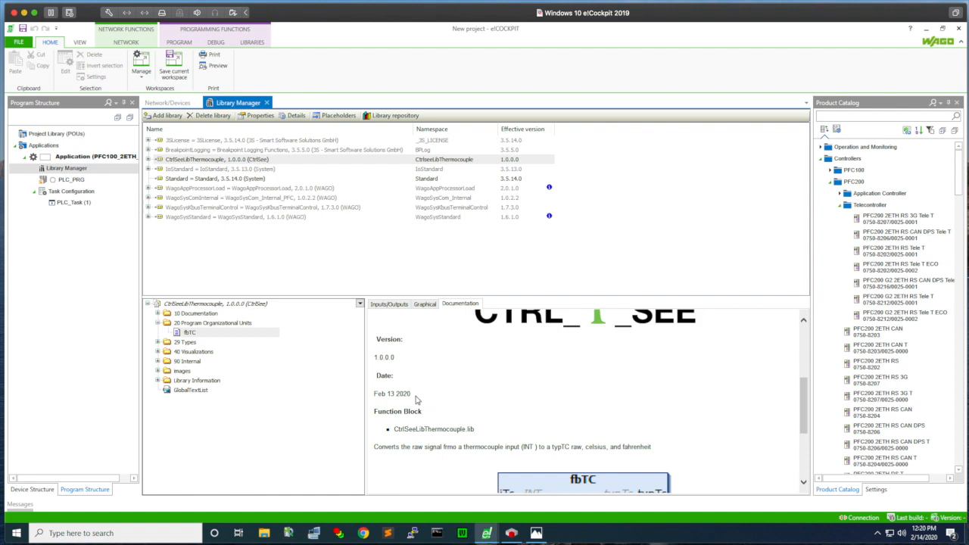
pyautogui.scroll(-3)
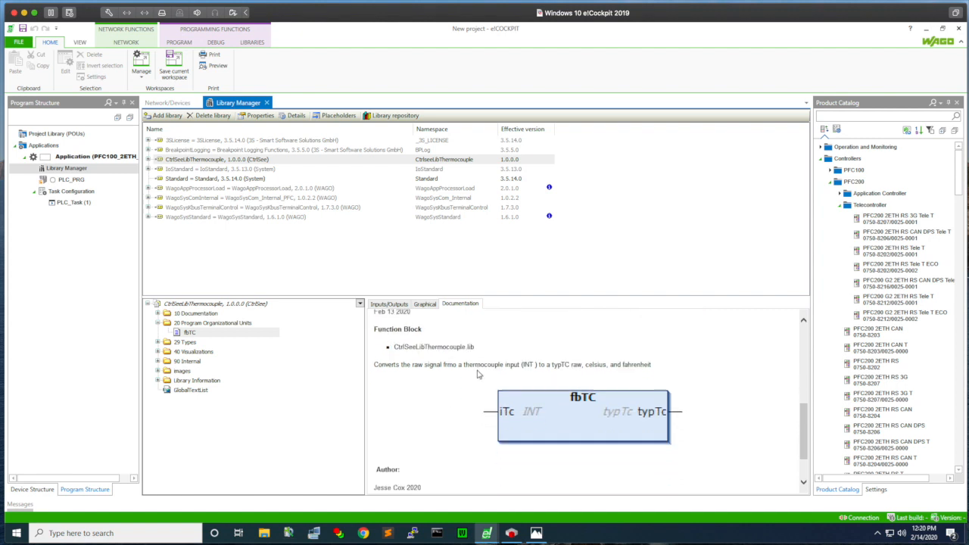
pyautogui.scroll(-3)
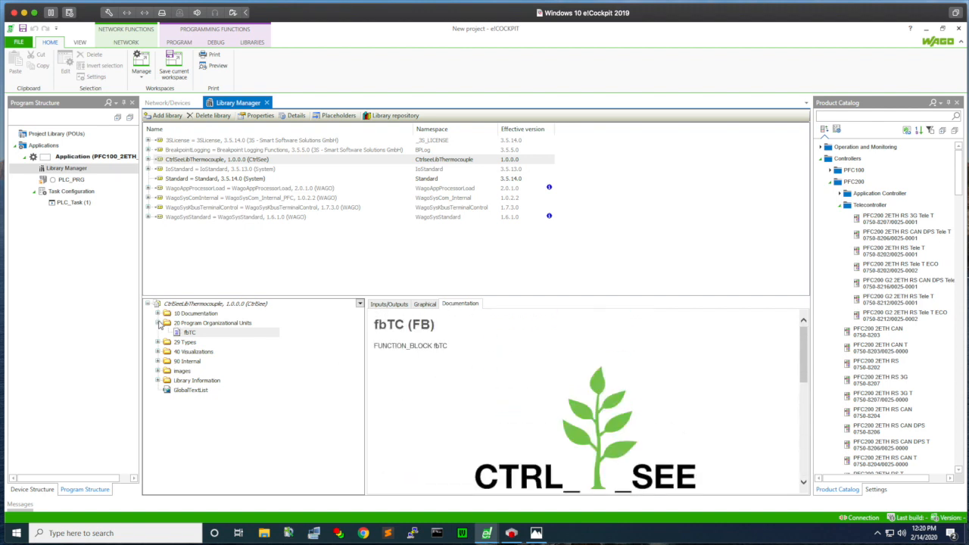
pyautogui.click(212, 323)
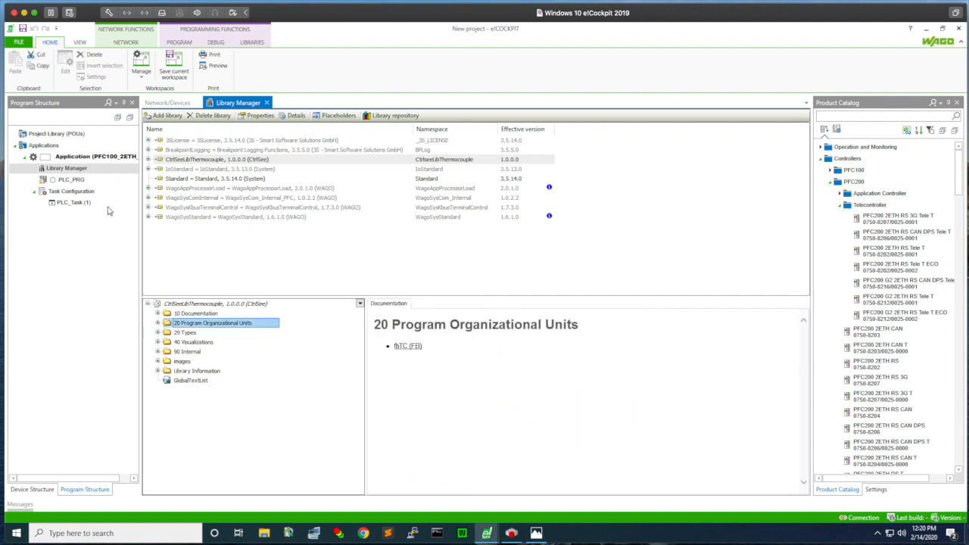
# Declare the raw thermocouple input iwTcRaw AT %IW1 : INT with its comment in PLC_PRG.
pyautogui.doubleClick(72, 179)
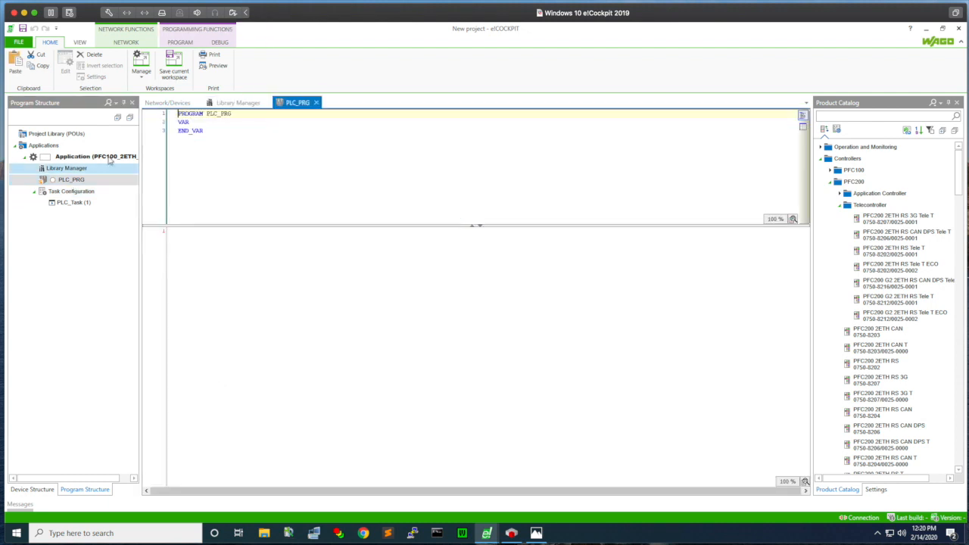
pyautogui.click(197, 131)
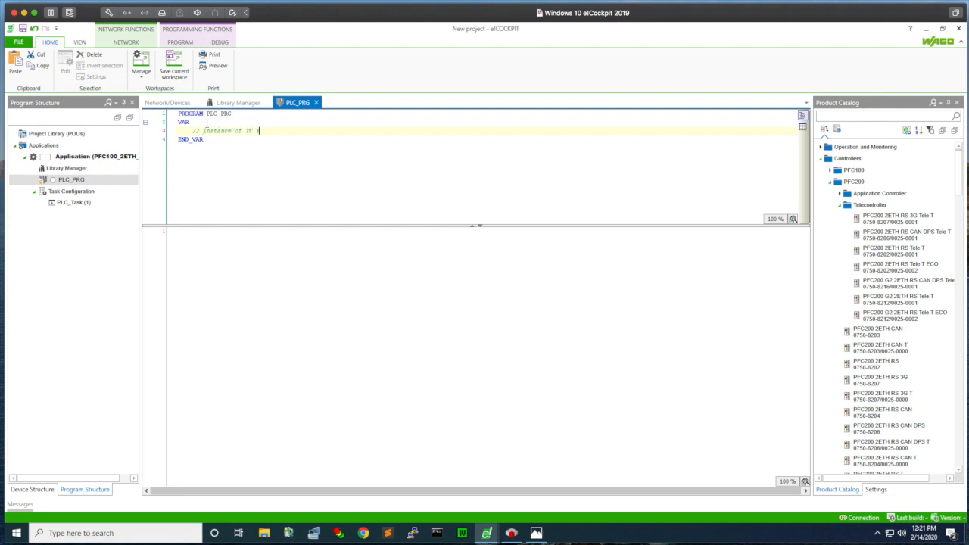
pyautogui.write('raw')
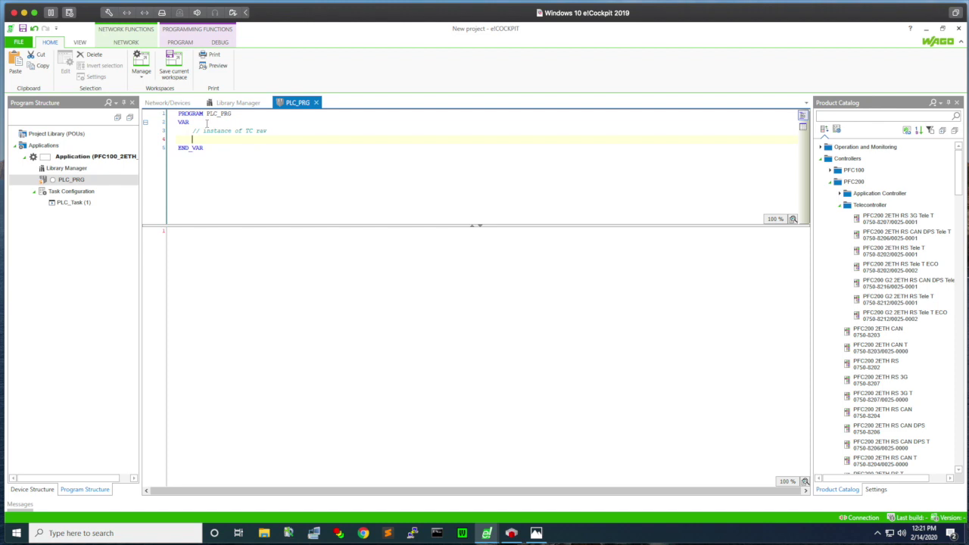
pyautogui.write('iwT')
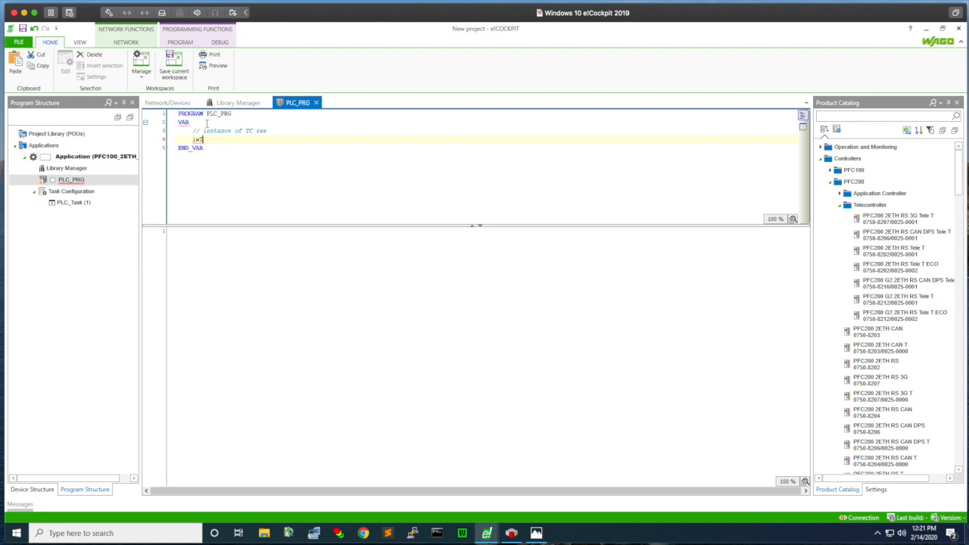
pyautogui.write('cRaw AT %IW : INT;')
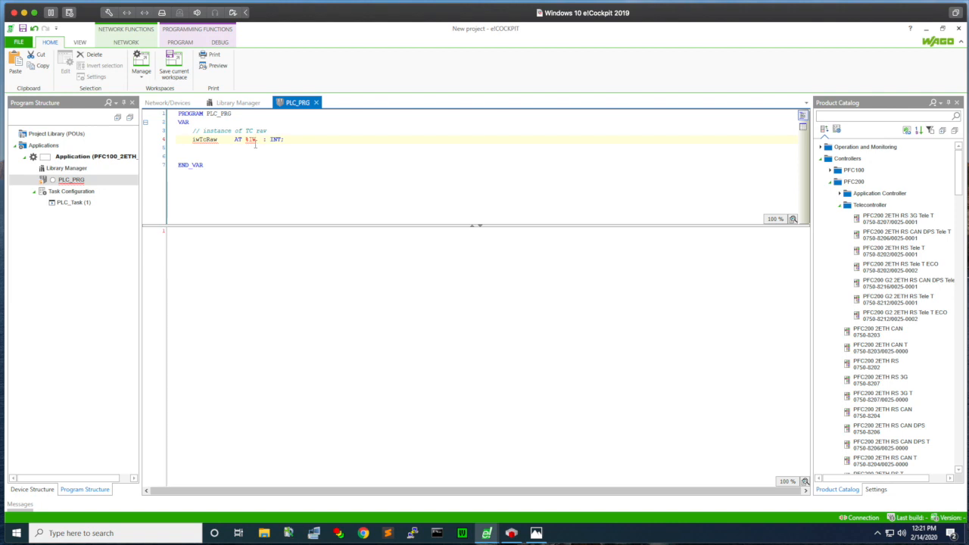
# Add a comment line and begin the fbTc instance declaration.
pyautogui.click(236, 156)
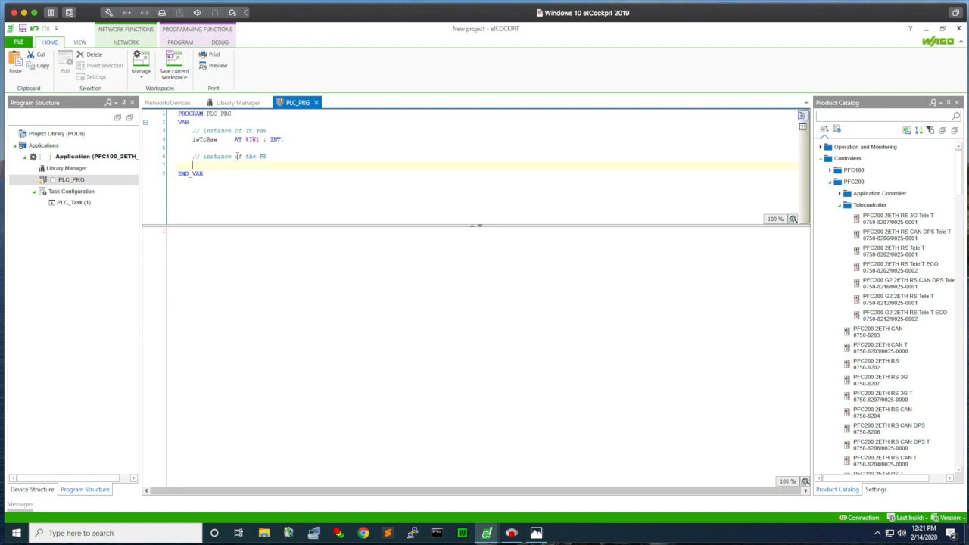
pyautogui.write('fbTc :')
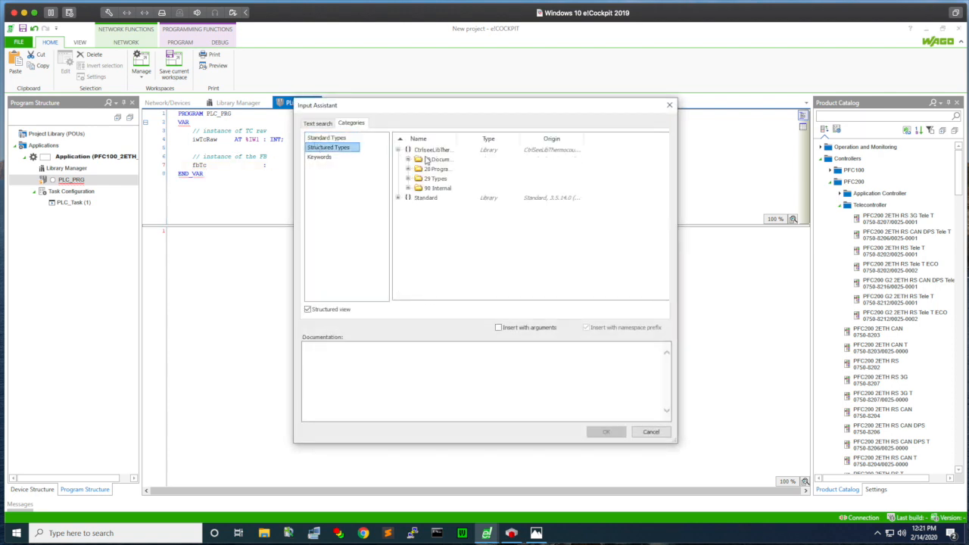
# Type fbTc as the CtrlseeLib FbTc function block via the Input Assistant and add a comment for the DUT instance.
pyautogui.click(440, 178)
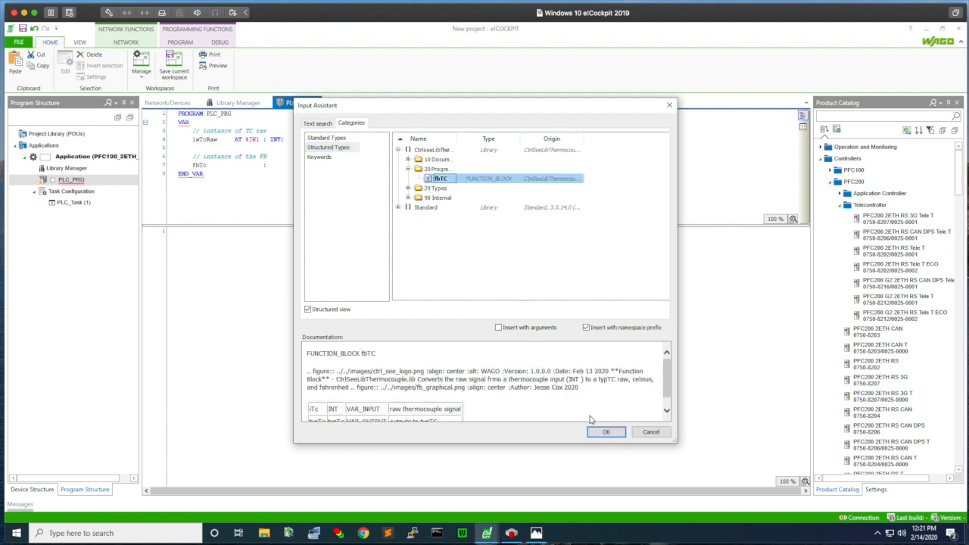
pyautogui.click(606, 431)
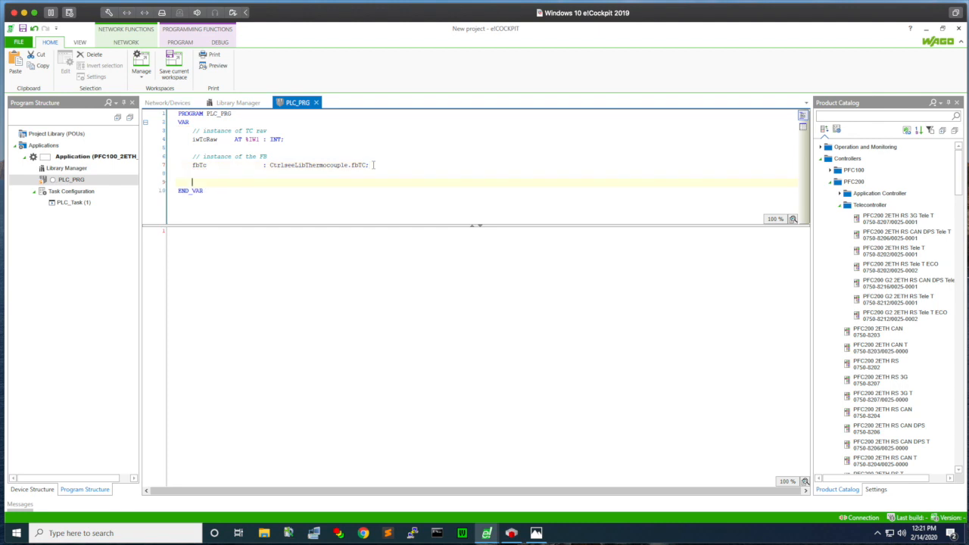
pyautogui.write('// instance of the')
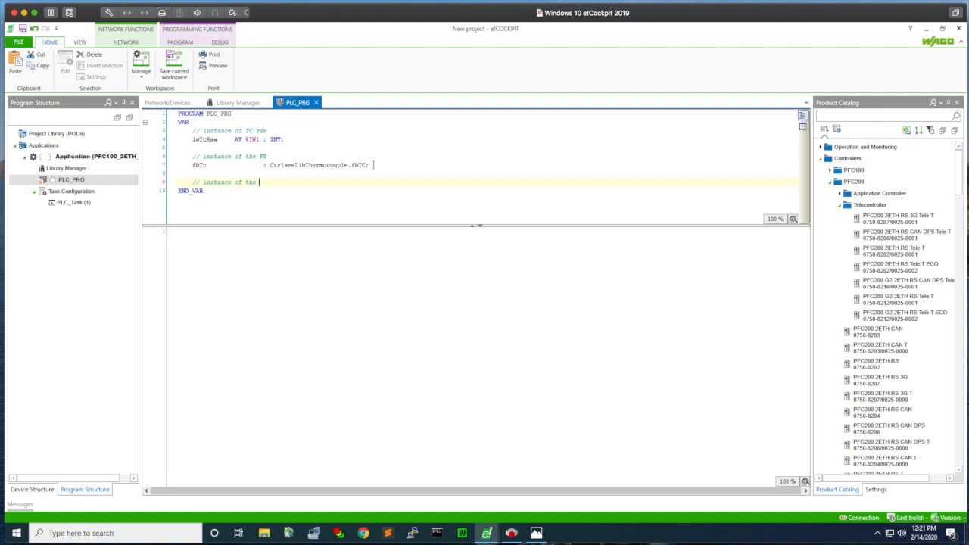
pyautogui.write('DUT')
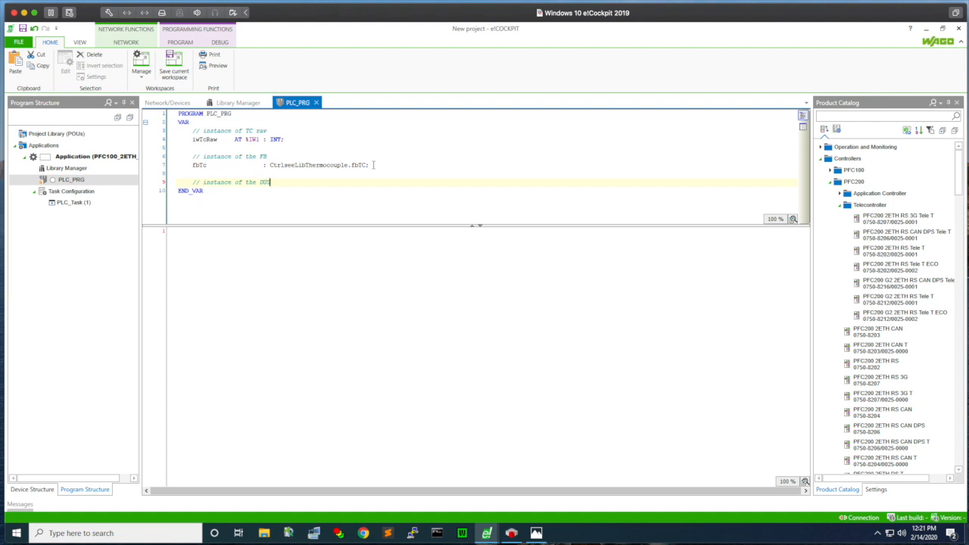
pyautogui.write('for TC')
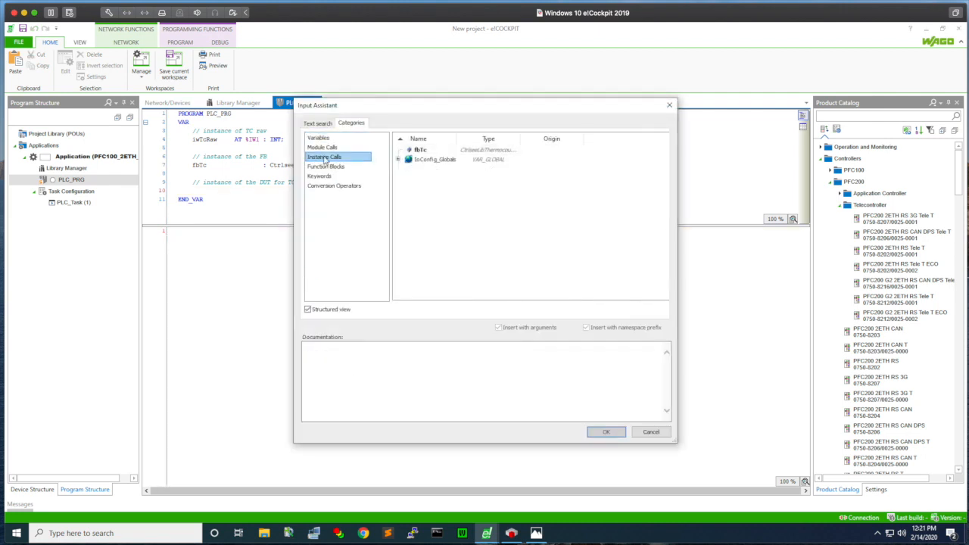
# Call fbTc with iwTcRaw as input and auto-declare typMyTc of the library's typTc type as output.
pyautogui.click(421, 150)
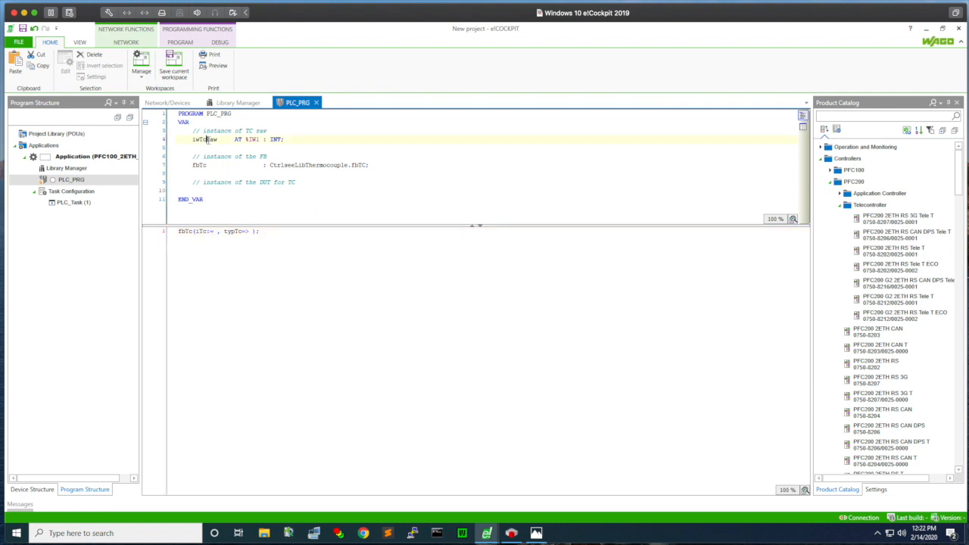
pyautogui.doubleClick(204, 139)
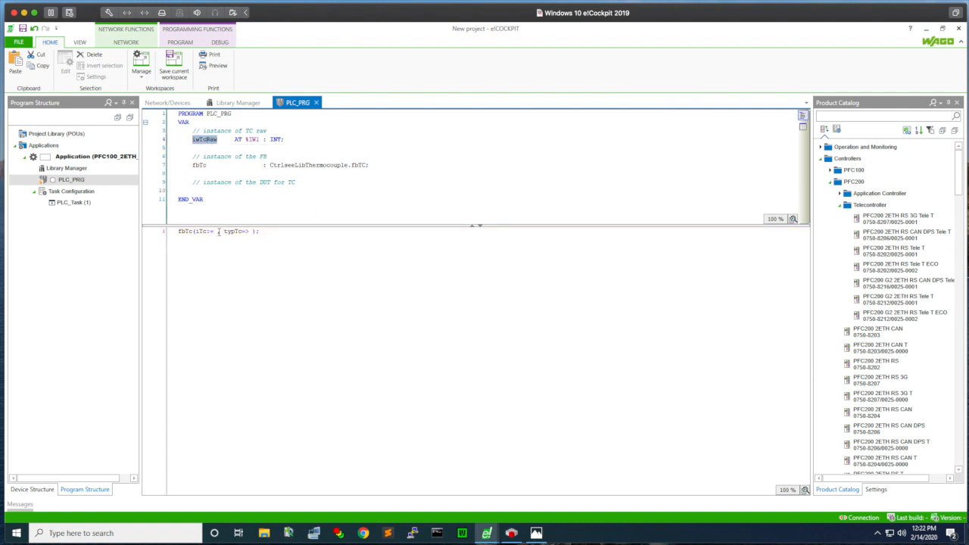
pyautogui.write('iwTcRaw,')
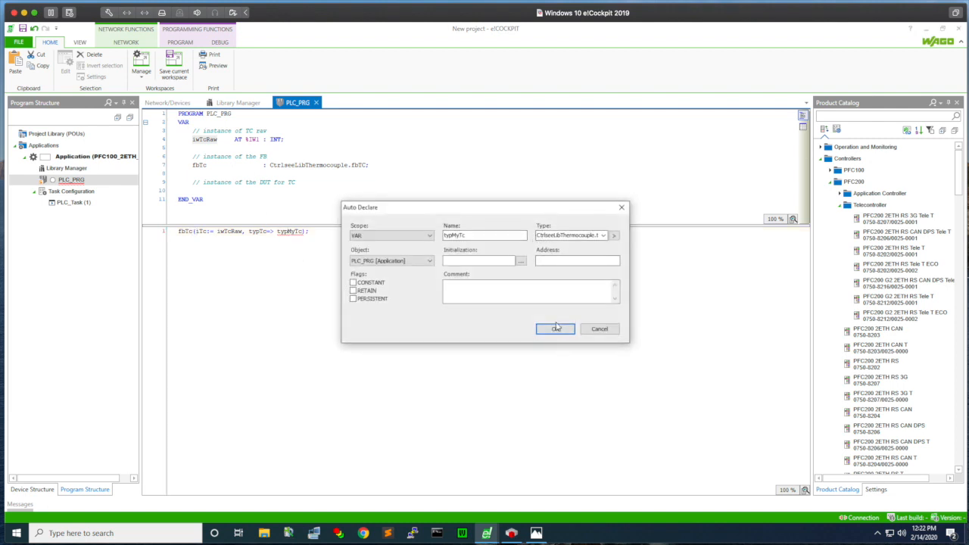
pyautogui.click(554, 329)
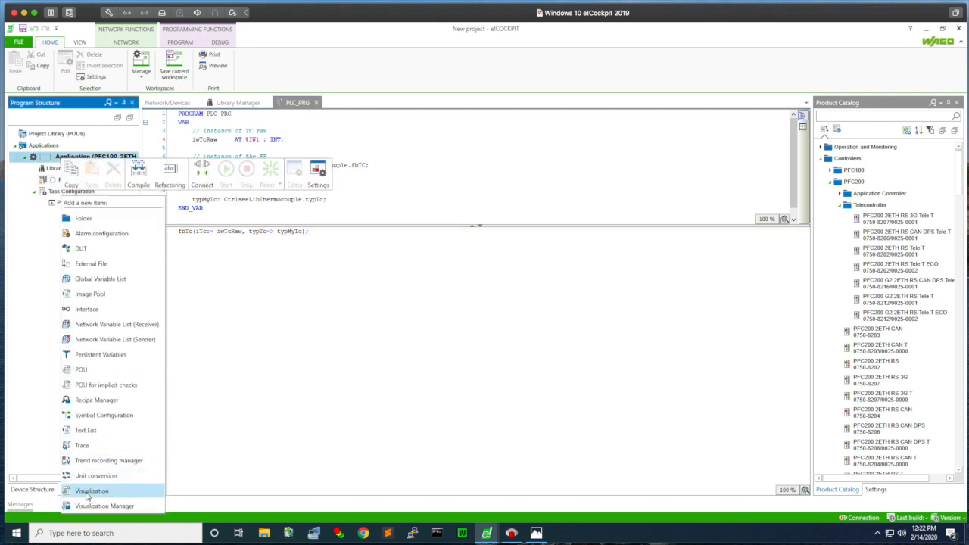
# Add a new Visualization to the application and select the CtrlseeLibThermocouple toolbox group for the TcVisu display.
pyautogui.click(91, 491)
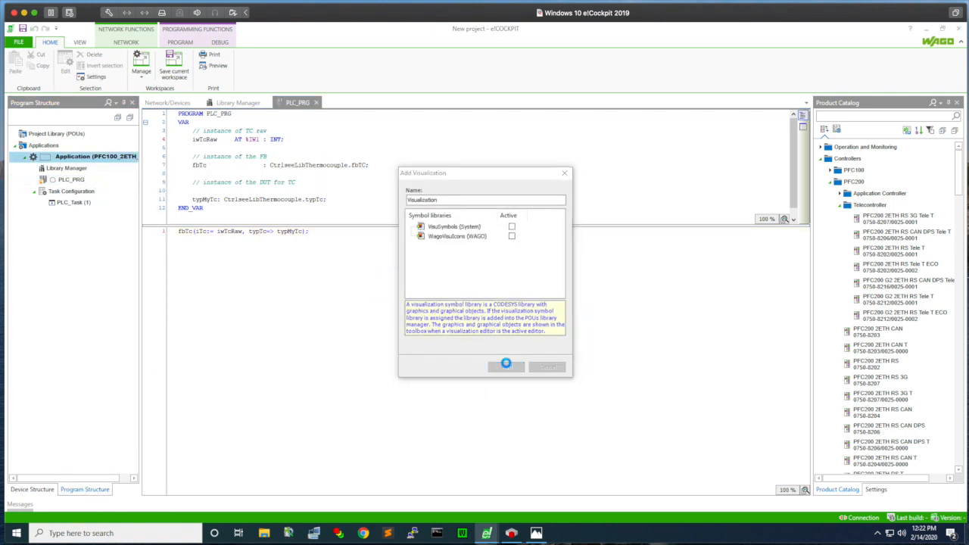
pyautogui.click(506, 367)
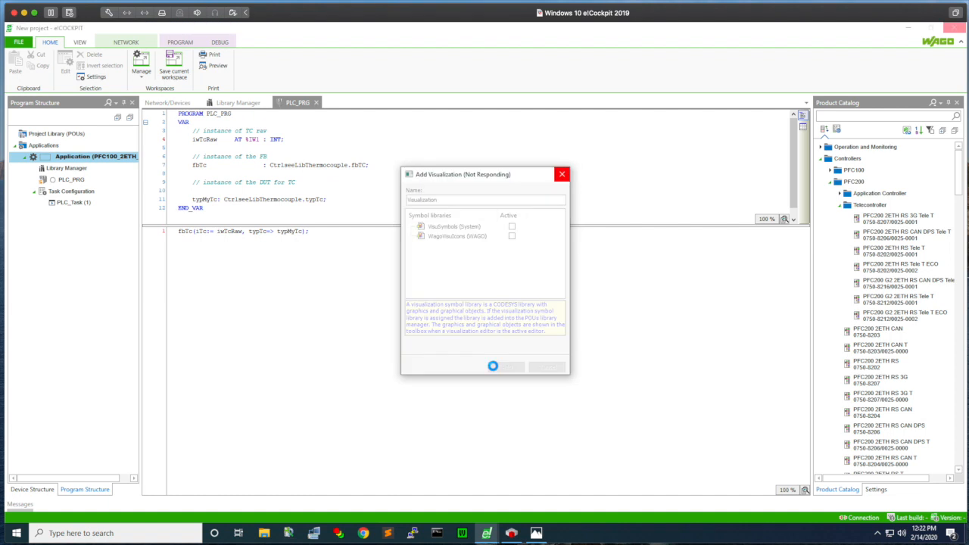
pyautogui.click(504, 367)
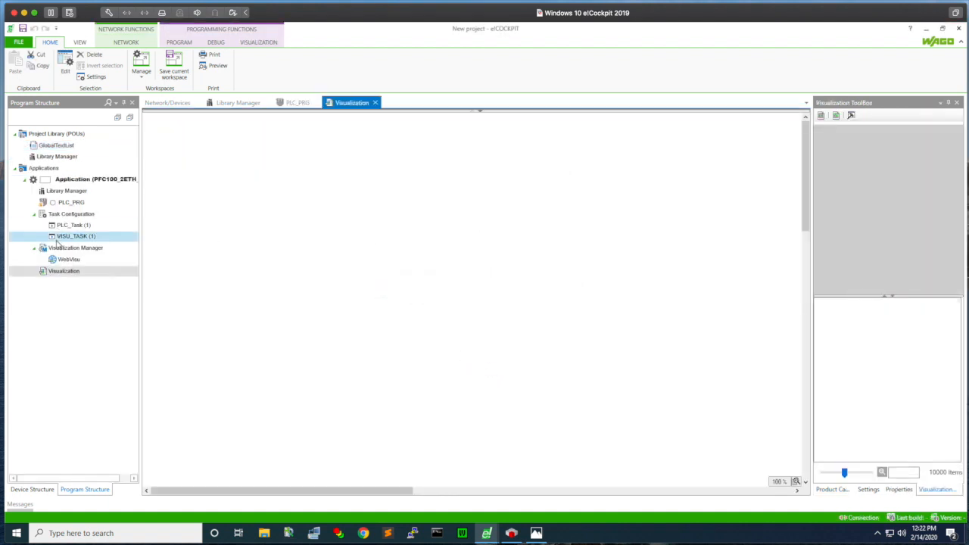
pyautogui.click(63, 269)
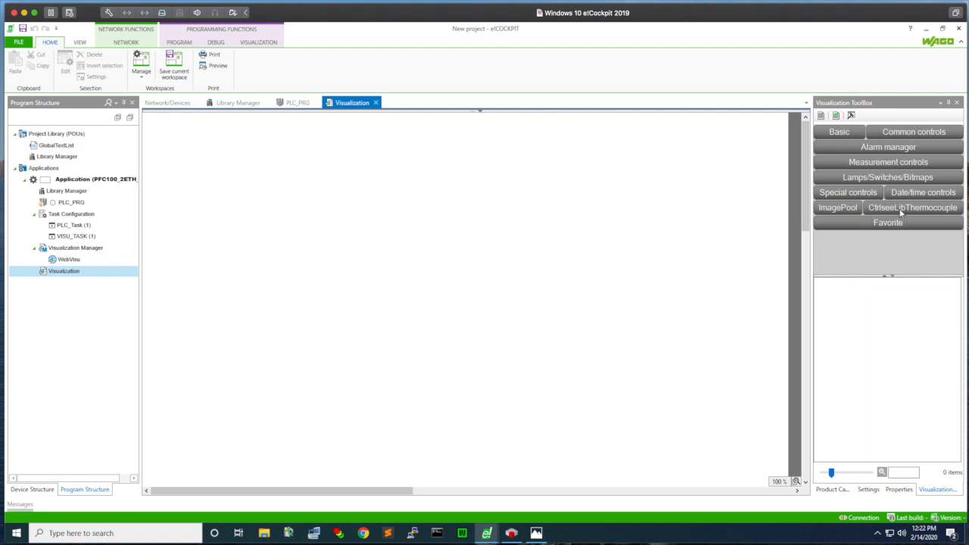
pyautogui.click(911, 207)
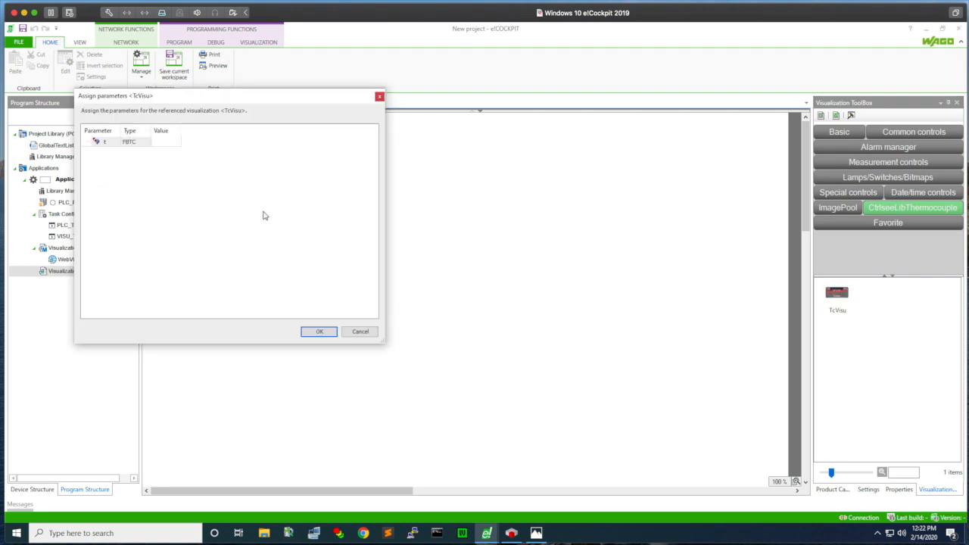
# Place the TcVisu display at the canvas top-left and set its reference to PLC_PRG.typMyTc.
pyautogui.click(318, 332)
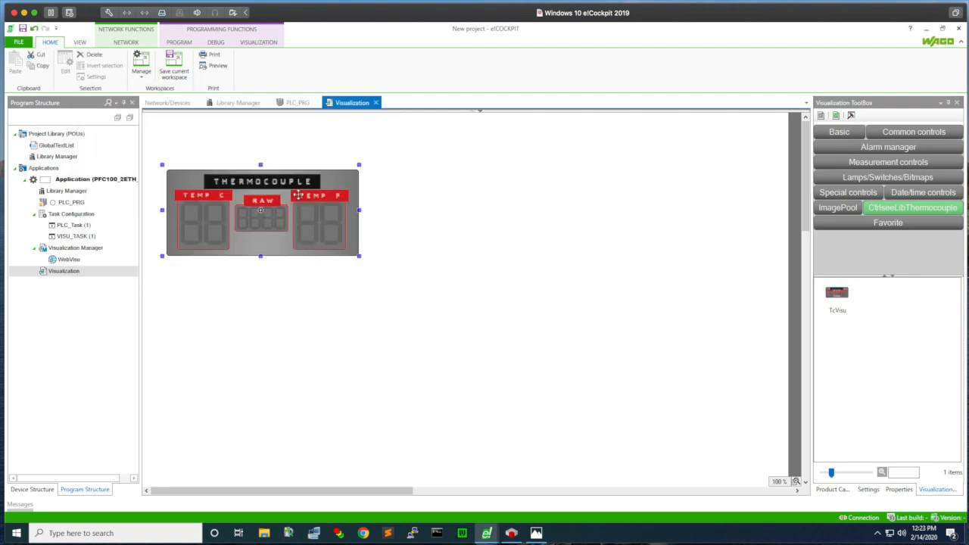
pyautogui.moveTo(261, 209); pyautogui.dragTo(252, 168)
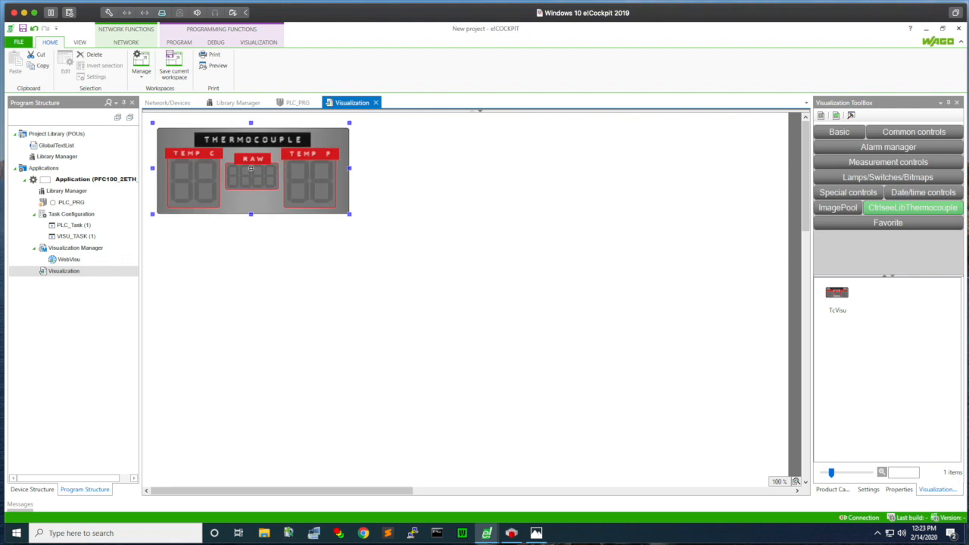
pyautogui.click(900, 489)
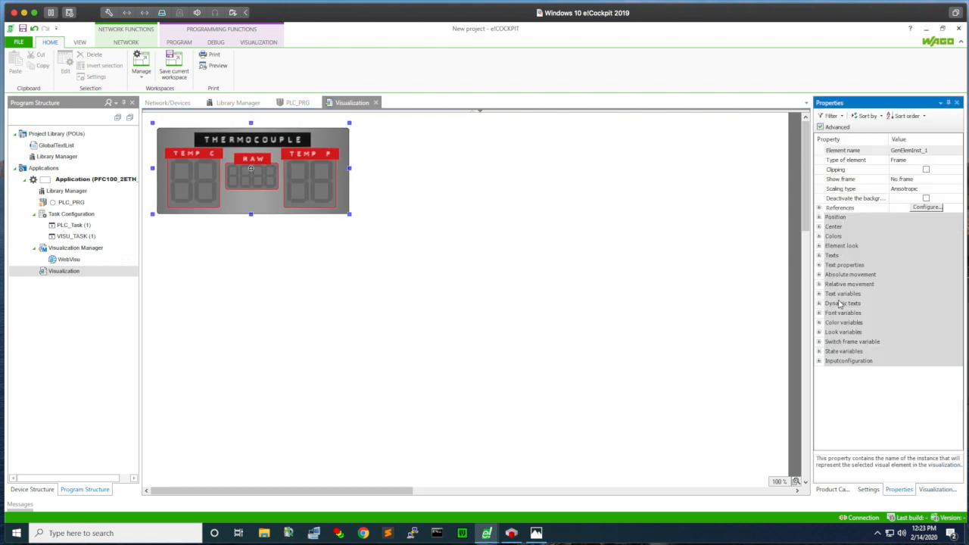
pyautogui.click(819, 207)
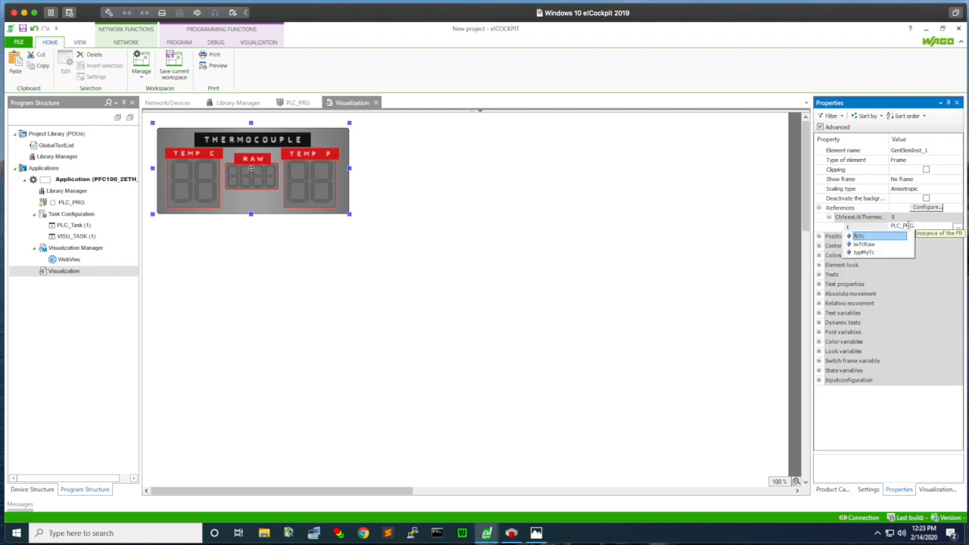
pyautogui.click(860, 236)
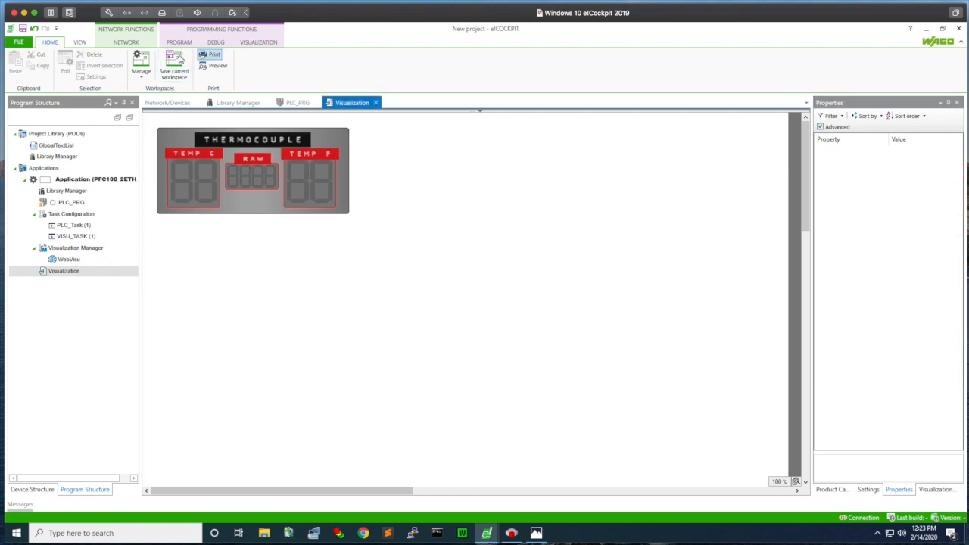
# Compile the project and connect to the controller so the thermocouple display shows live readings.
pyautogui.click(178, 42)
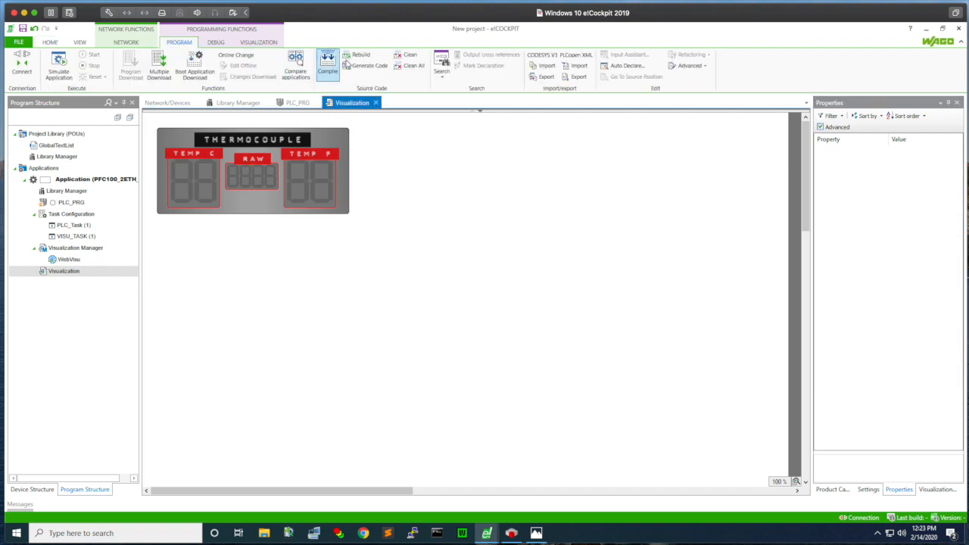
pyautogui.click(328, 61)
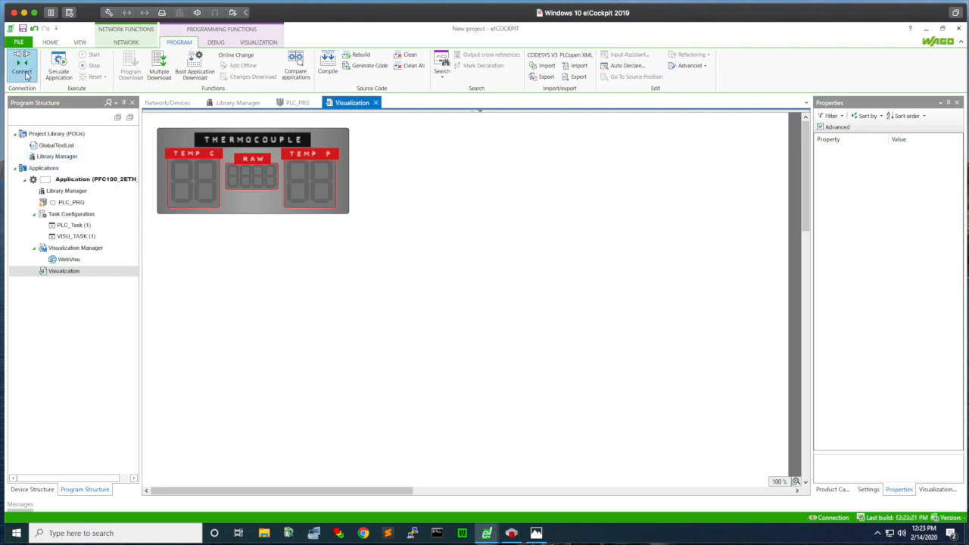
pyautogui.click(21, 66)
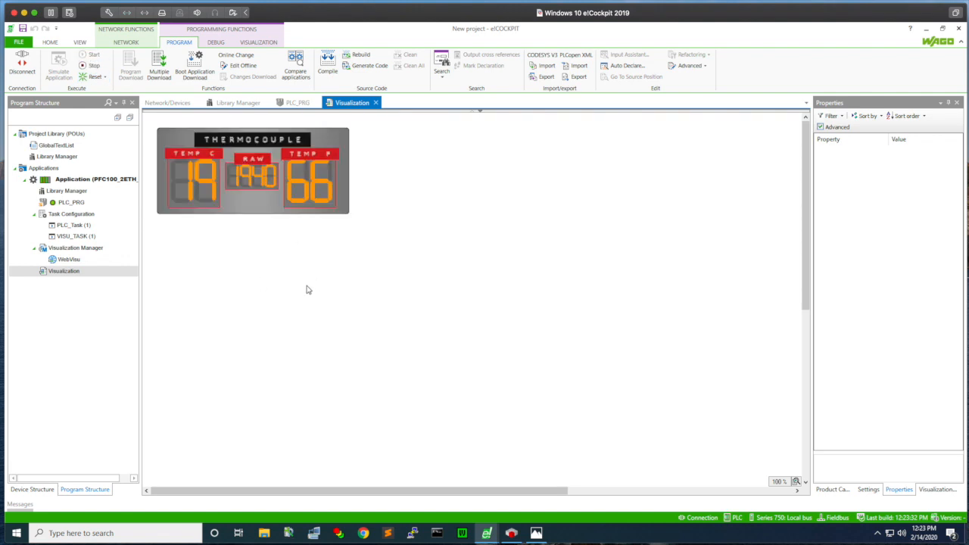
pyautogui.moveTo(315, 265)
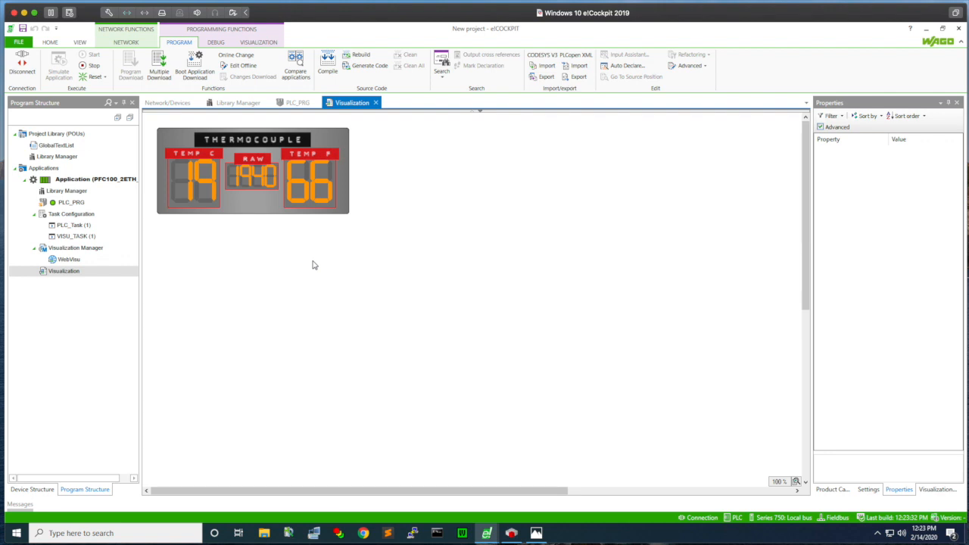
pyautogui.moveTo(178, 195)
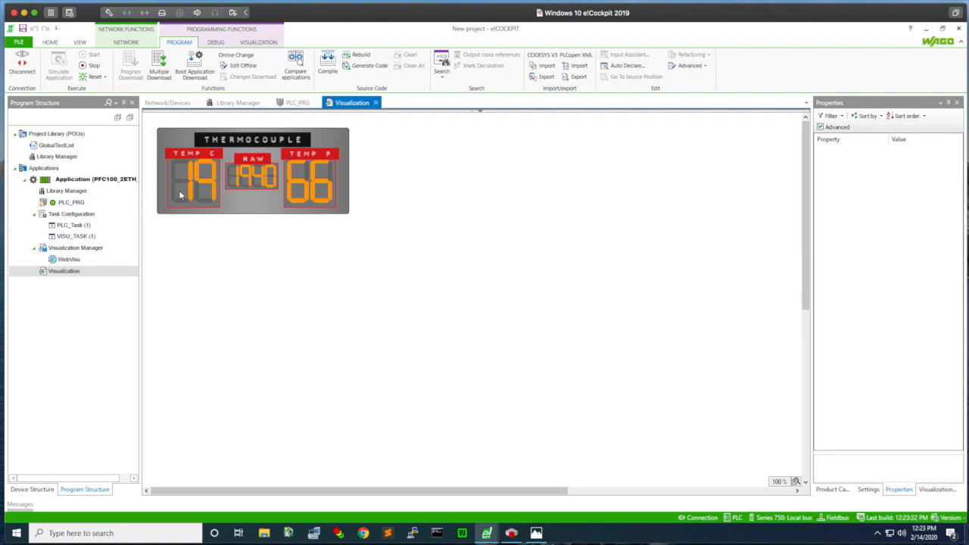
# Show PLC_PRG online with live monitored values for iwTcRaw, fbTc and typMyTc.
pyautogui.click(296, 103)
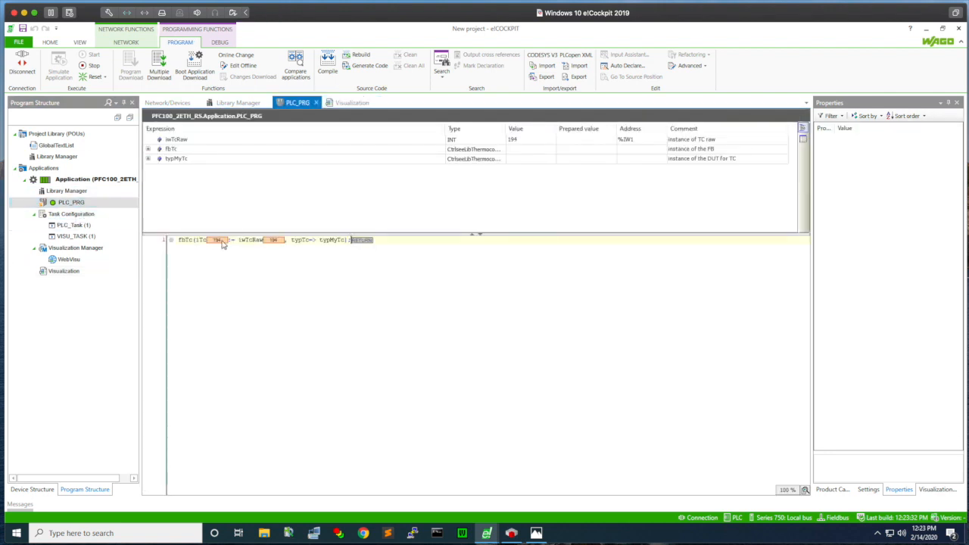